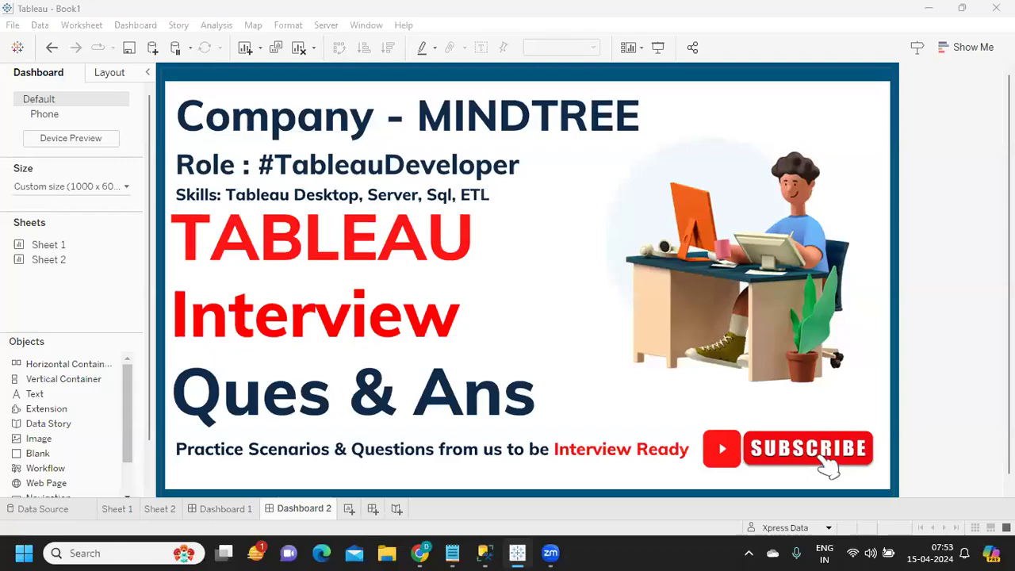
{"action": "mouse_move", "coordinate": [737, 284]}
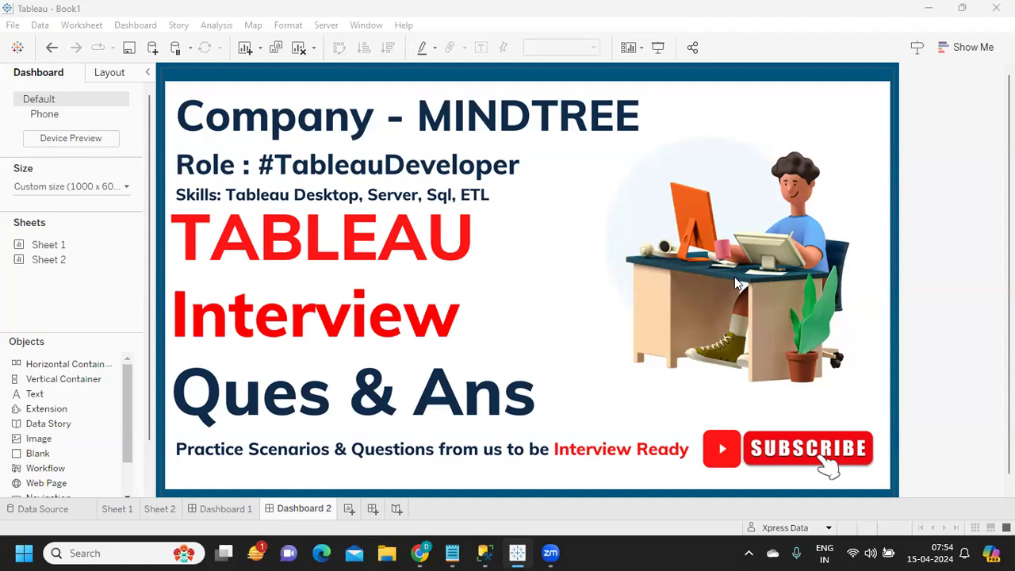
{"action": "mouse_move", "coordinate": [737, 289]}
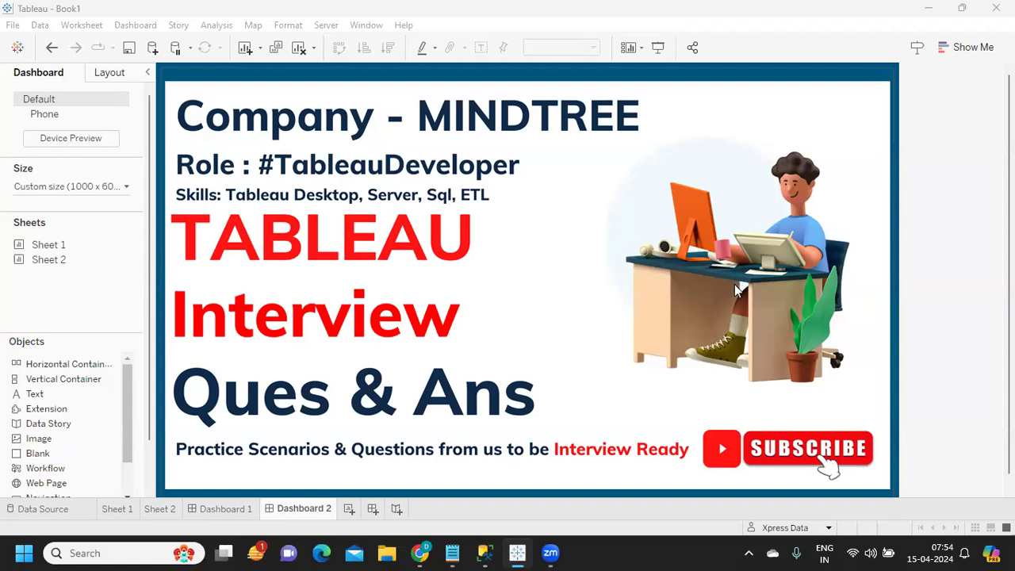
{"action": "mouse_move", "coordinate": [750, 319]}
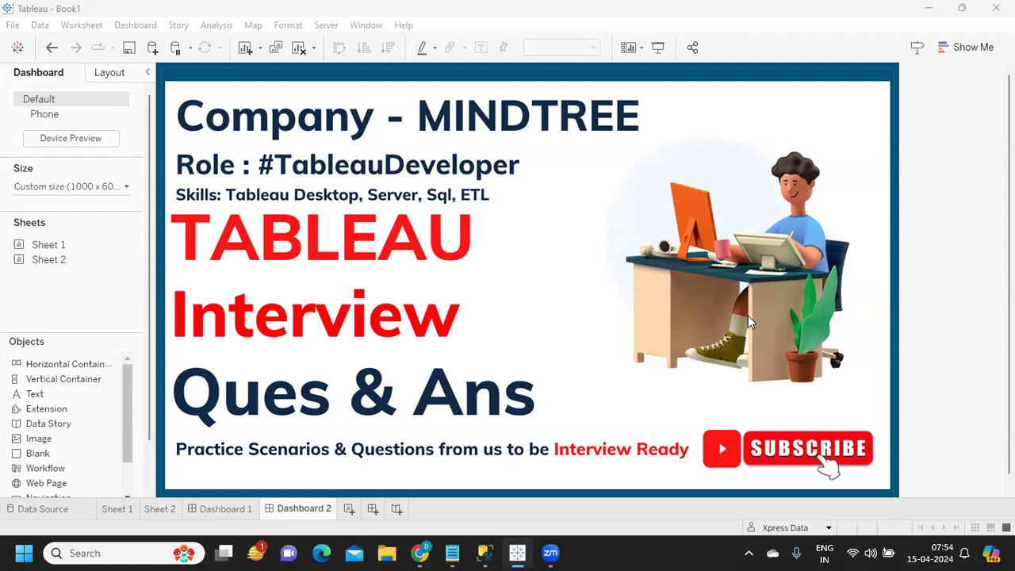
{"action": "mouse_move", "coordinate": [673, 357]}
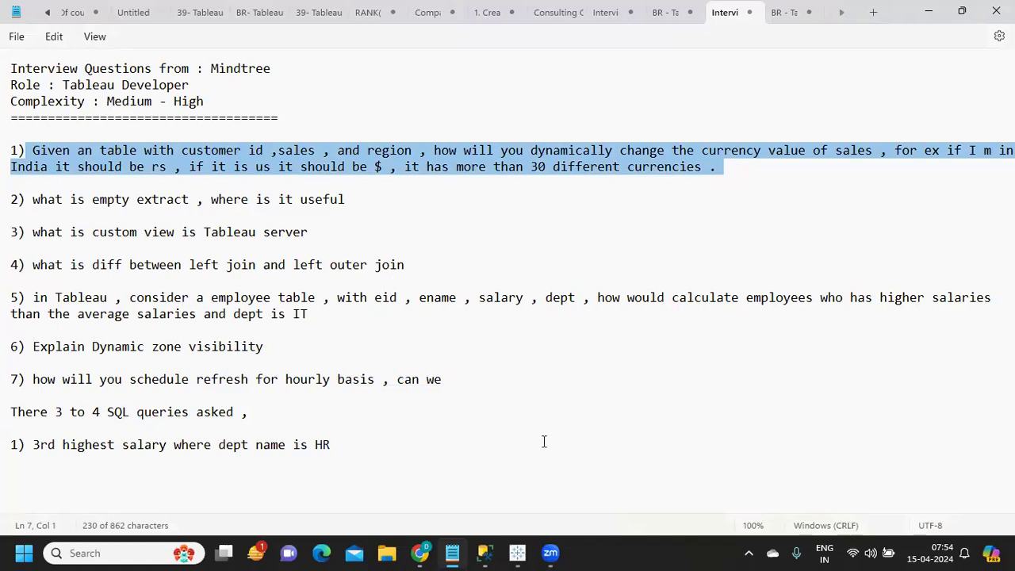
{"action": "mouse_move", "coordinate": [412, 232]}
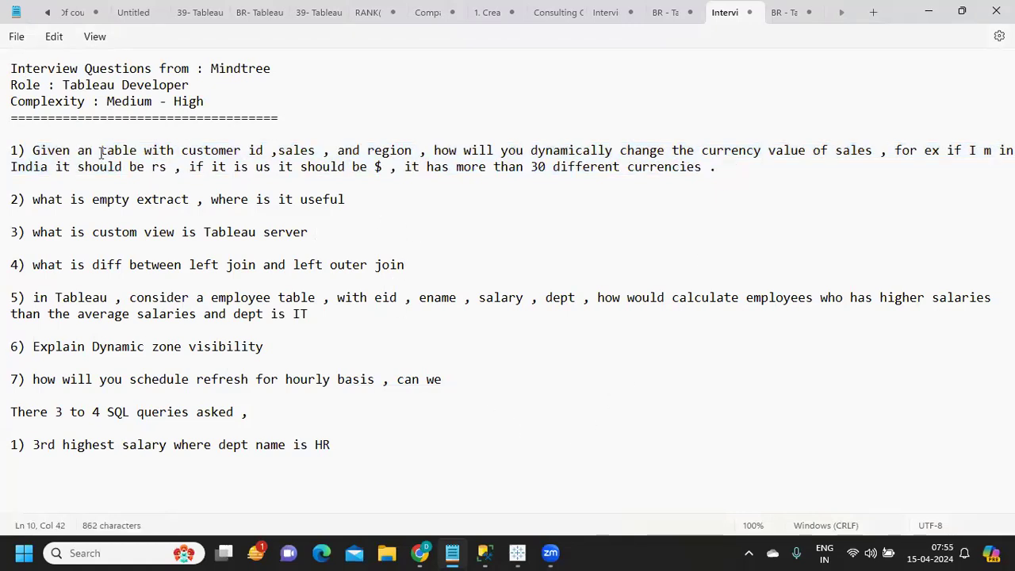
{"action": "mouse_move", "coordinate": [845, 159]}
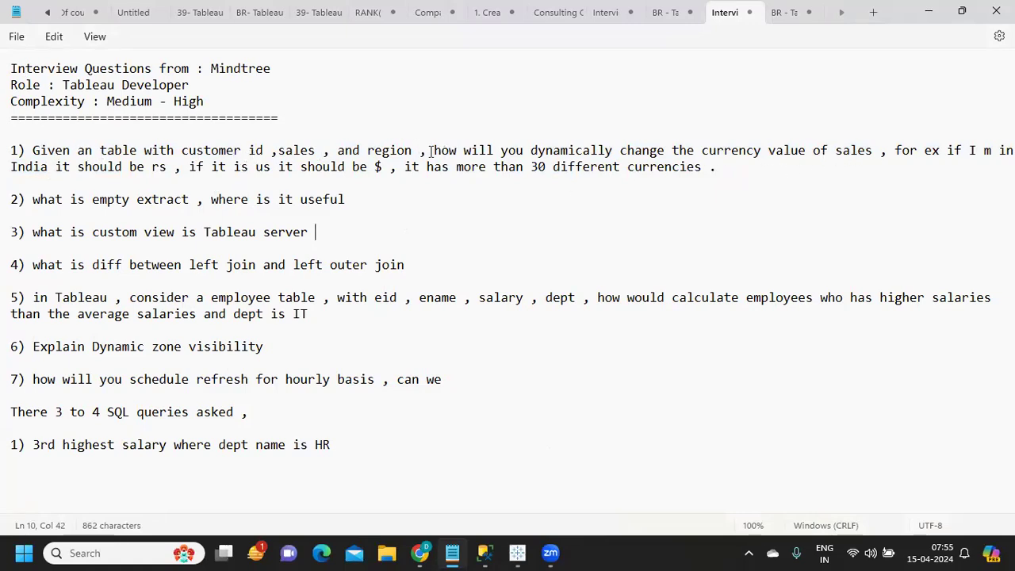
Step: Highlight the currency conversion and empty extract questions in the Notepad notes
{"action": "left_click_drag", "start_coordinate": [432, 150], "coordinate": [870, 150]}
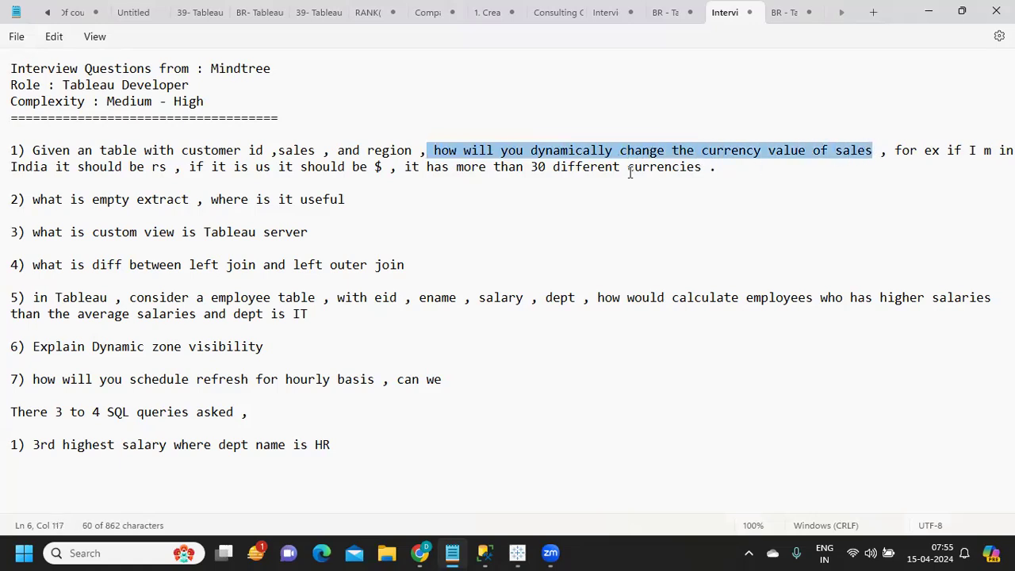
{"action": "mouse_move", "coordinate": [602, 196]}
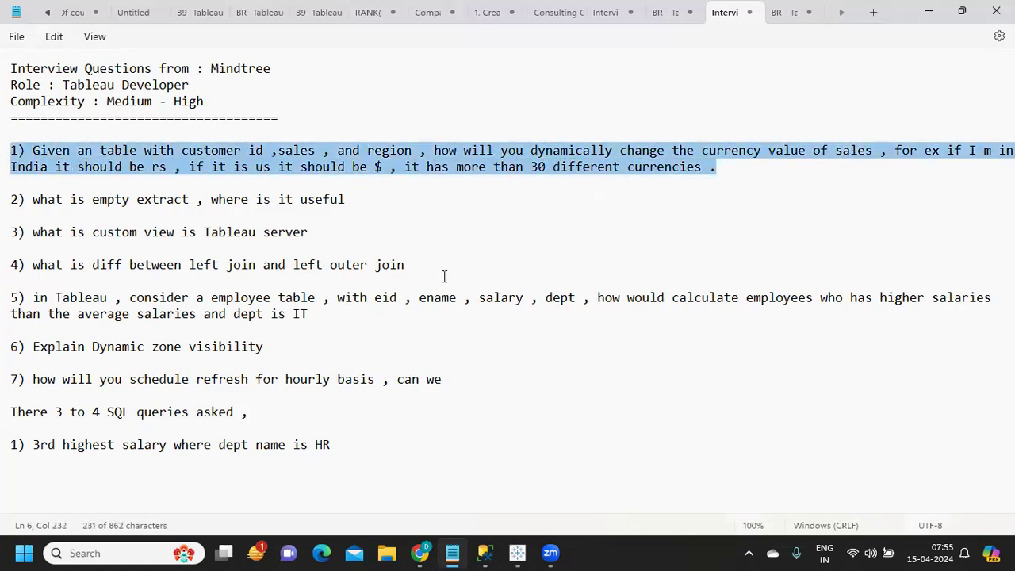
{"action": "mouse_move", "coordinate": [477, 172]}
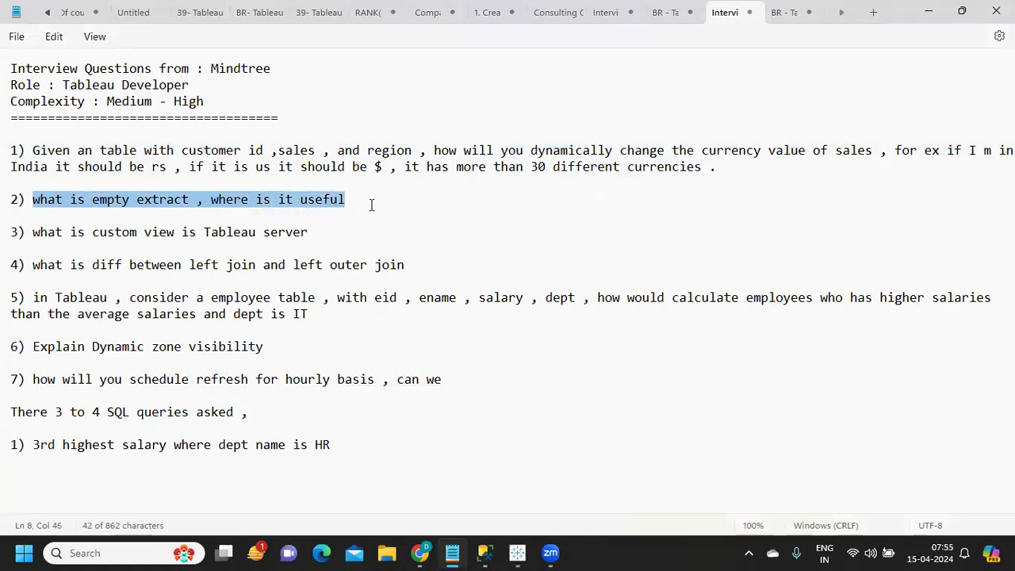
{"action": "left_click", "coordinate": [381, 244]}
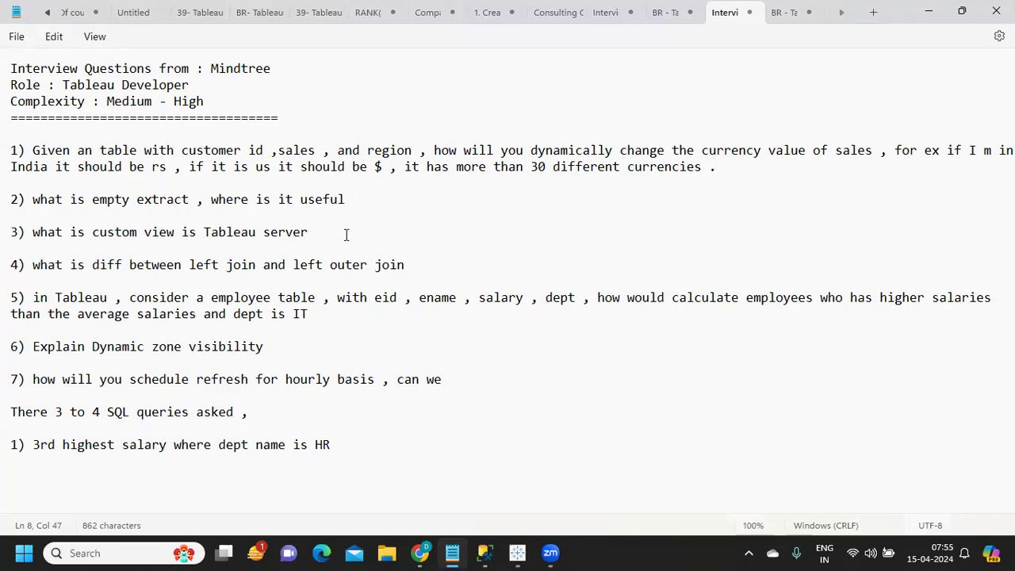
{"action": "left_click_drag", "start_coordinate": [127, 199], "coordinate": [345, 199]}
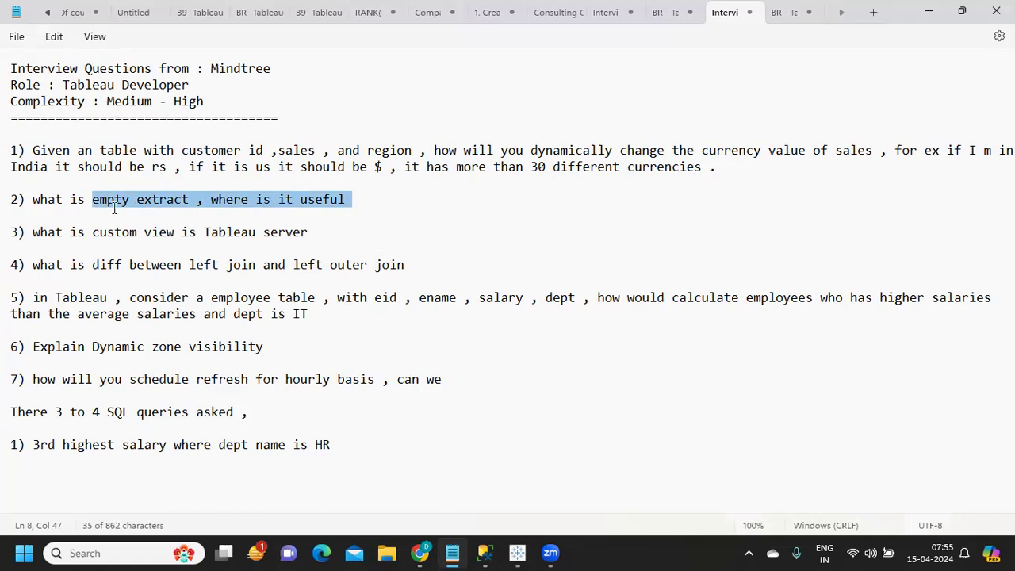
{"action": "mouse_move", "coordinate": [515, 553]}
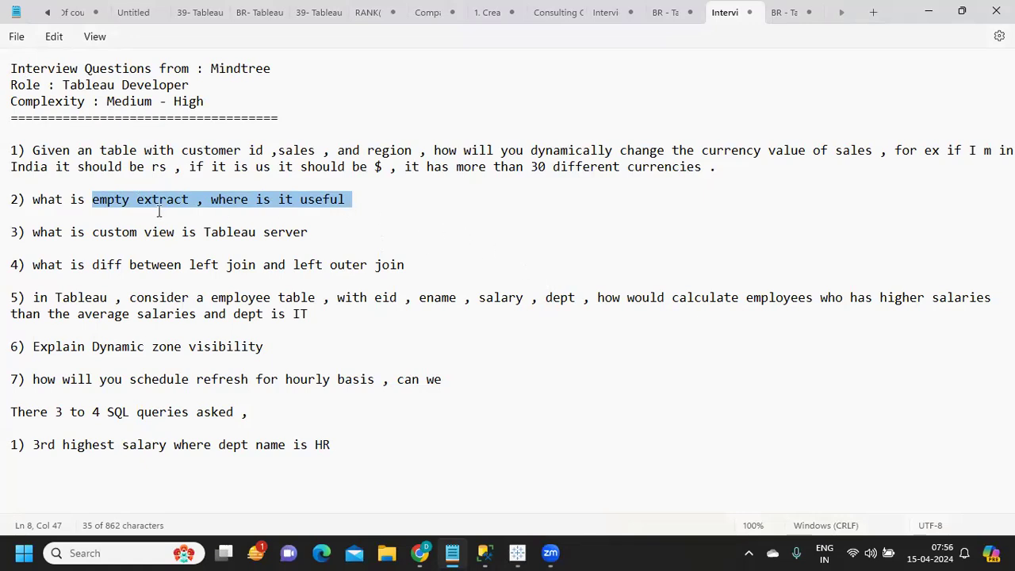
{"action": "mouse_move", "coordinate": [166, 203]}
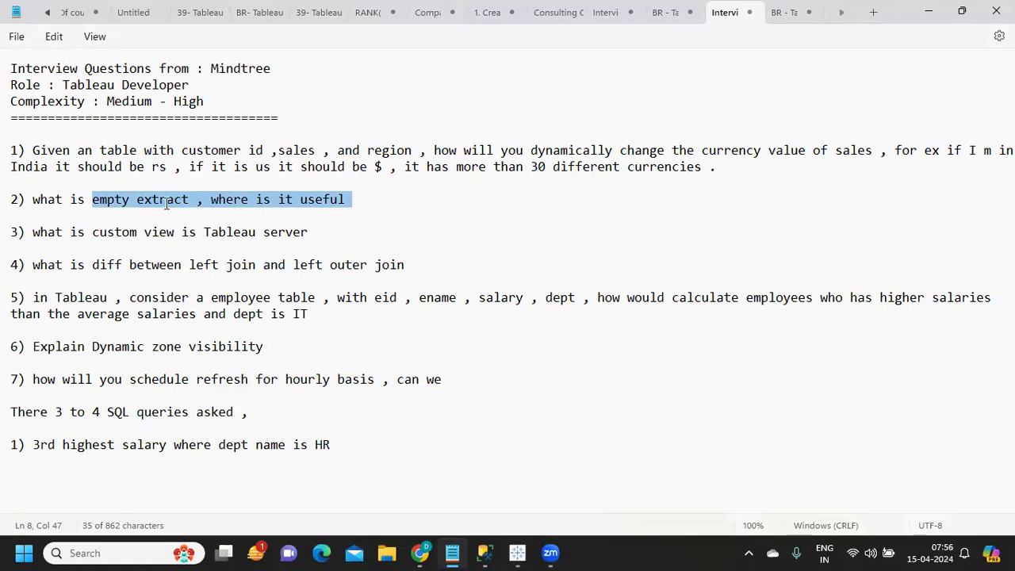
{"action": "left_click", "coordinate": [169, 199]}
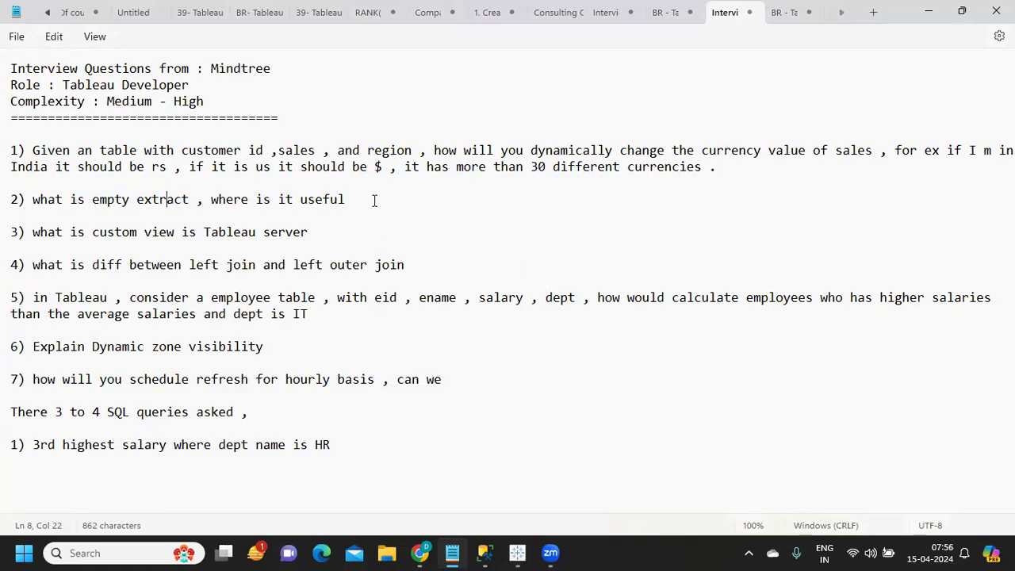
Step: Mark the custom view question, then switch to the published Sales Dashboard on Tableau Cloud
{"action": "triple_click", "coordinate": [159, 199]}
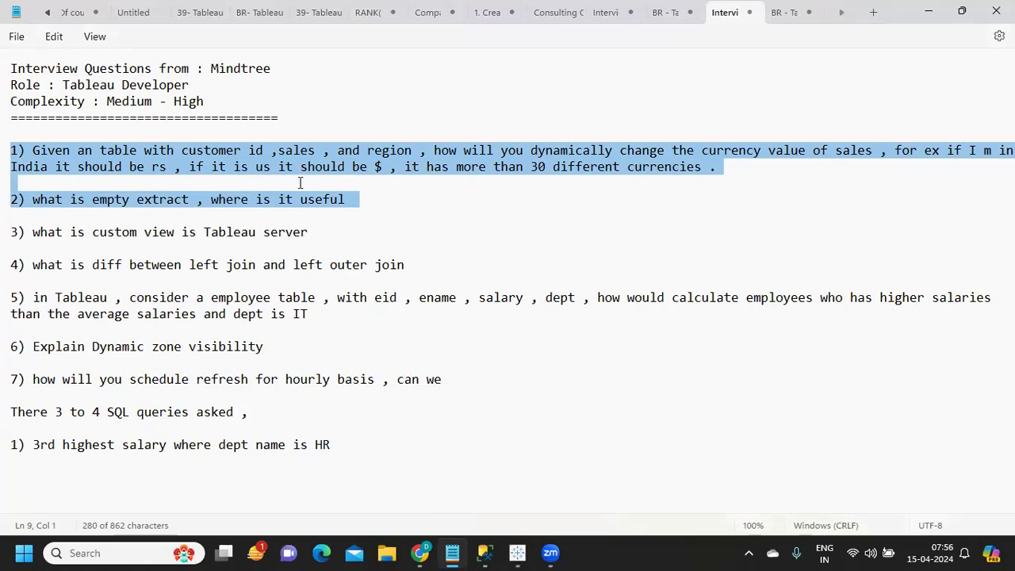
{"action": "double_click", "coordinate": [322, 166]}
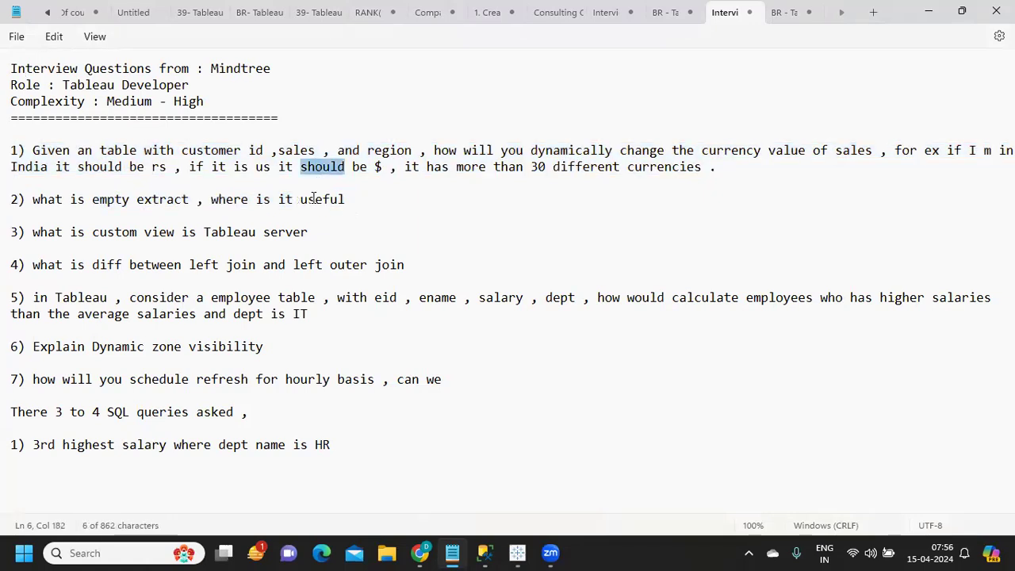
{"action": "mouse_move", "coordinate": [298, 199]}
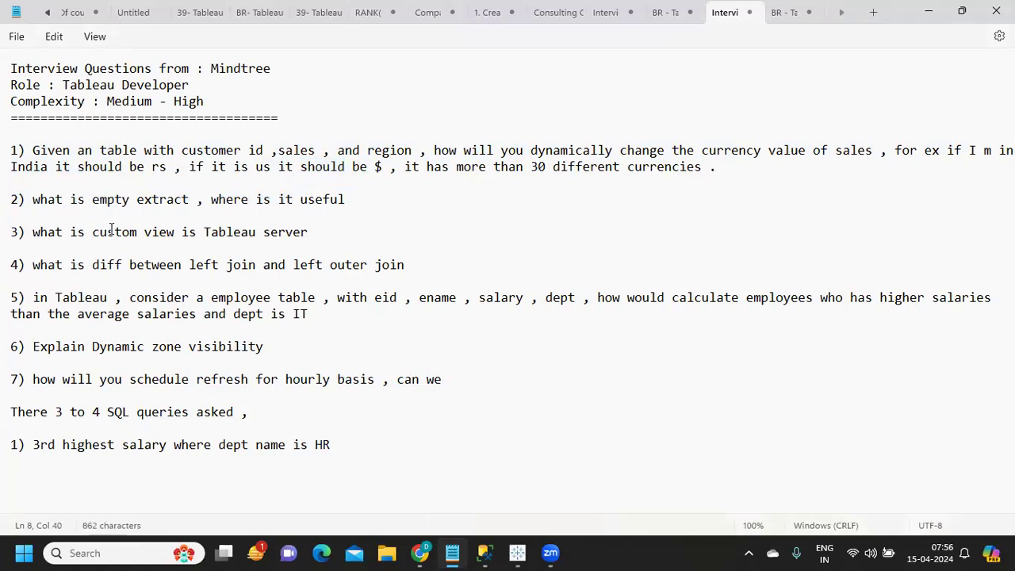
{"action": "left_click_drag", "start_coordinate": [91, 231], "coordinate": [304, 231]}
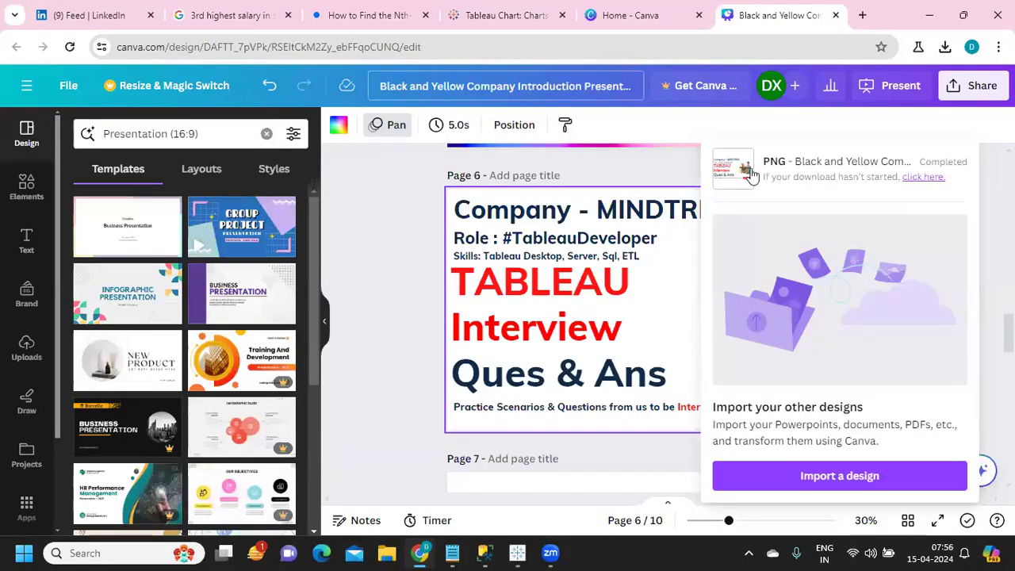
{"action": "left_click", "coordinate": [500, 16]}
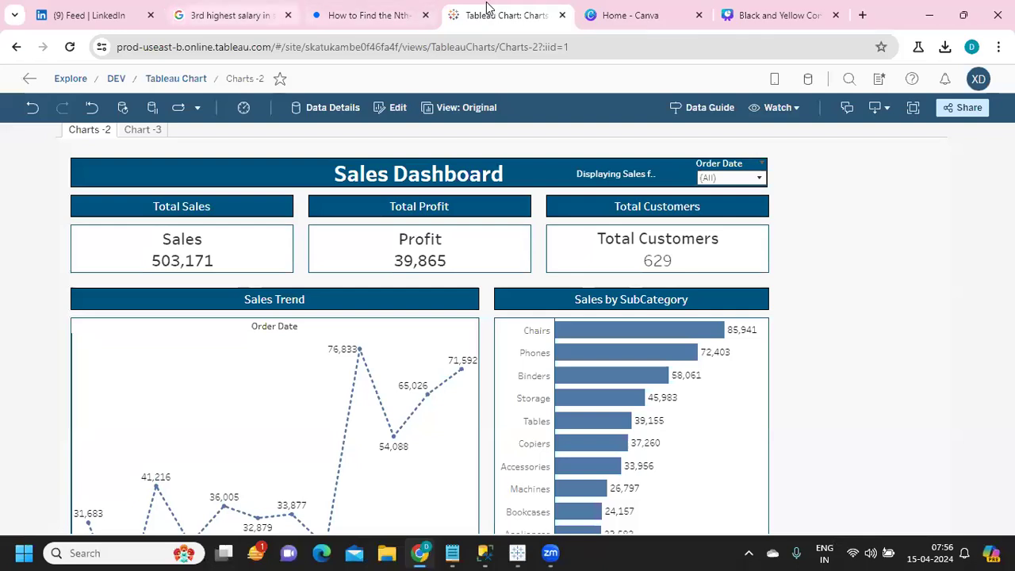
{"action": "mouse_move", "coordinate": [514, 415]}
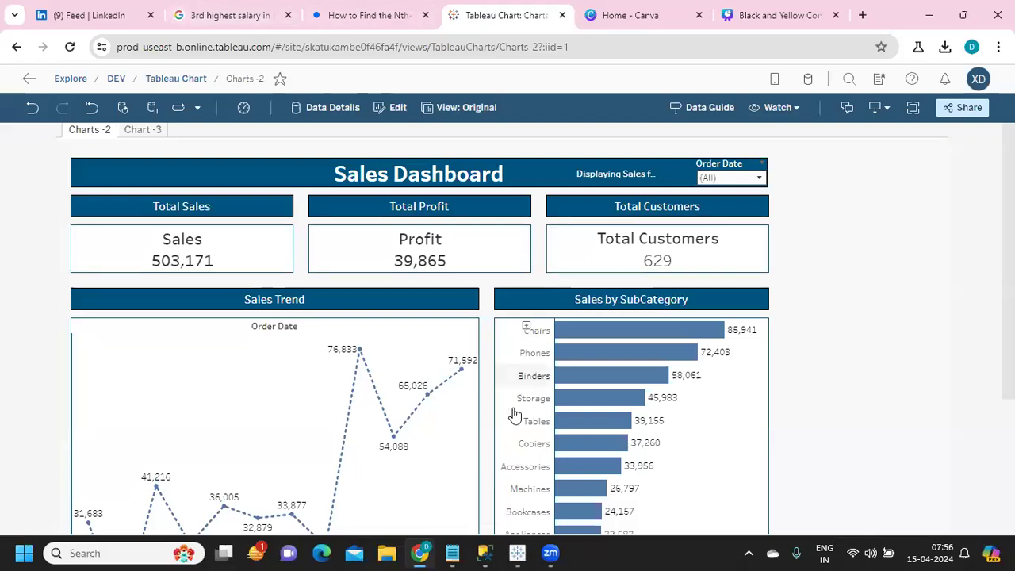
{"action": "mouse_move", "coordinate": [758, 372]}
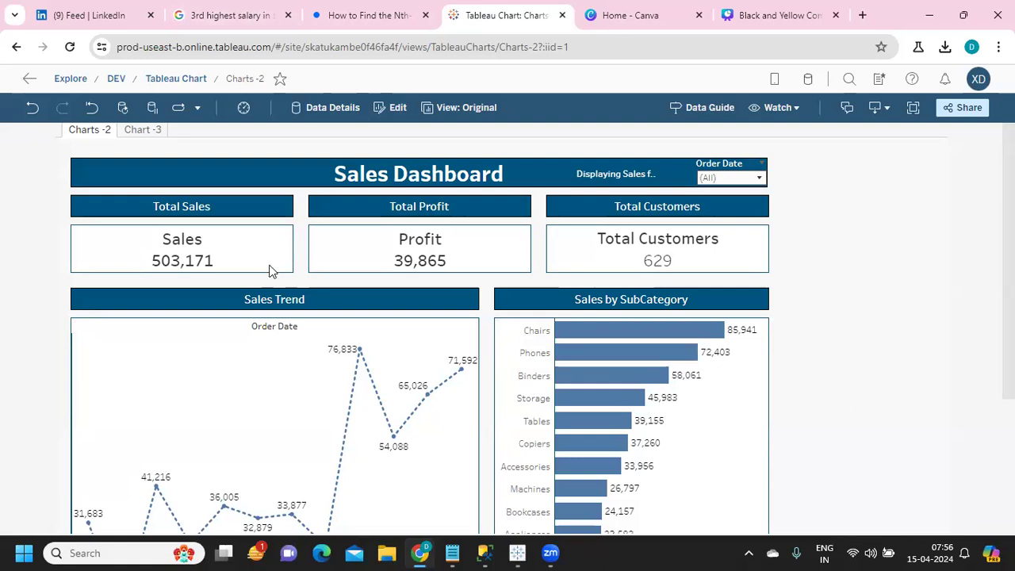
{"action": "mouse_move", "coordinate": [854, 413]}
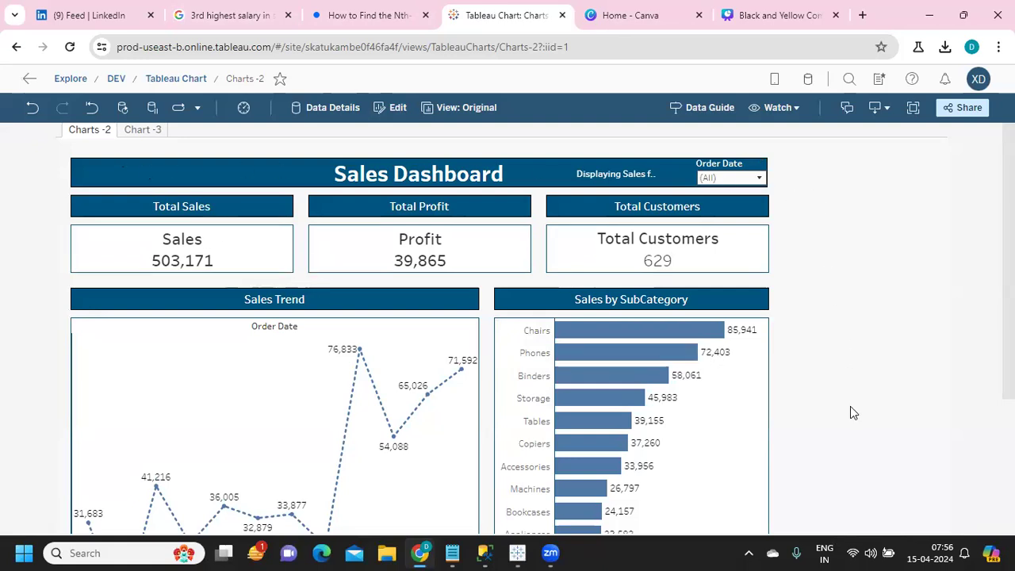
{"action": "mouse_move", "coordinate": [839, 409]}
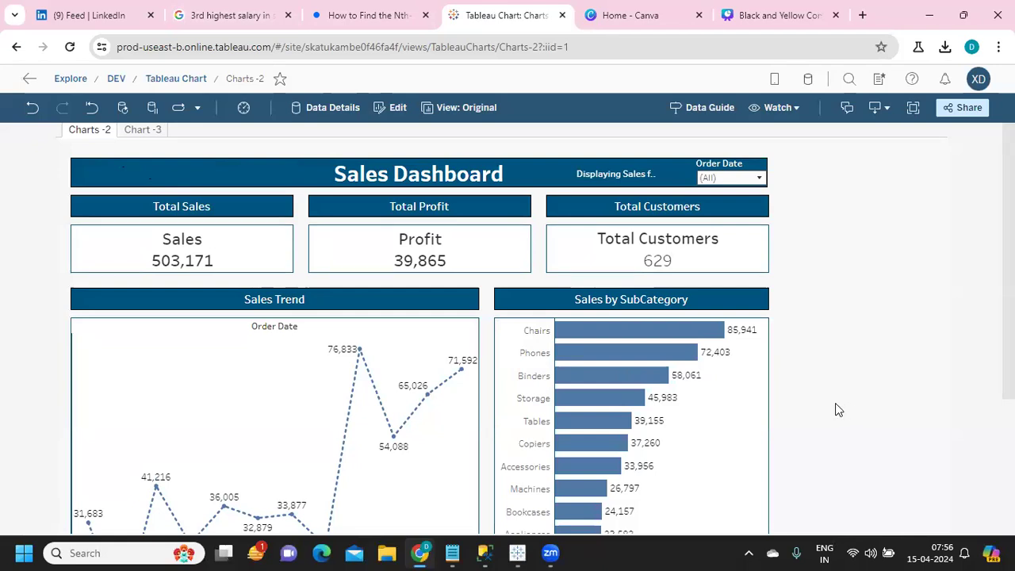
{"action": "mouse_move", "coordinate": [196, 90]}
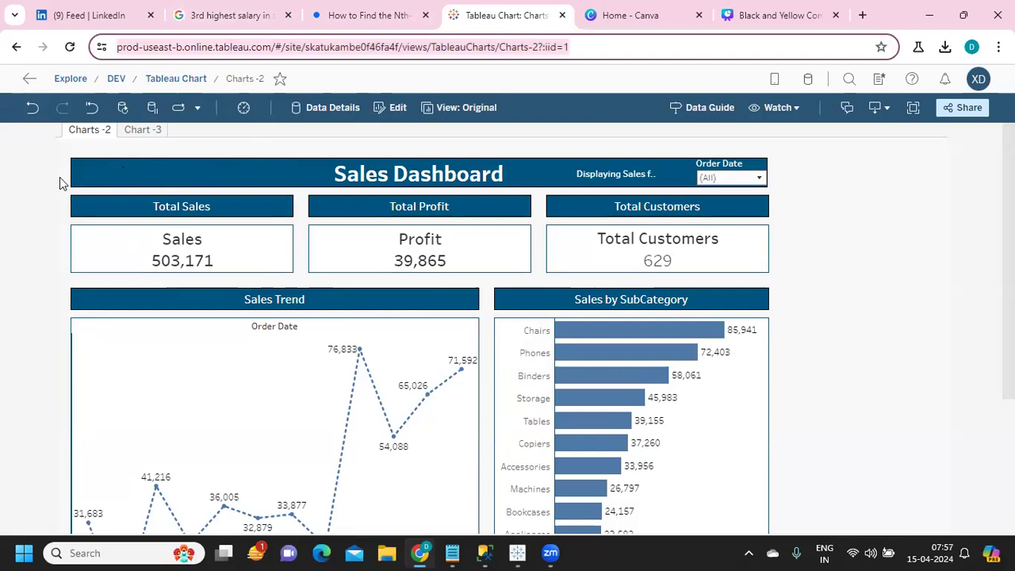
{"action": "scroll", "scroll_direction": "down", "scroll_amount": 3}
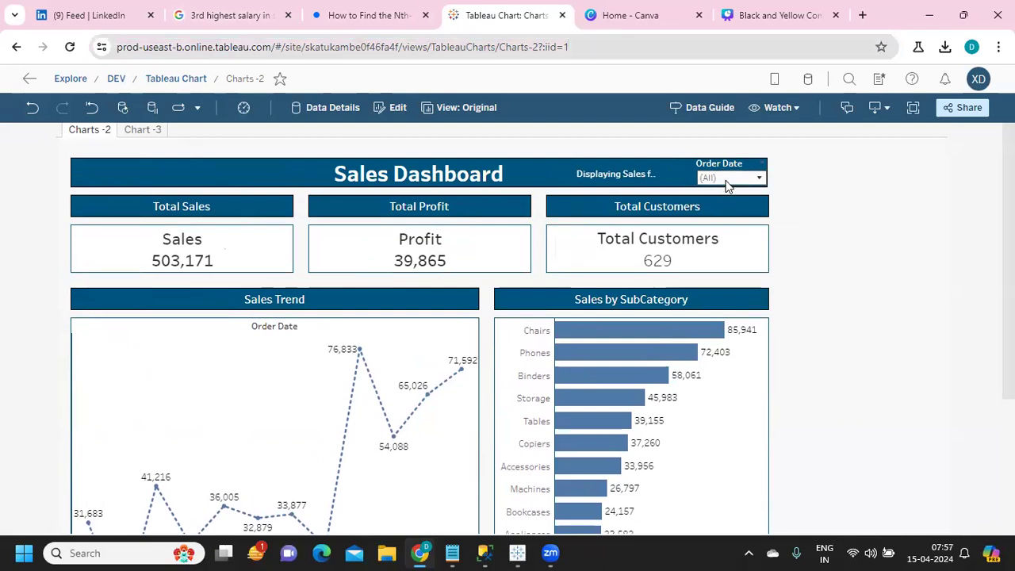
{"action": "left_click", "coordinate": [757, 177]}
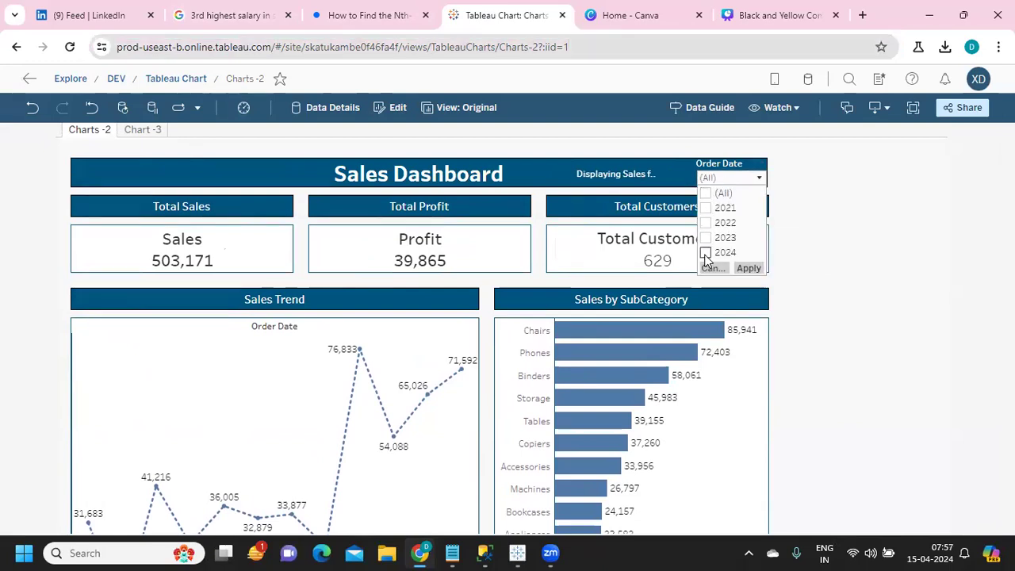
{"action": "left_click", "coordinate": [705, 253]}
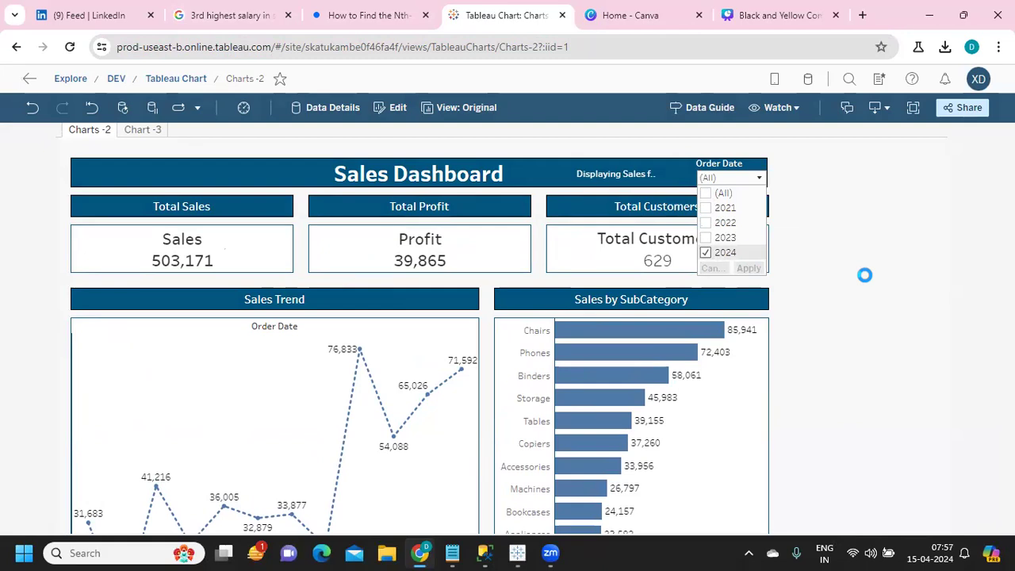
{"action": "left_click", "coordinate": [748, 268]}
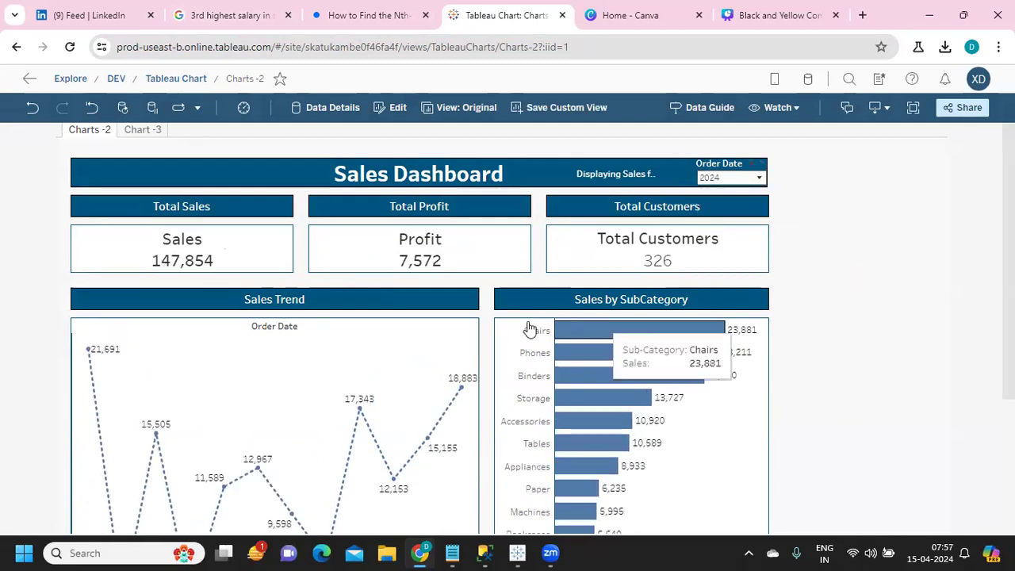
{"action": "scroll", "scroll_direction": "down", "scroll_amount": 3}
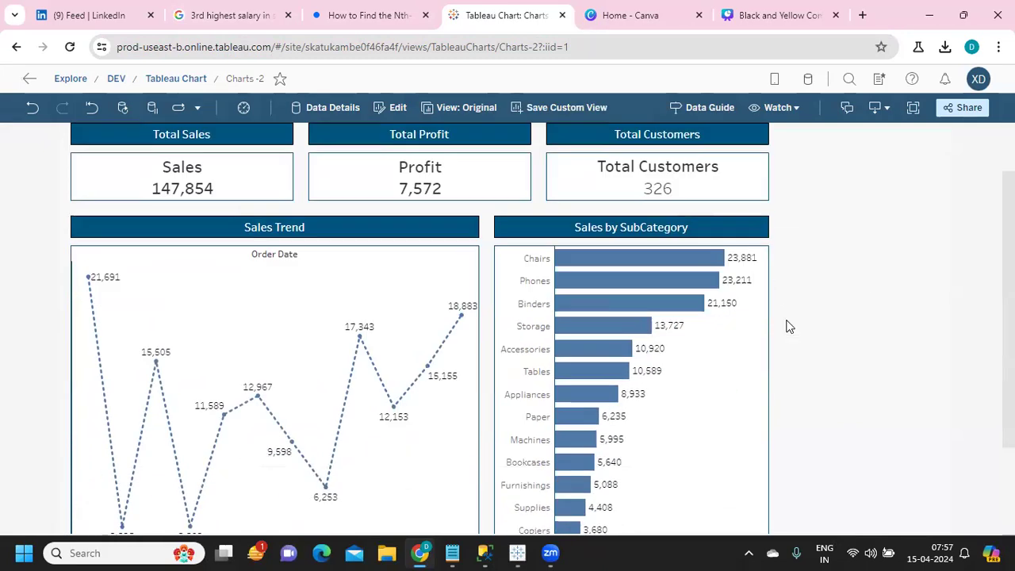
{"action": "scroll", "scroll_direction": "down", "scroll_amount": 3}
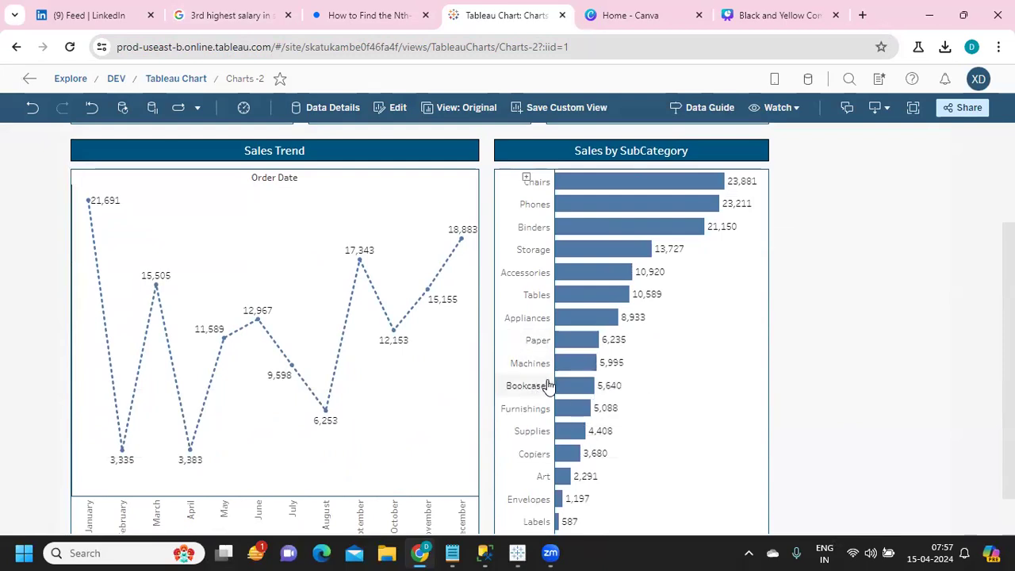
{"action": "scroll", "scroll_direction": "up", "scroll_amount": 3}
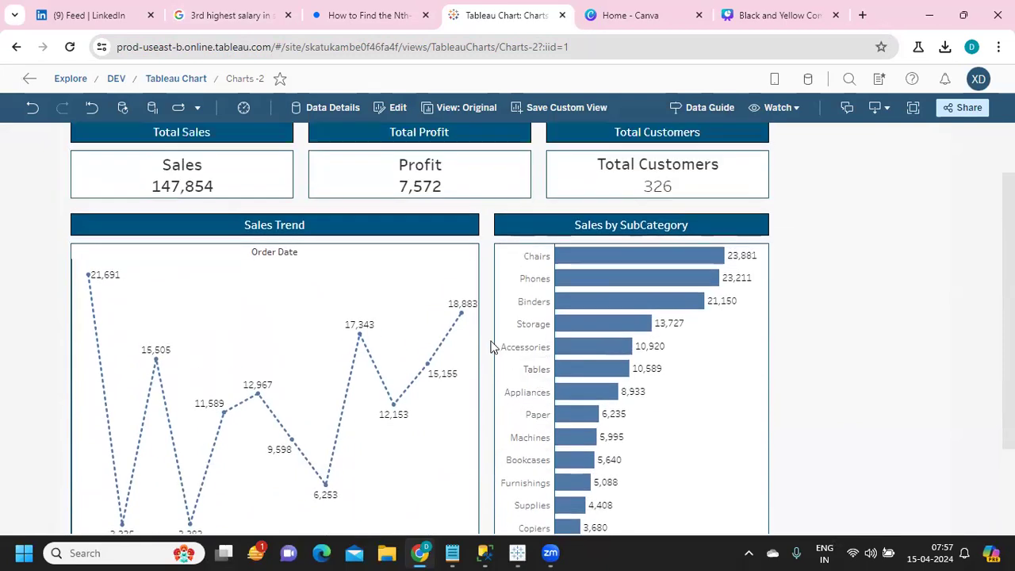
{"action": "mouse_move", "coordinate": [588, 107]}
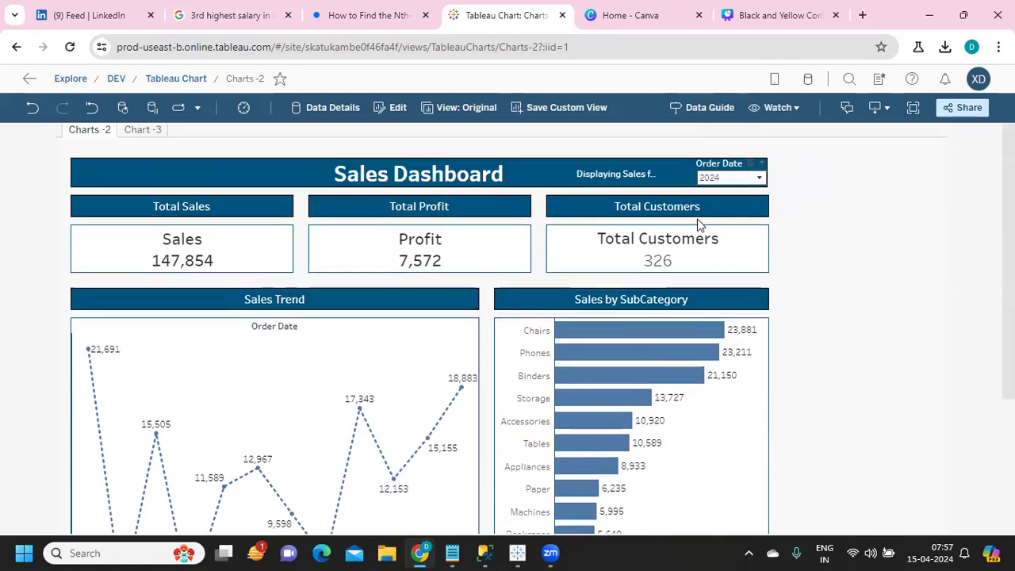
{"action": "left_click", "coordinate": [755, 177]}
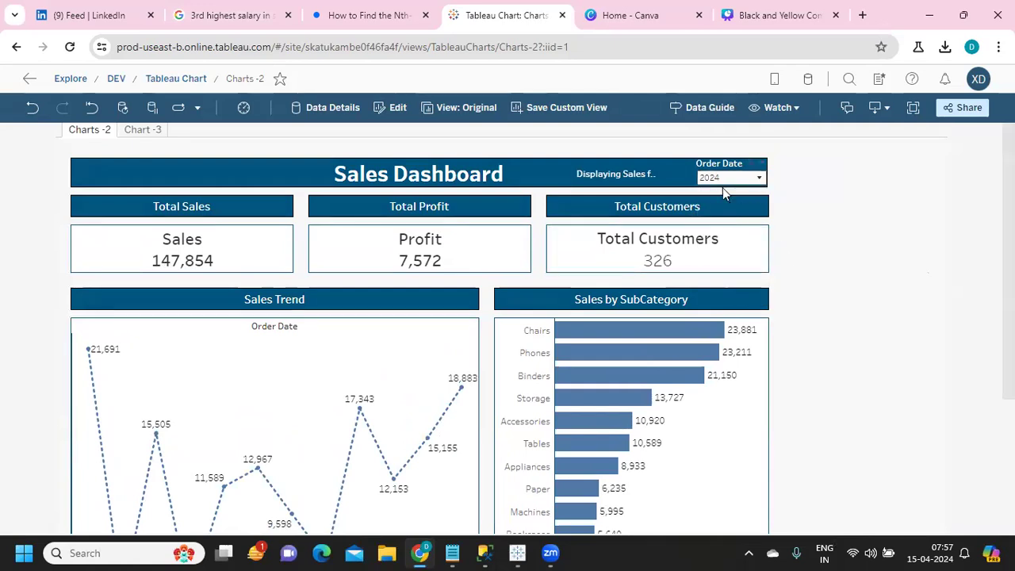
{"action": "mouse_move", "coordinate": [325, 302]}
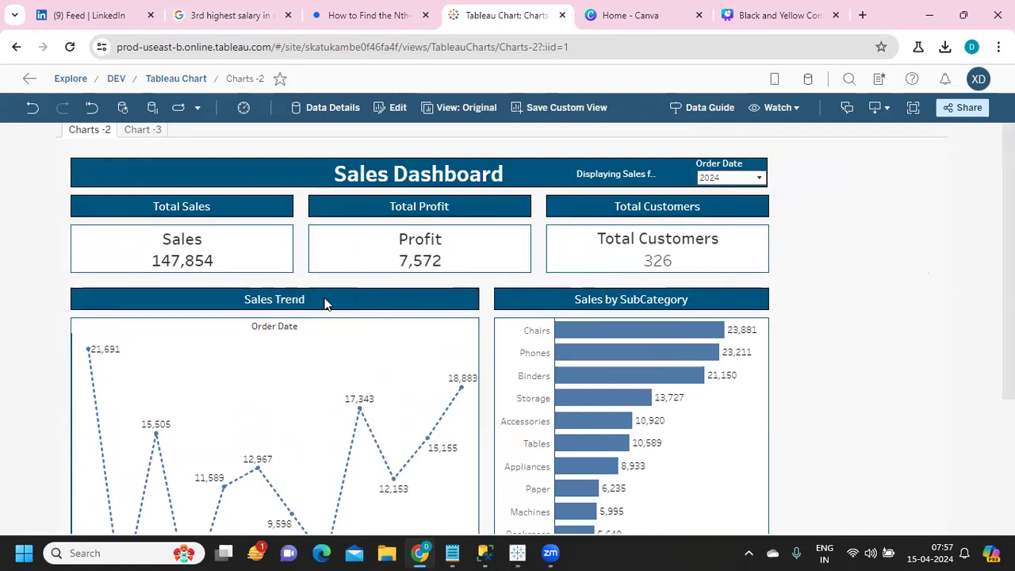
{"action": "mouse_move", "coordinate": [709, 379]}
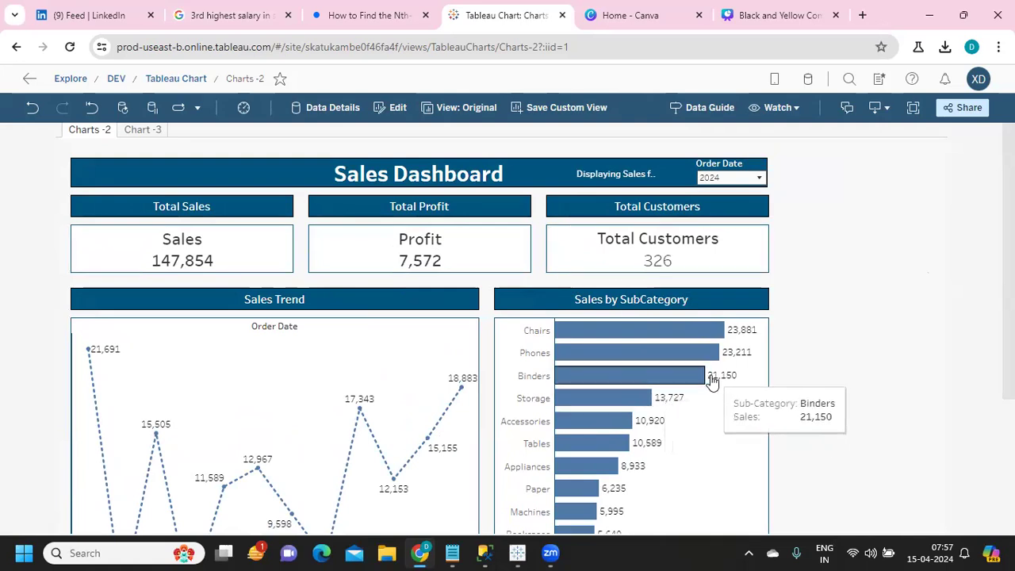
{"action": "mouse_move", "coordinate": [539, 129]}
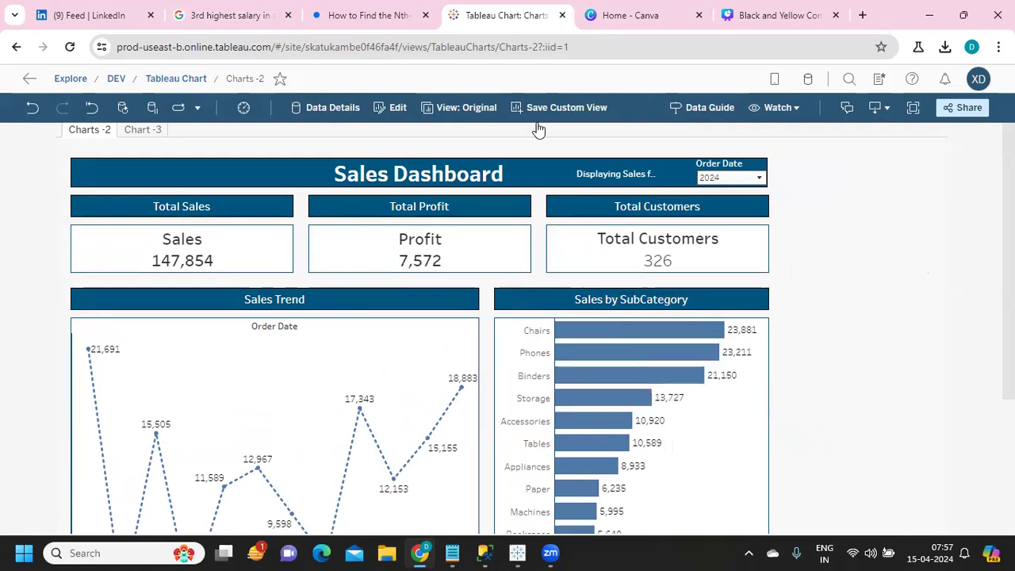
{"action": "mouse_move", "coordinate": [532, 115]}
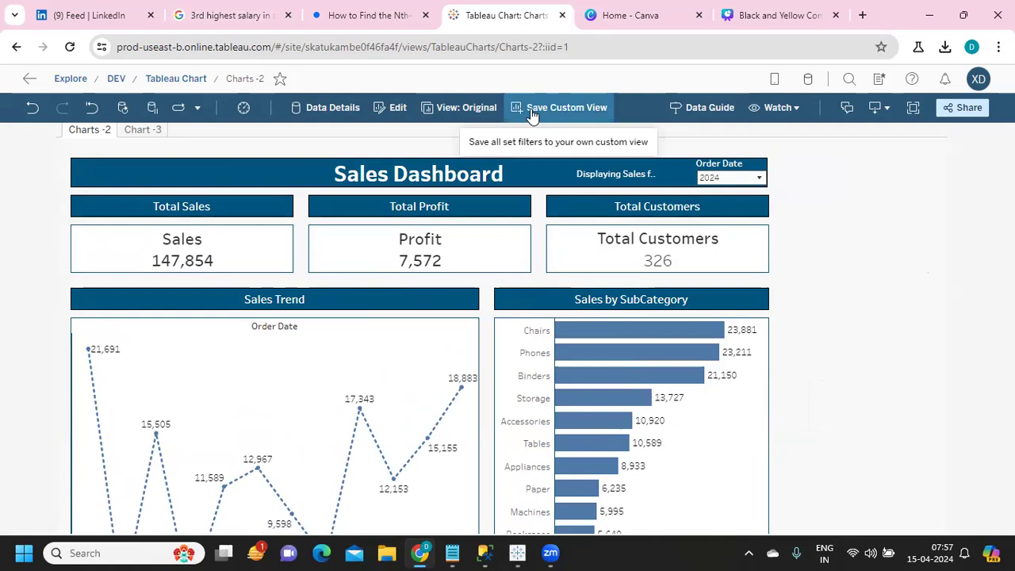
{"action": "left_click", "coordinate": [564, 107]}
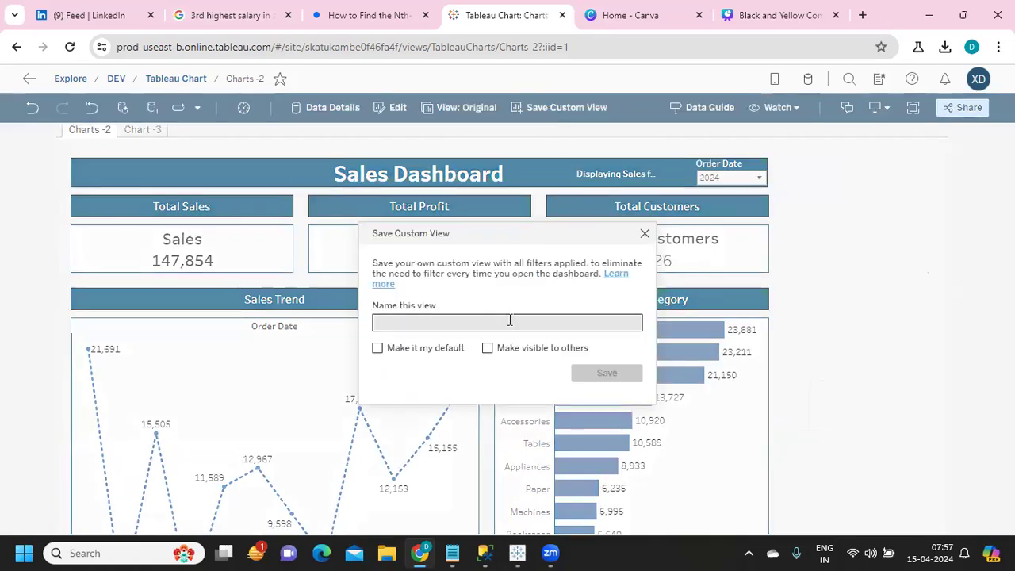
{"action": "left_click", "coordinate": [507, 322]}
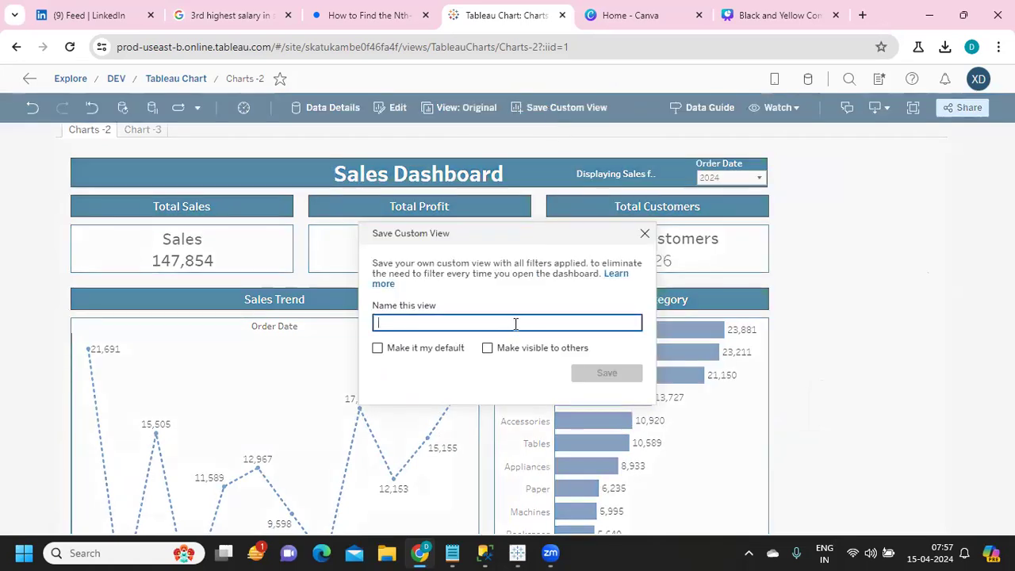
{"action": "type", "text": "My Custom"}
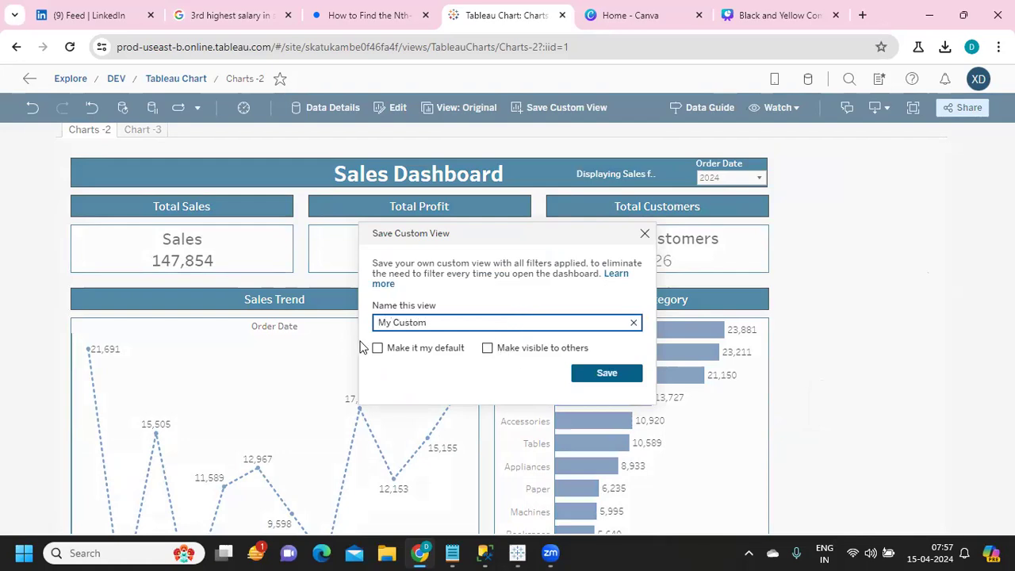
{"action": "left_click", "coordinate": [377, 348]}
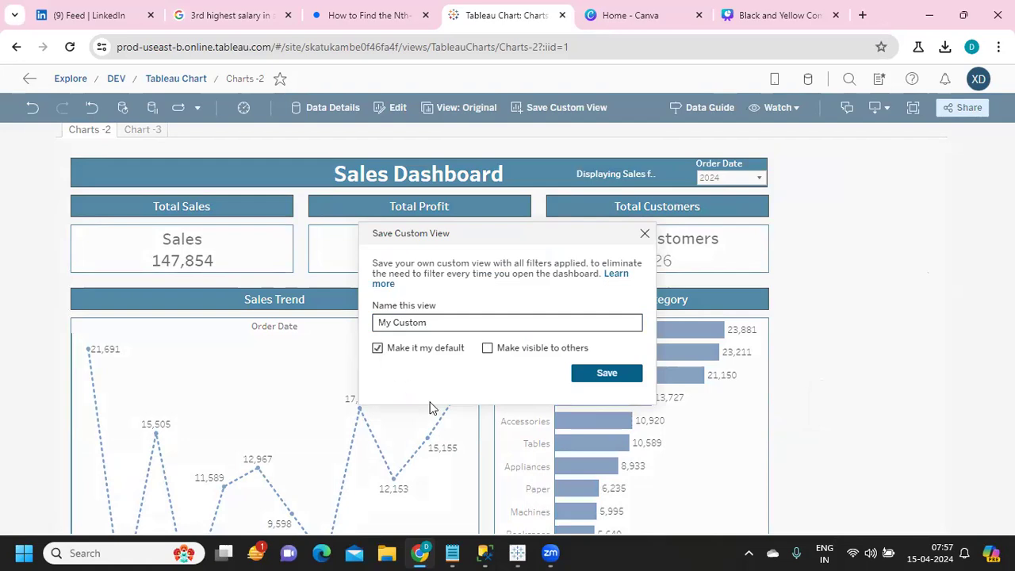
{"action": "mouse_move", "coordinate": [462, 222]}
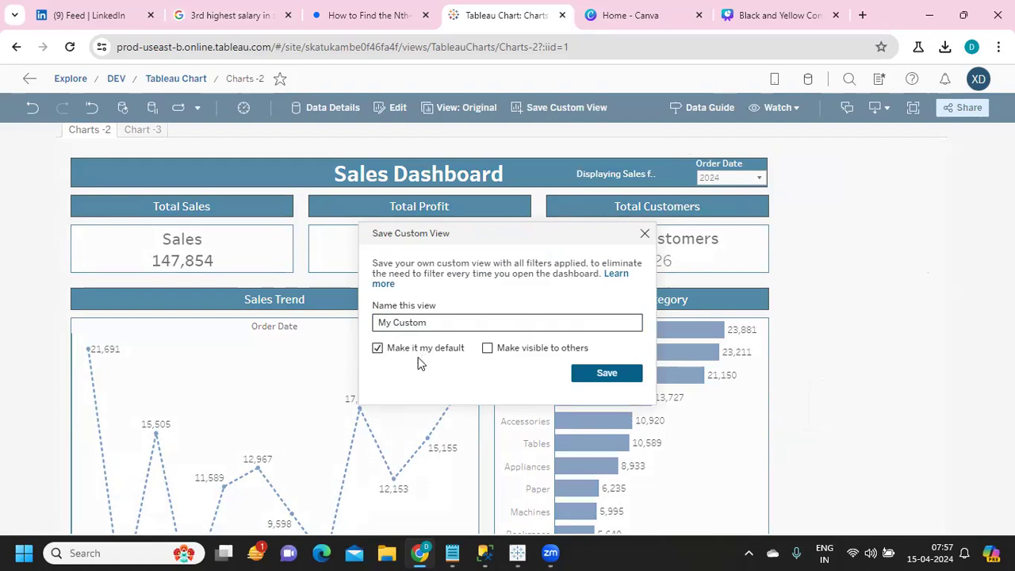
{"action": "mouse_move", "coordinate": [675, 169]}
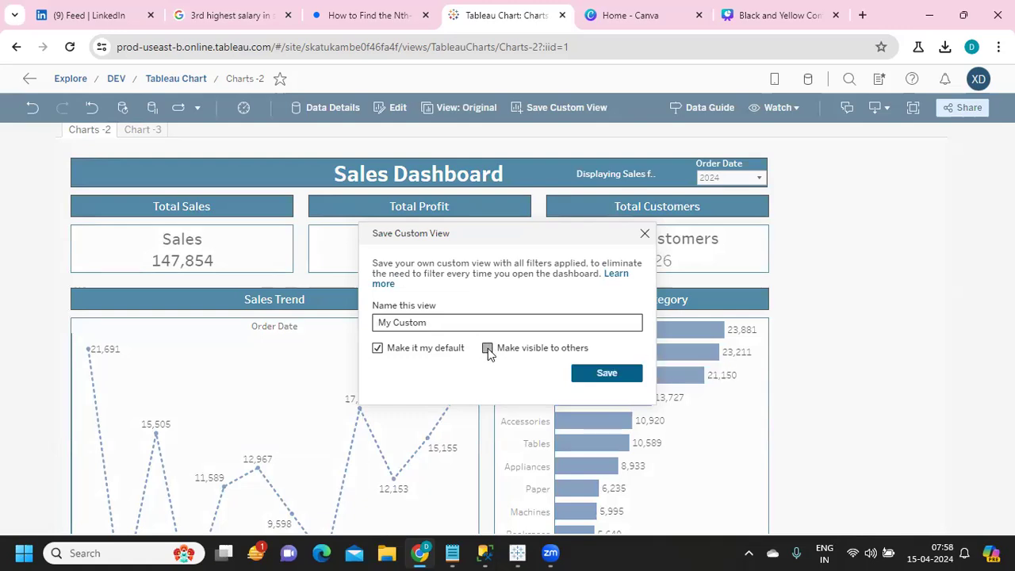
{"action": "left_click", "coordinate": [486, 348]}
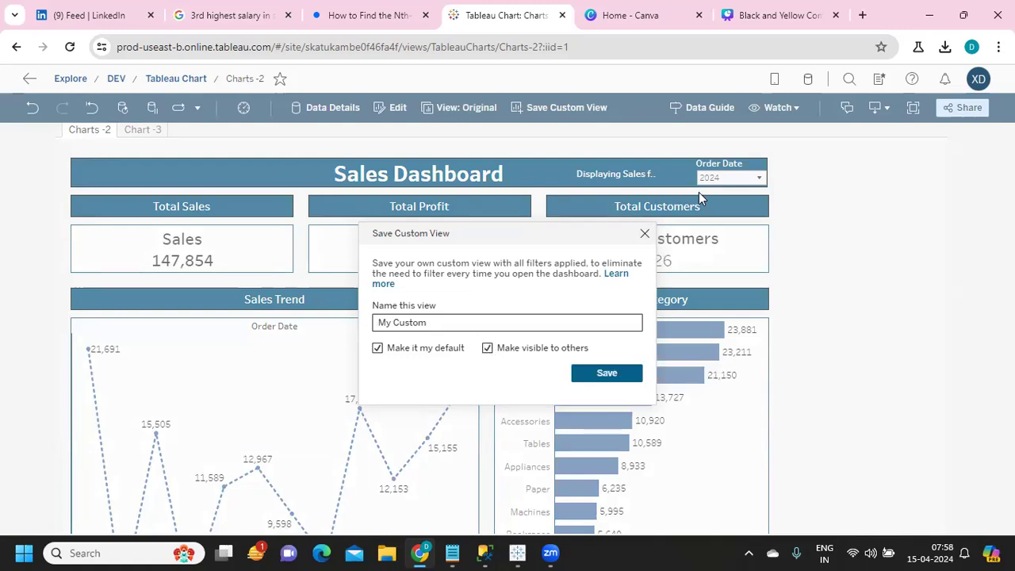
{"action": "mouse_move", "coordinate": [651, 216]}
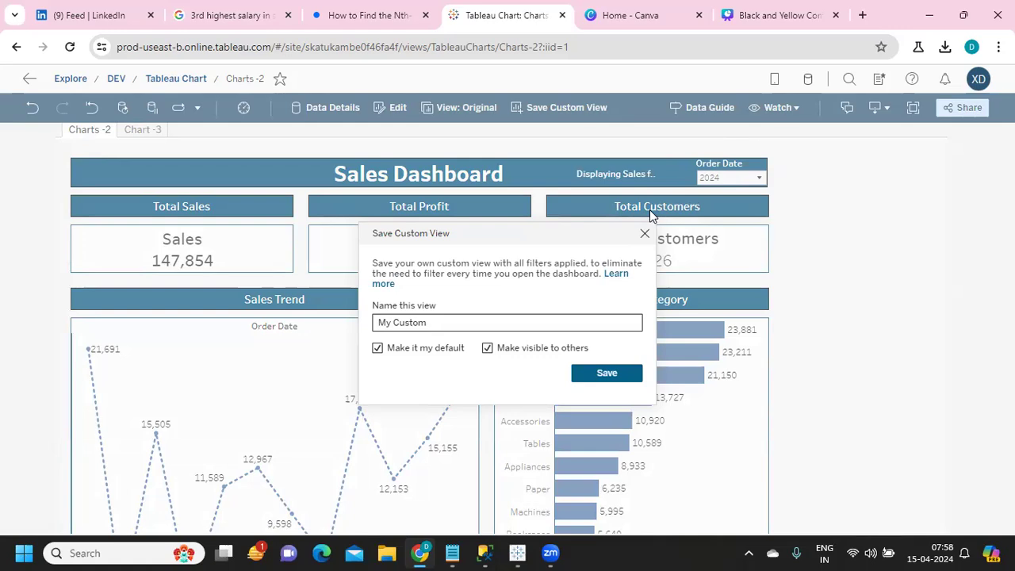
{"action": "mouse_move", "coordinate": [593, 268]}
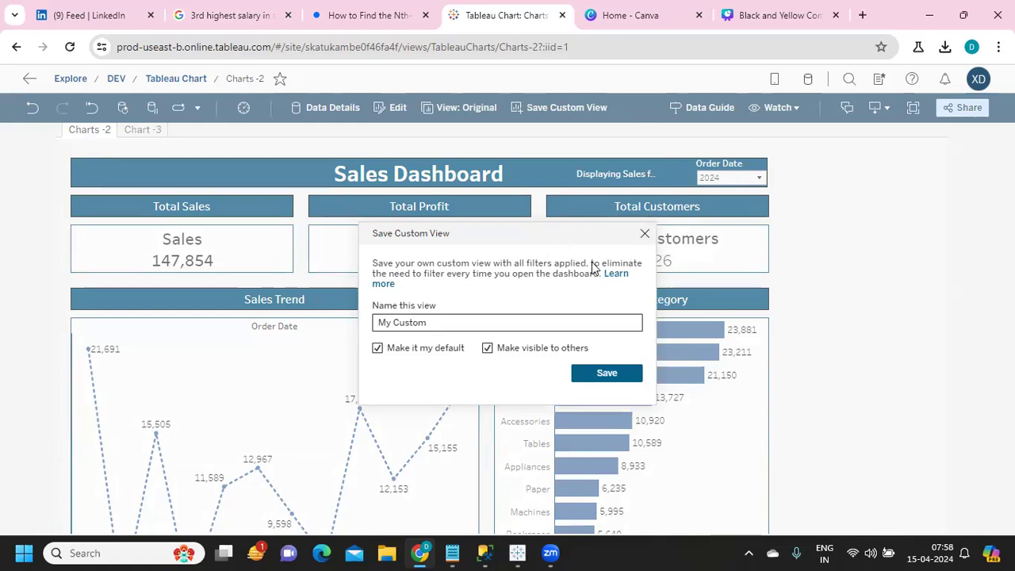
{"action": "mouse_move", "coordinate": [525, 276]}
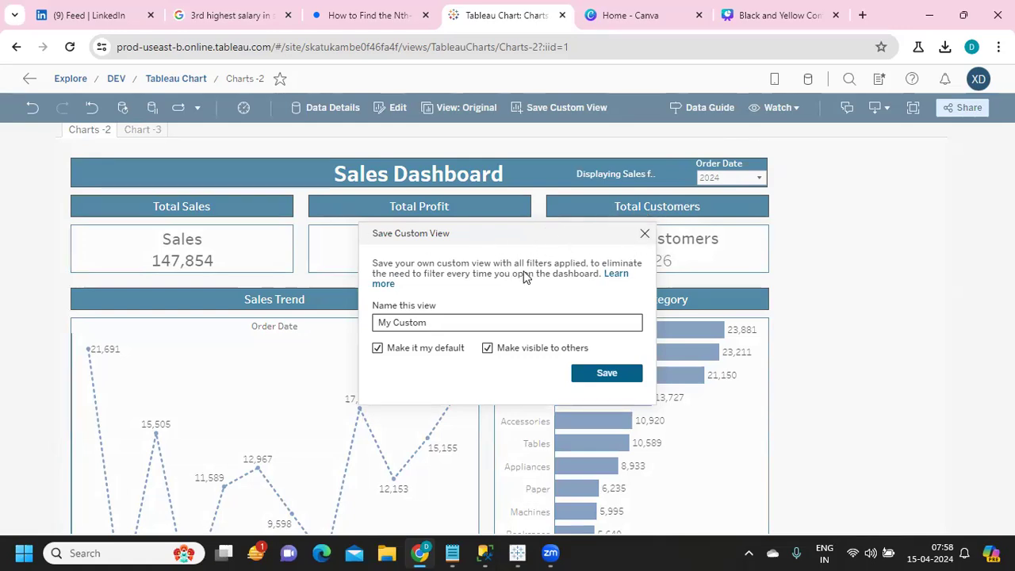
{"action": "mouse_move", "coordinate": [444, 242]}
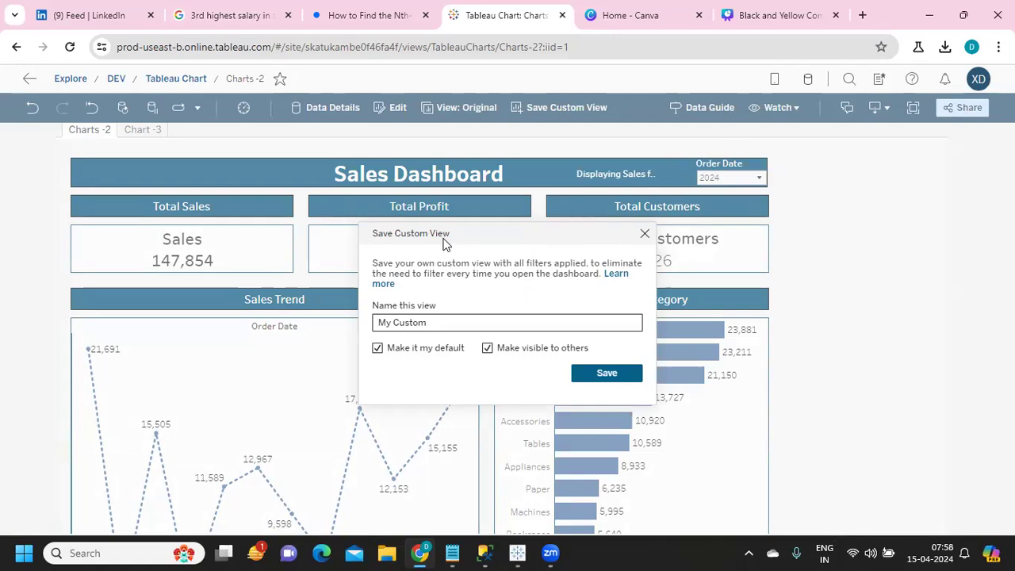
{"action": "mouse_move", "coordinate": [645, 234]}
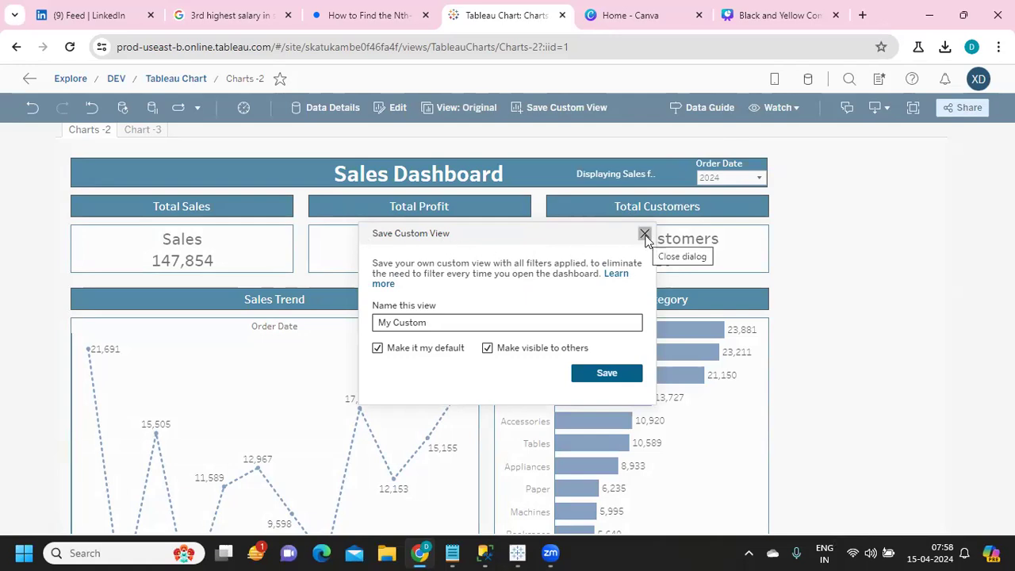
{"action": "left_click", "coordinate": [645, 234]}
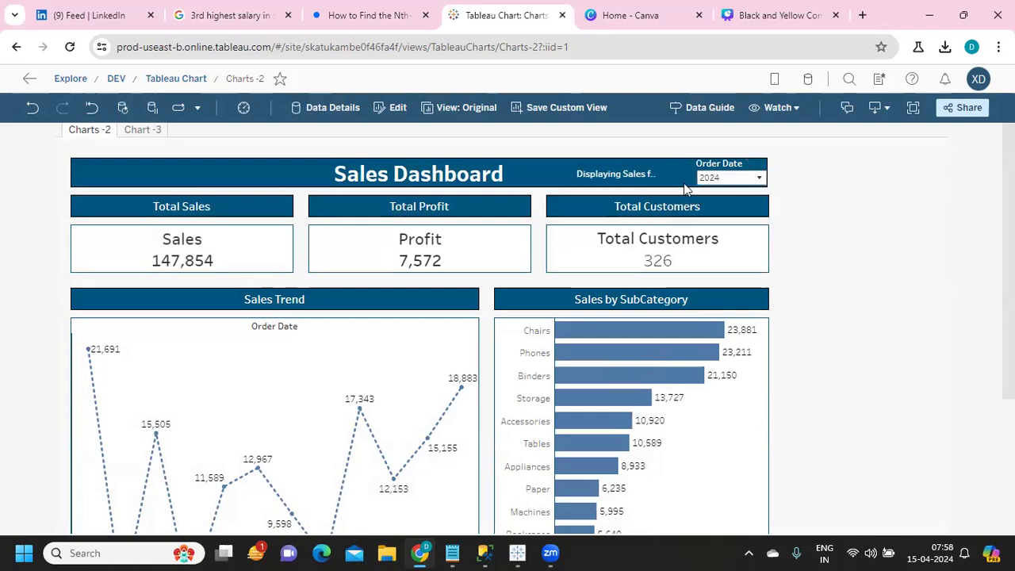
{"action": "mouse_move", "coordinate": [592, 146]}
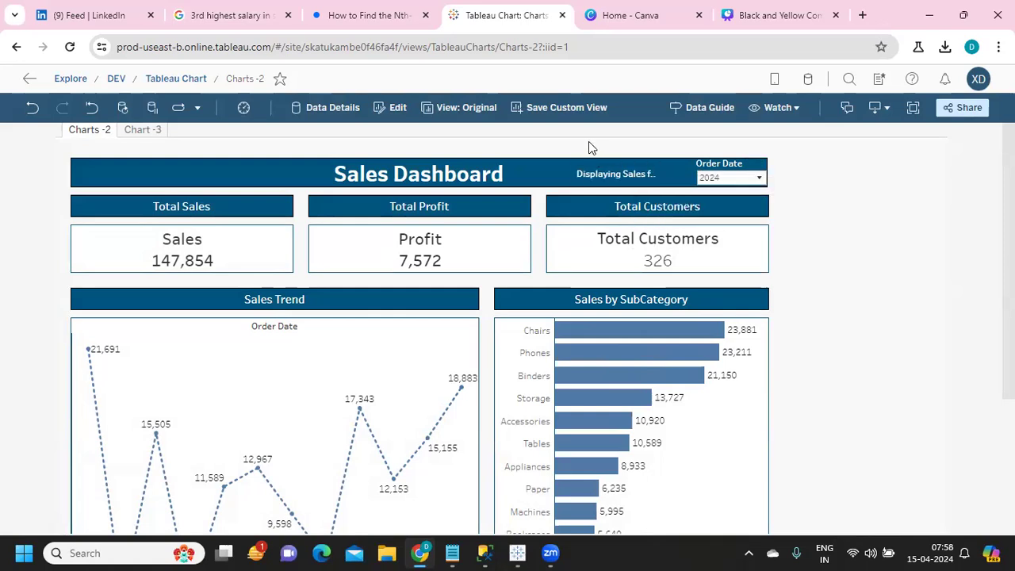
{"action": "mouse_move", "coordinate": [576, 144]}
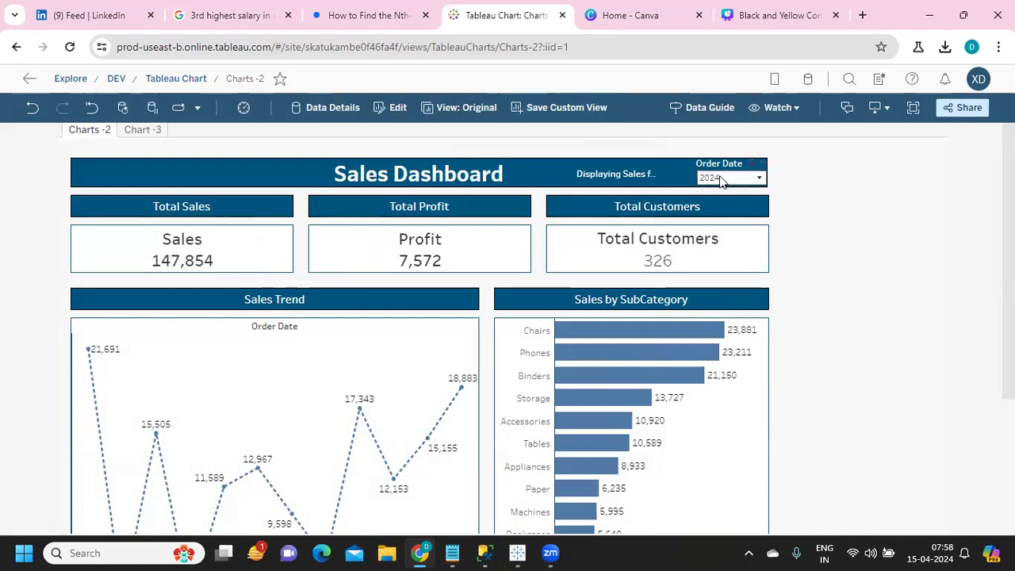
{"action": "mouse_move", "coordinate": [710, 190]}
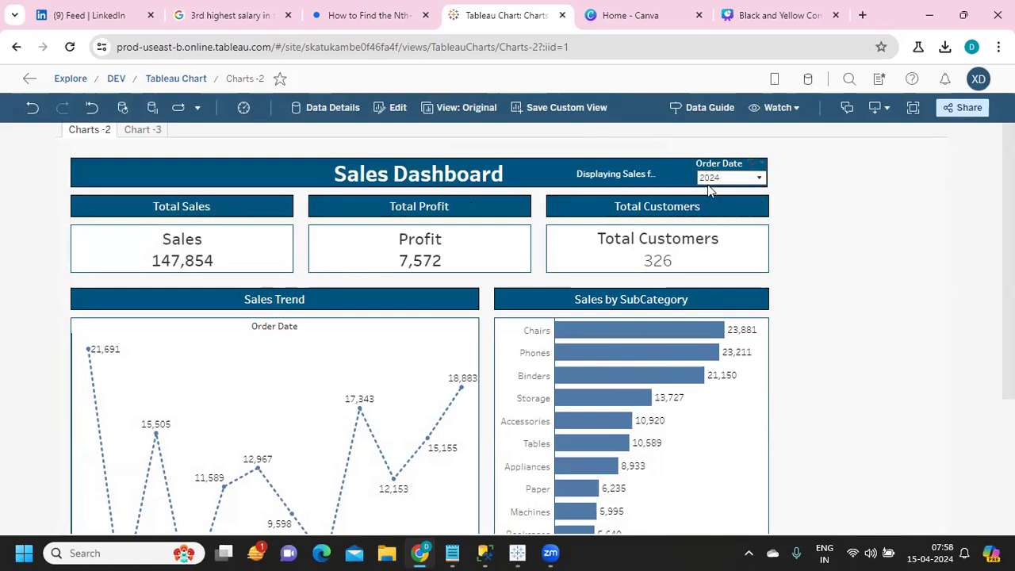
{"action": "mouse_move", "coordinate": [555, 107]}
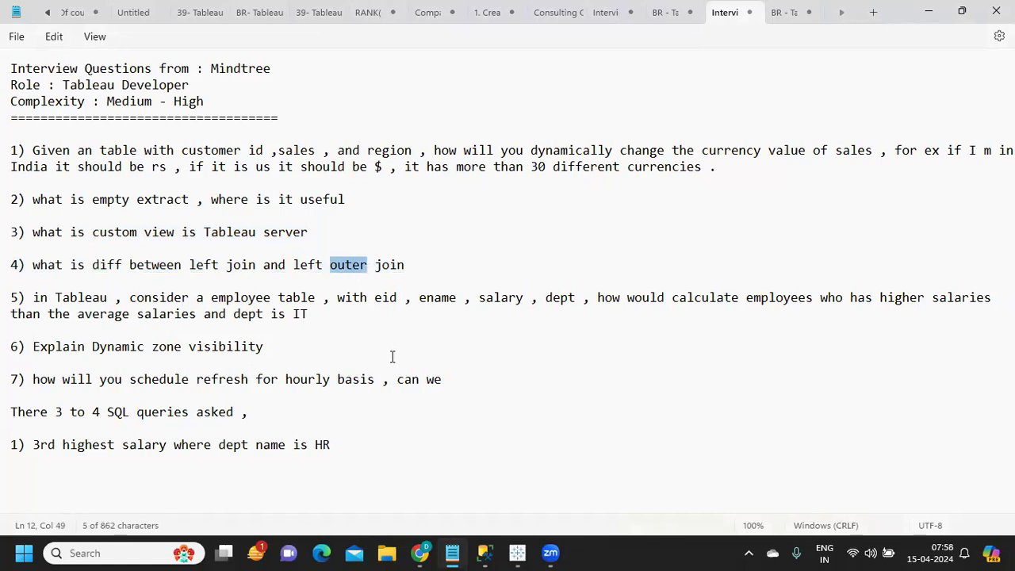
{"action": "mouse_move", "coordinate": [191, 265]}
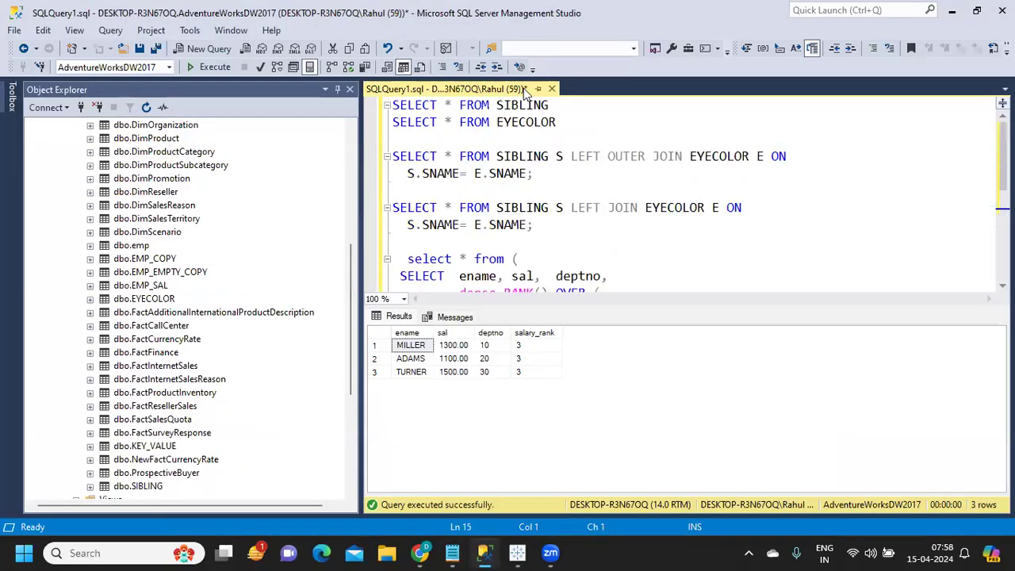
Step: Run the LEFT OUTER JOIN and LEFT JOIN queries on SIBLING and EYECOLOR and compare their identical results
{"action": "left_click_drag", "start_coordinate": [392, 105], "coordinate": [556, 122]}
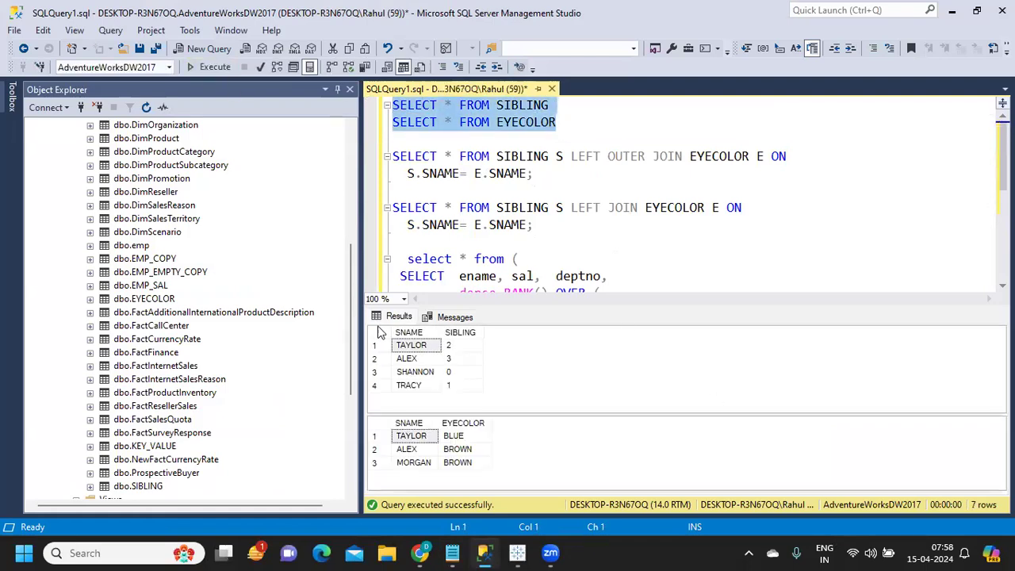
{"action": "mouse_move", "coordinate": [416, 342]}
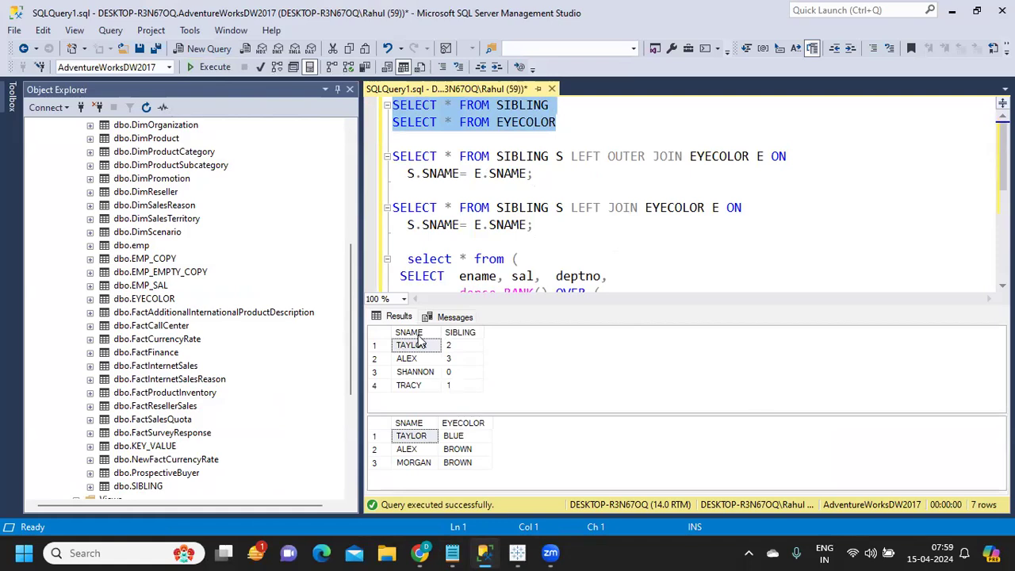
{"action": "mouse_move", "coordinate": [410, 412]}
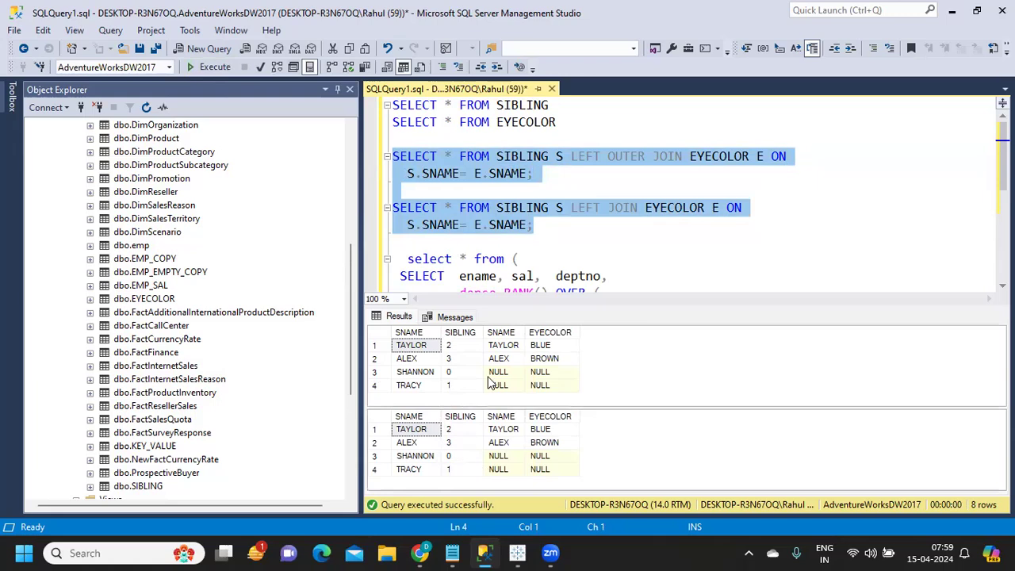
{"action": "mouse_move", "coordinate": [552, 437]}
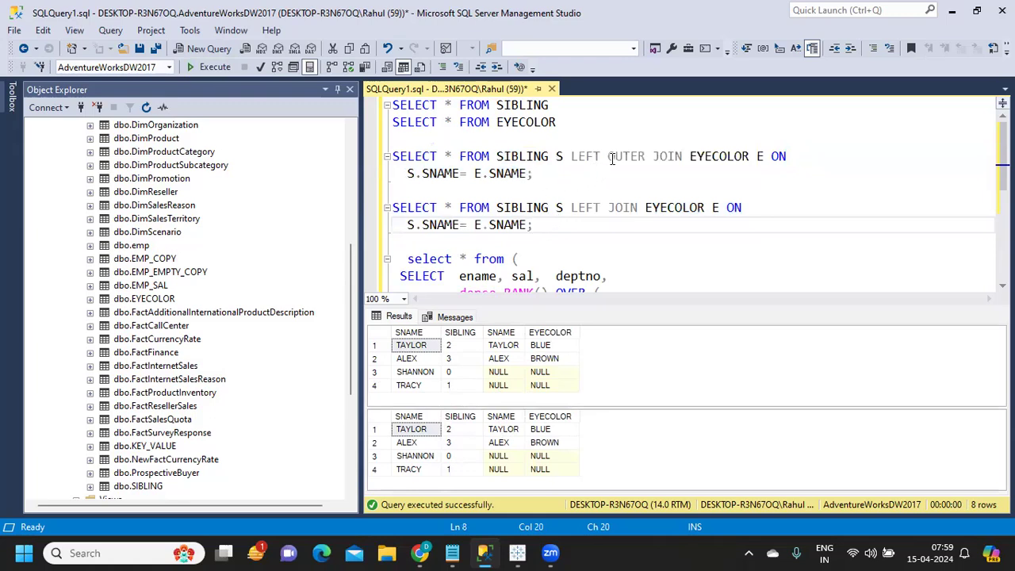
{"action": "double_click", "coordinate": [625, 157]}
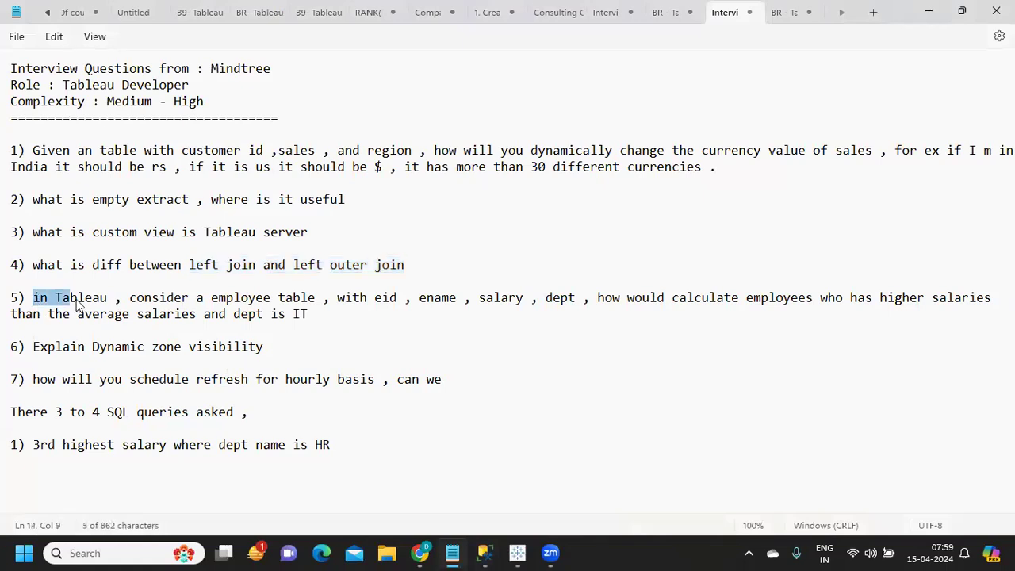
Step: Mark question 5 on above-average IT salaries, then switch to the Tableau workbook
{"action": "left_click_drag", "start_coordinate": [130, 297], "coordinate": [315, 297]}
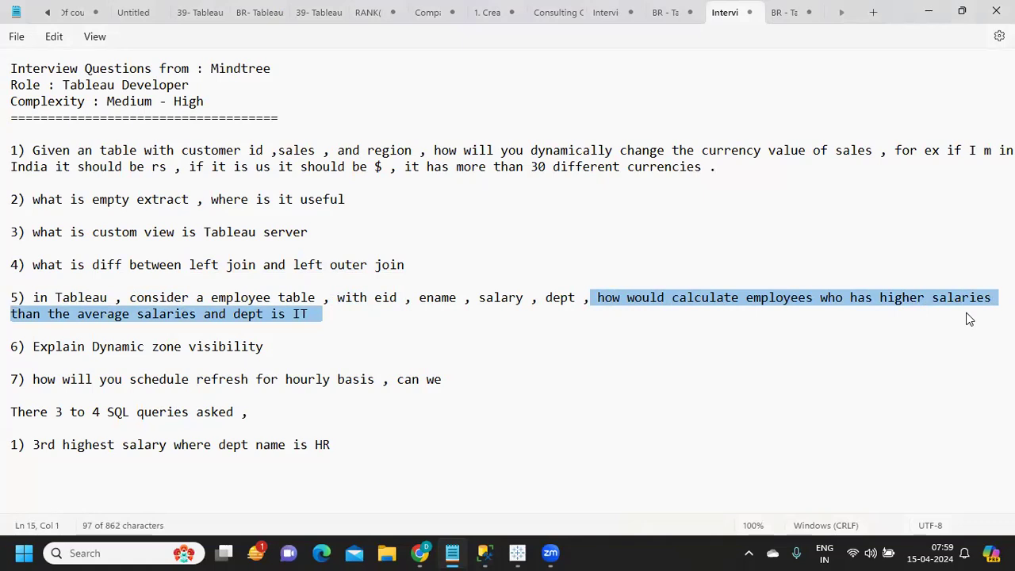
{"action": "mouse_move", "coordinate": [75, 318]}
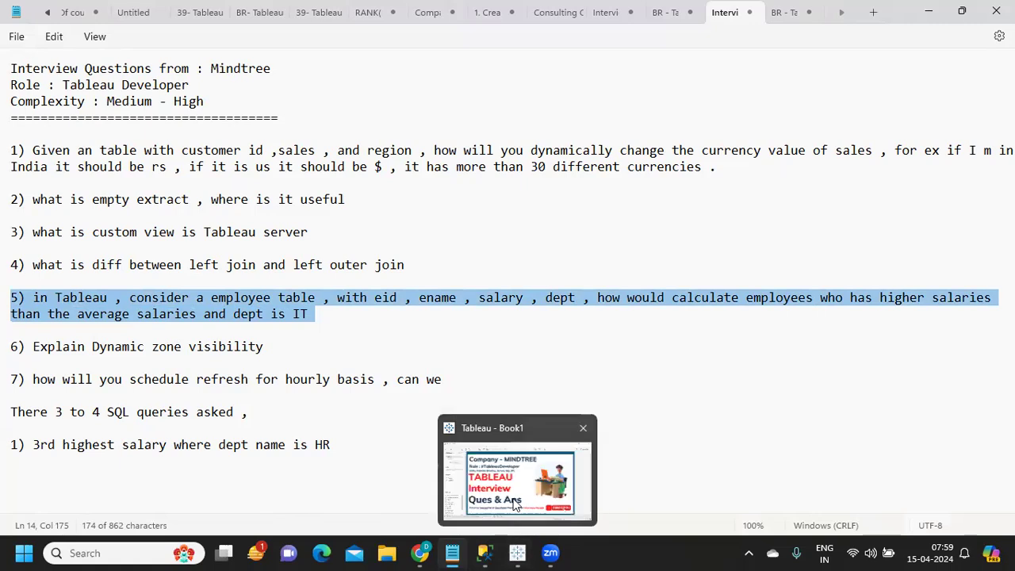
{"action": "left_click", "coordinate": [516, 480]}
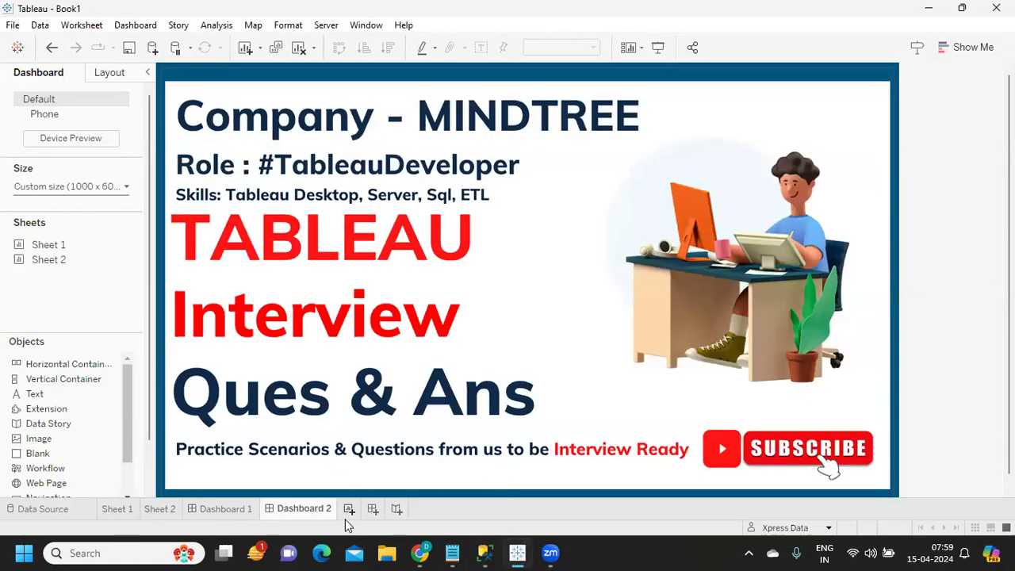
Step: Build Sheet 3 listing each Sub-Category as a row with SUM(Sales) beside it
{"action": "left_click", "coordinate": [350, 508]}
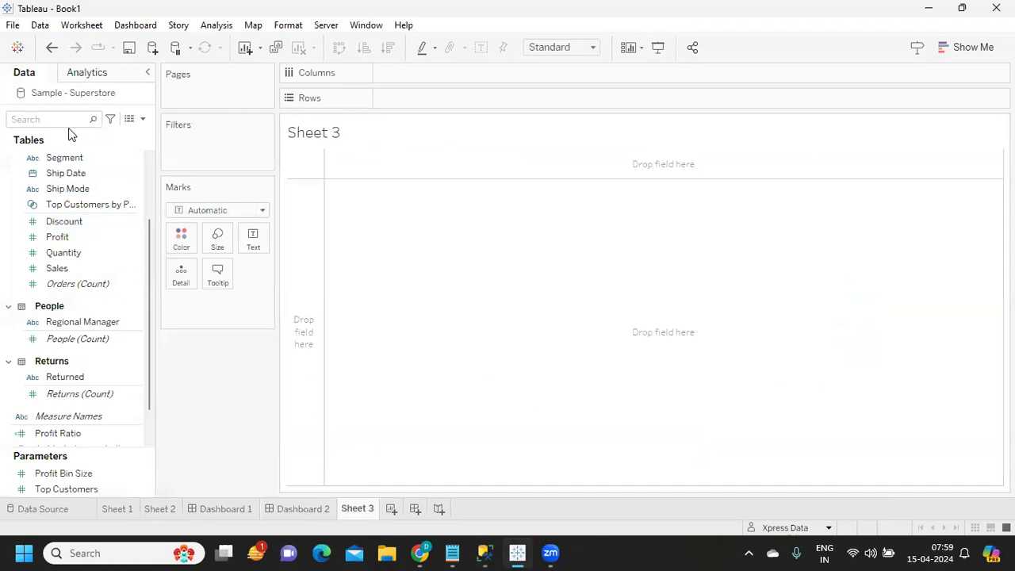
{"action": "type", "text": "su"}
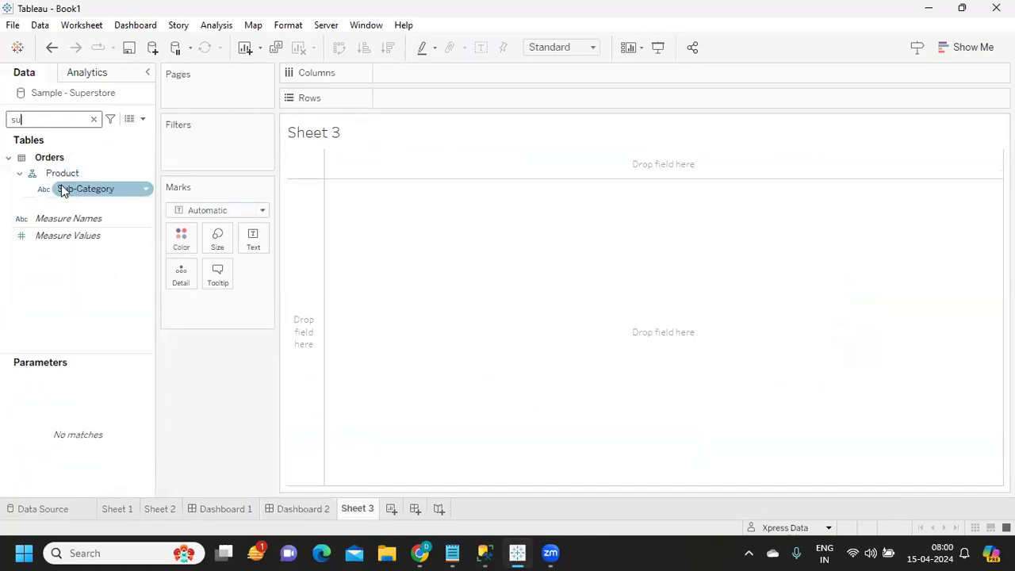
{"action": "left_click_drag", "start_coordinate": [85, 189], "coordinate": [428, 97]}
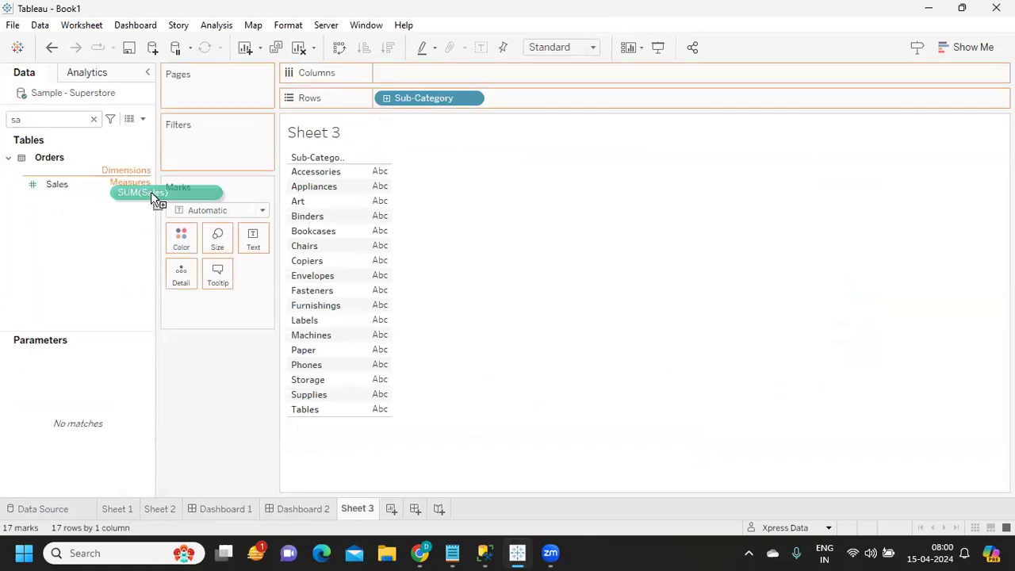
{"action": "left_click_drag", "start_coordinate": [150, 194], "coordinate": [226, 303]}
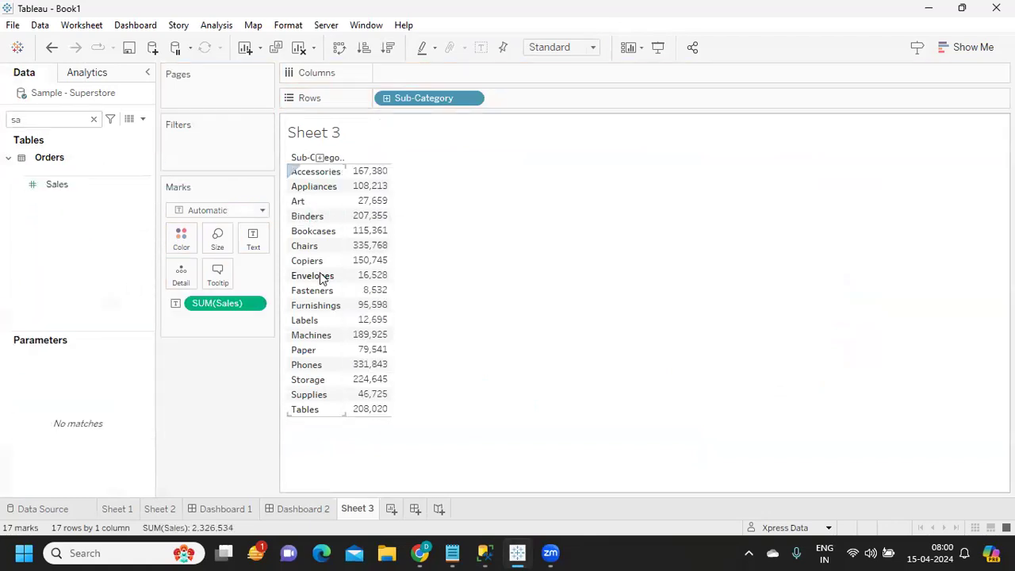
{"action": "mouse_move", "coordinate": [370, 245]}
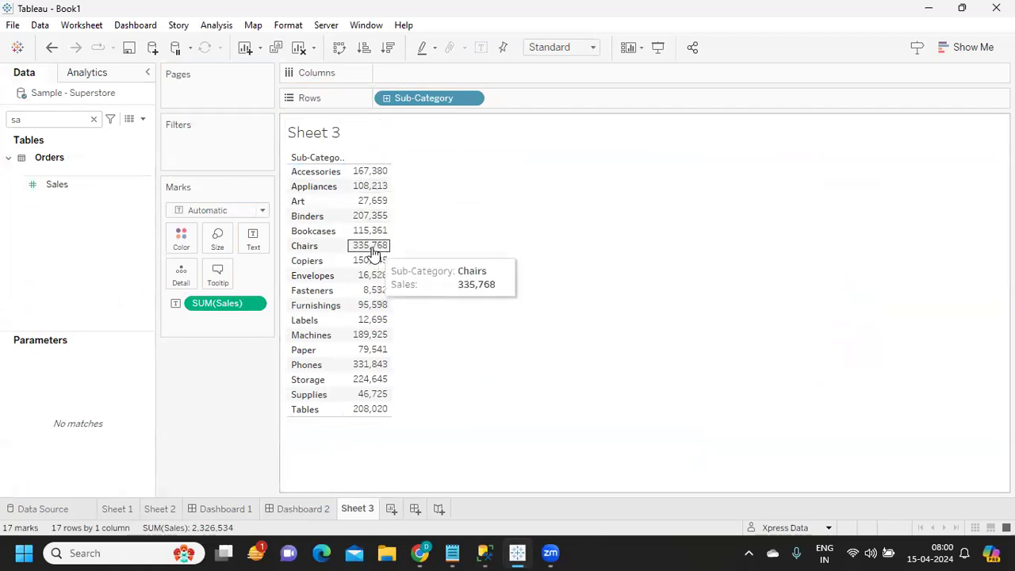
{"action": "mouse_move", "coordinate": [411, 312]}
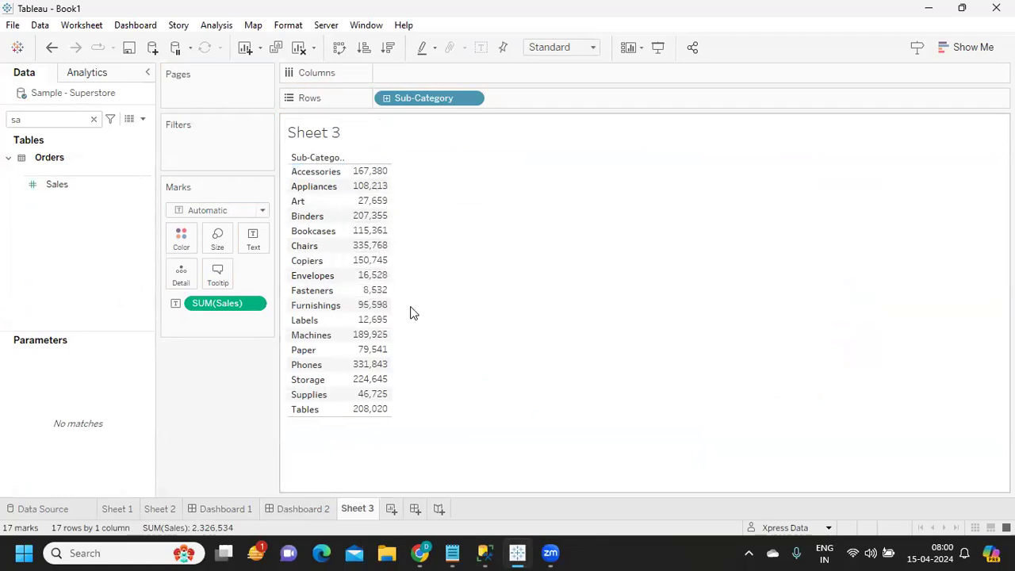
{"action": "mouse_move", "coordinate": [368, 200]}
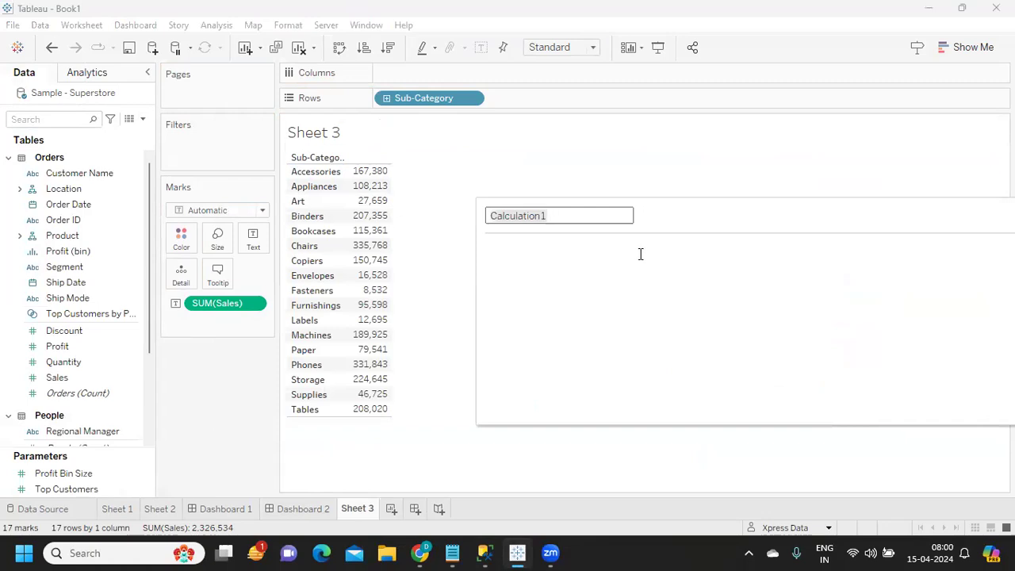
Step: Create the Avg Sales field as {FIXED [Sub-Category] : SUM([Sales])} and apply it
{"action": "type", "text": "Avg Sales"}
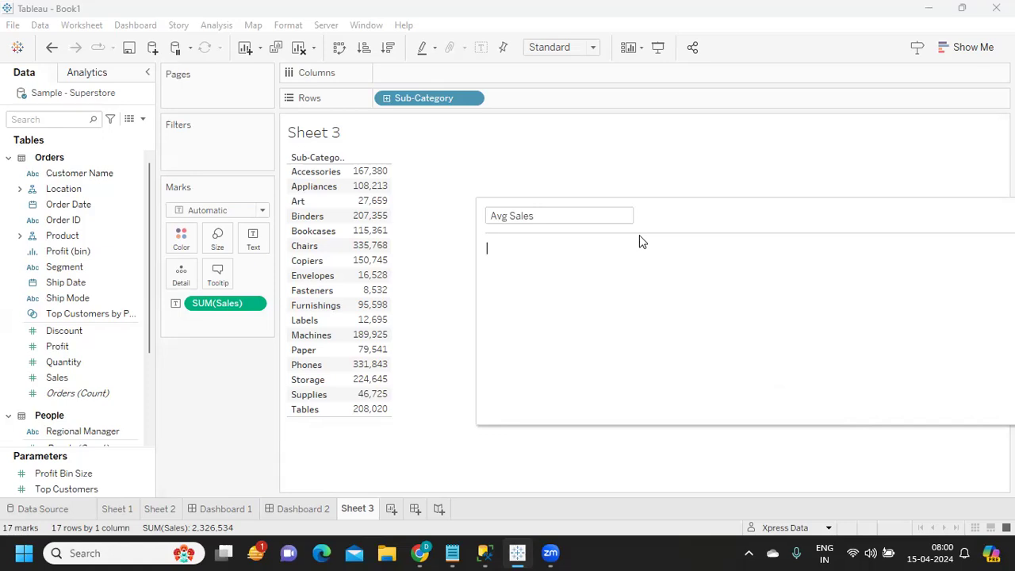
{"action": "type", "text": "{FIXED"}
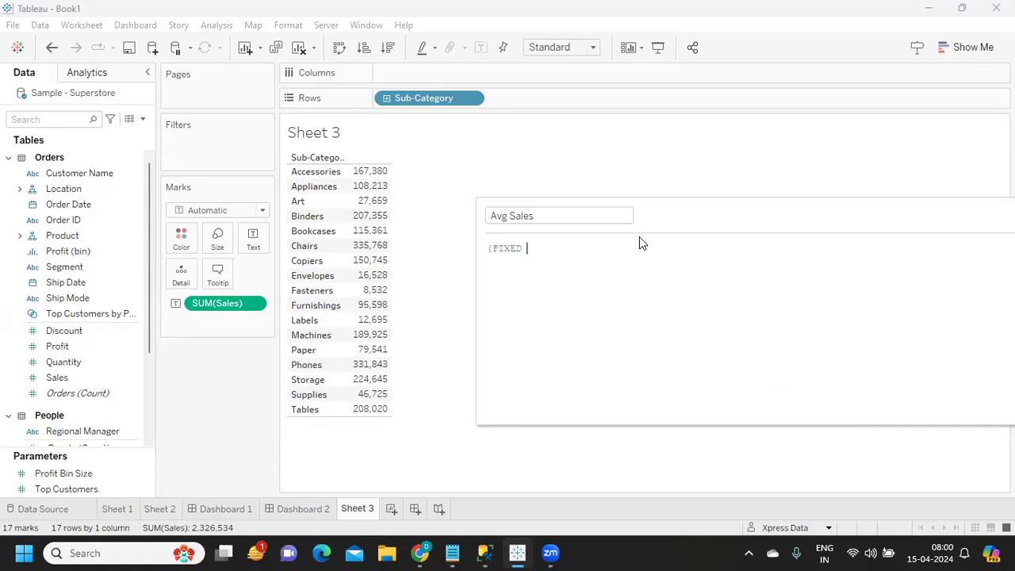
{"action": "type", "text": "[Sub-Category]"}
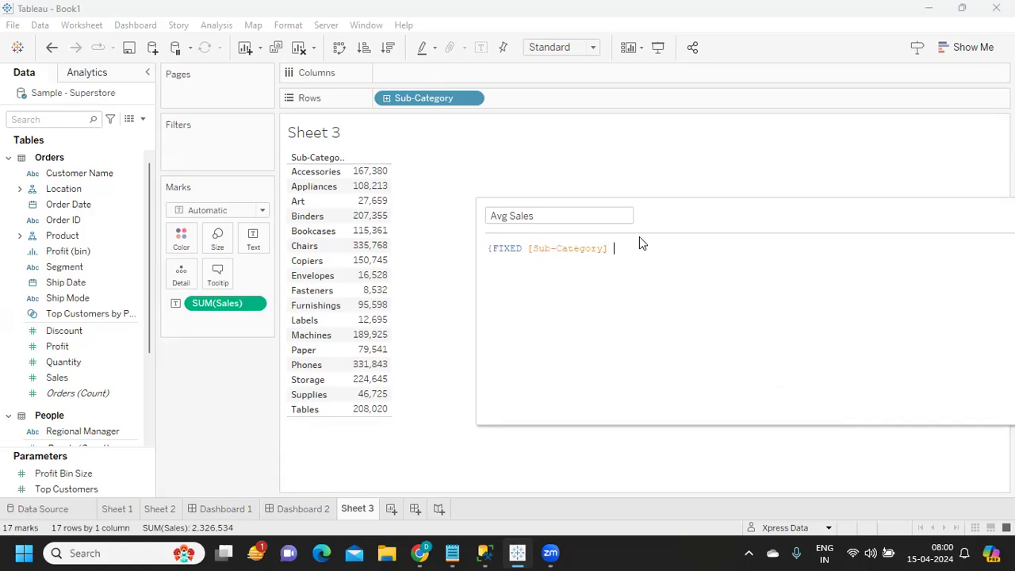
{"action": "type", "text": ": SUM(sal"}
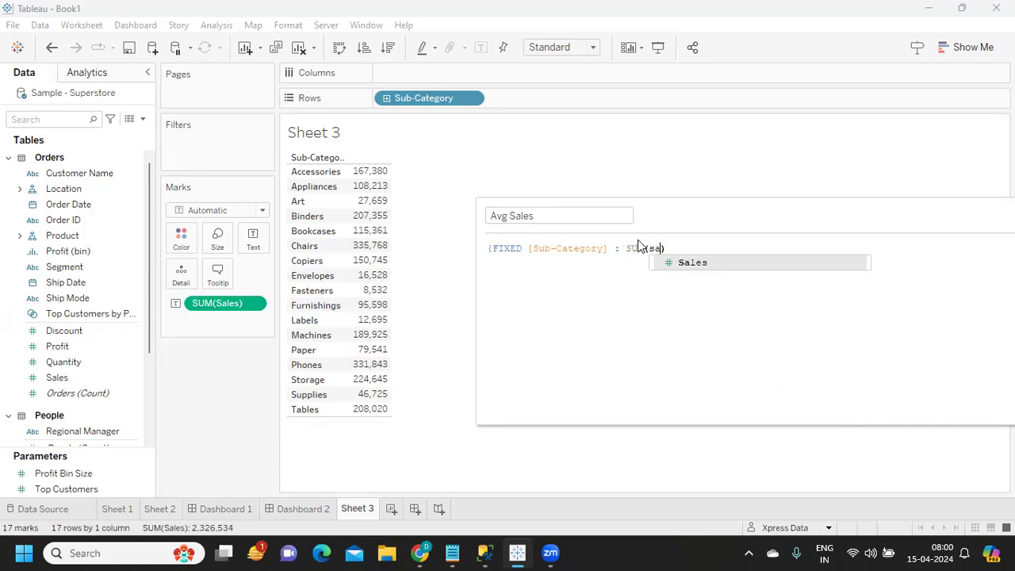
{"action": "left_click", "coordinate": [692, 261]}
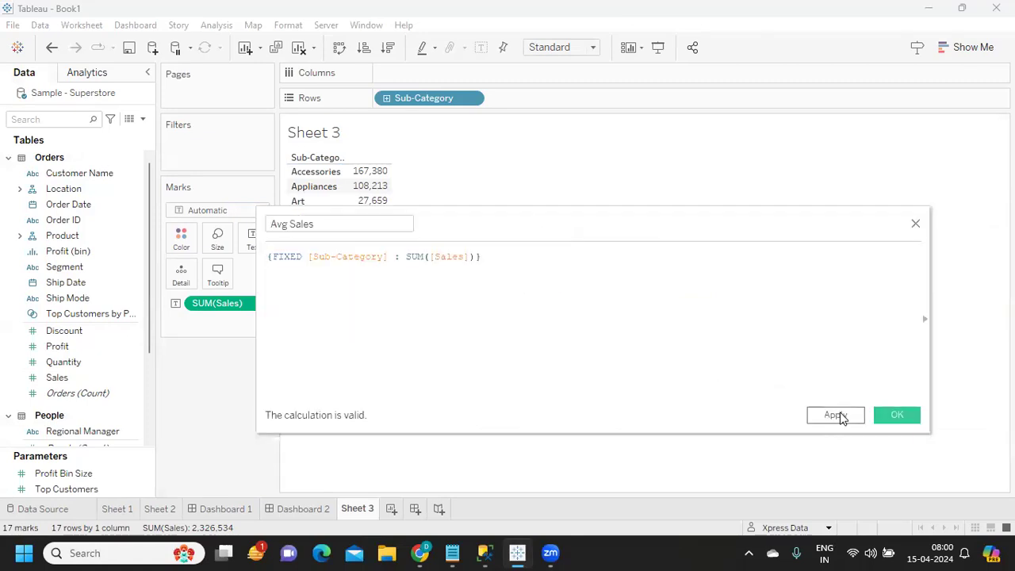
{"action": "left_click", "coordinate": [835, 415]}
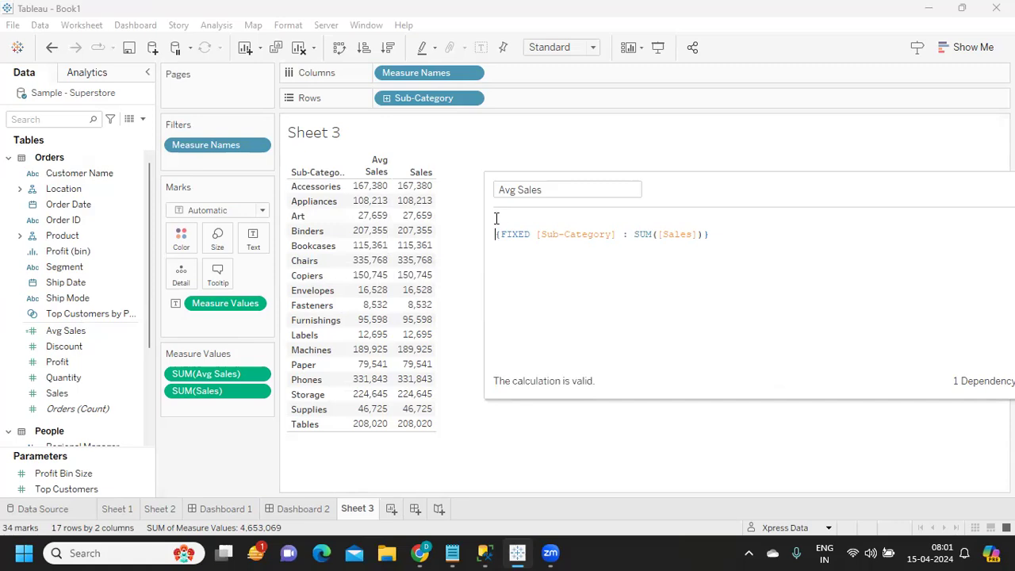
Step: Wrap Avg Sales as {EXCLUDE [Sub-Category] : AVG(...)} giving 136,855 per row, then add Sheet 4
{"action": "type", "text": "ex"}
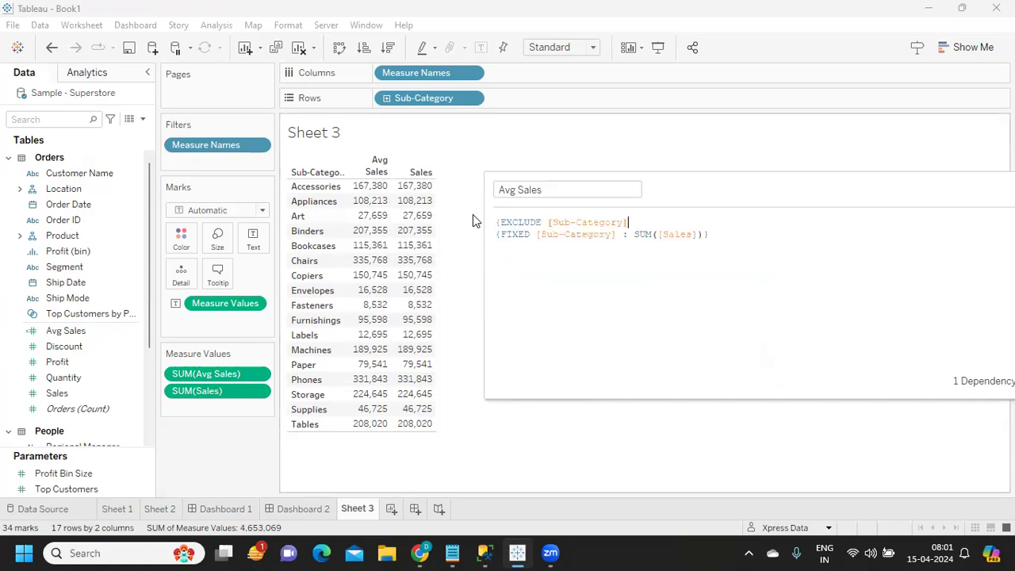
{"action": "type", "text": ":"}
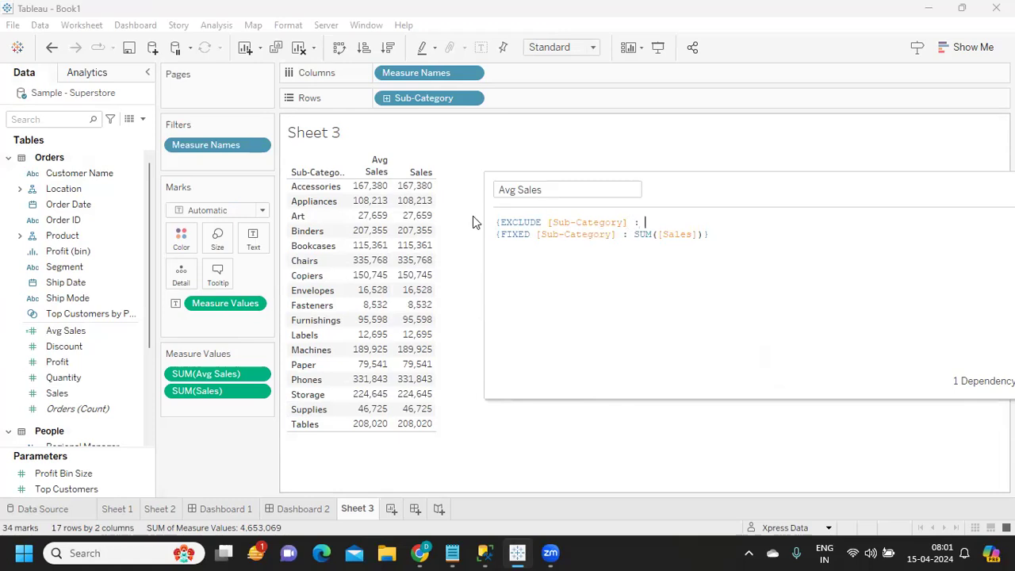
{"action": "type", "text": "AVG("}
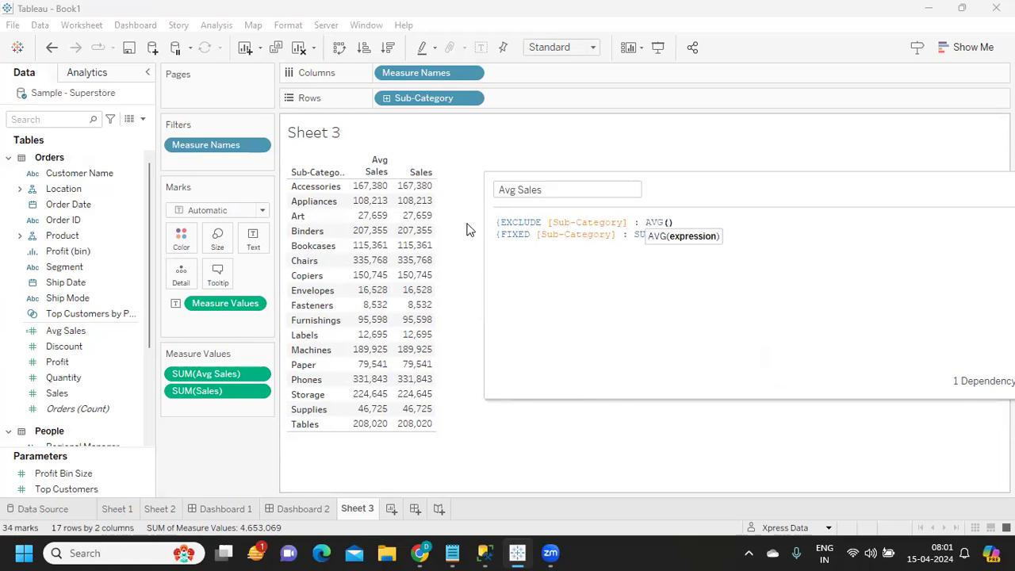
{"action": "type", "text": "("}
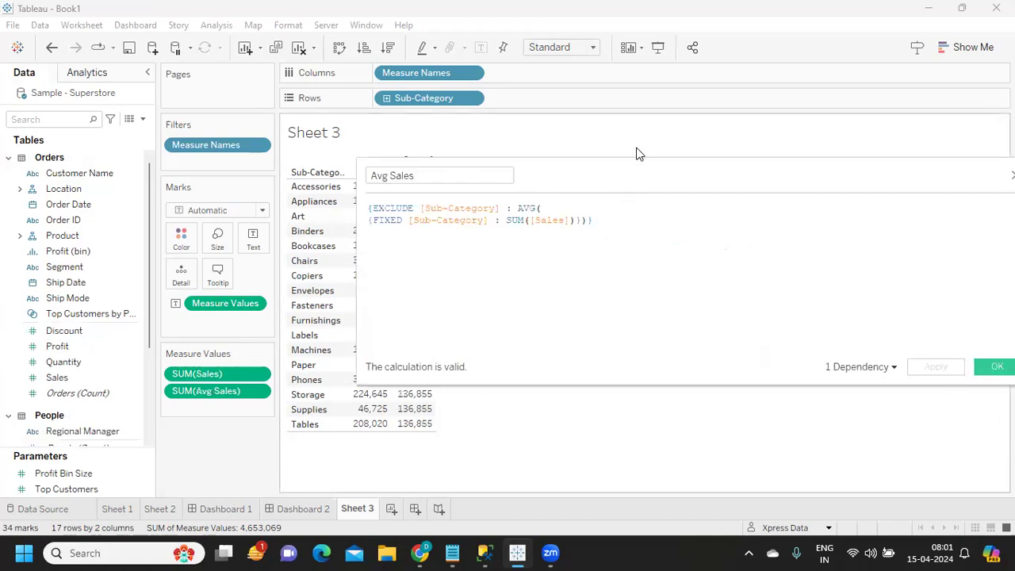
{"action": "left_click", "coordinate": [997, 366]}
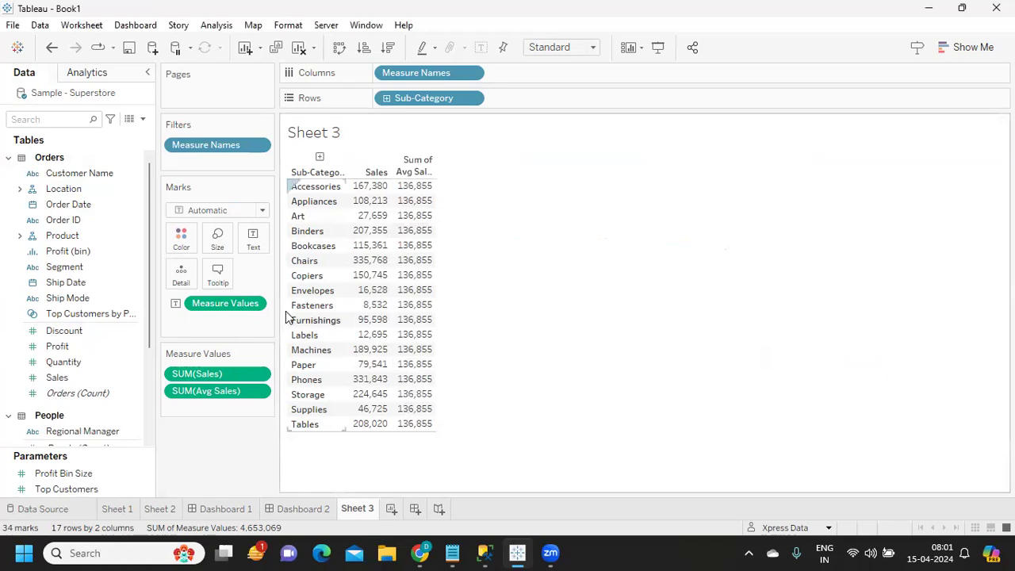
{"action": "mouse_move", "coordinate": [413, 185]}
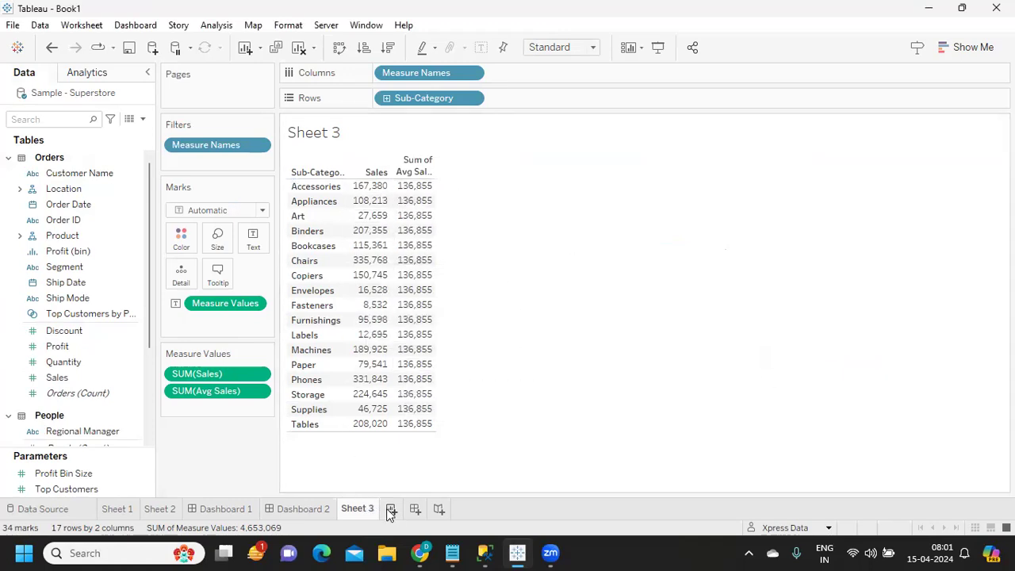
{"action": "left_click", "coordinate": [390, 509]}
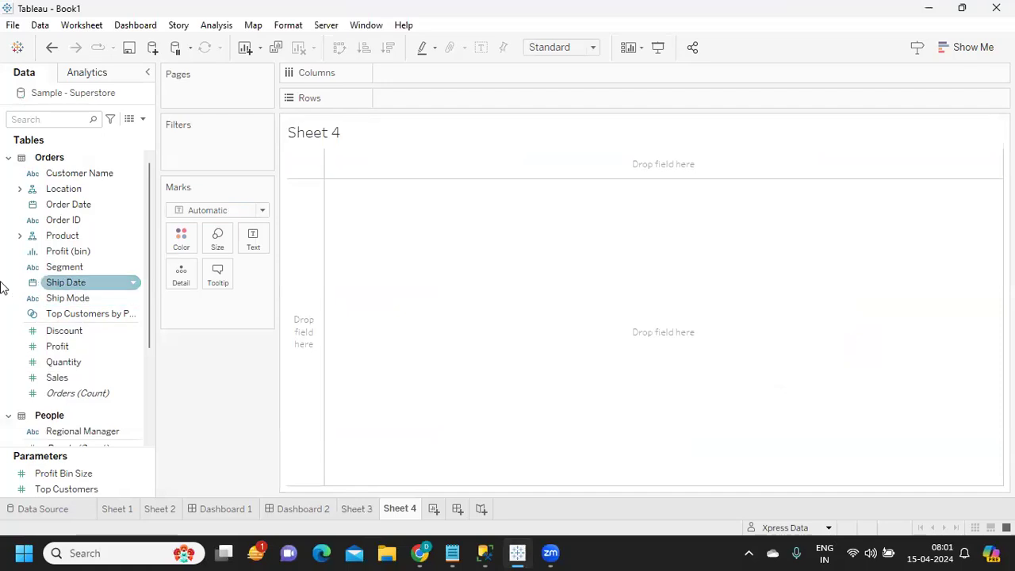
Step: Show the overall SUM(Sales) total on Sheet 4 and check the Sheet 3 table
{"action": "left_click", "coordinate": [47, 118]}
{"action": "type", "text": "sa"}
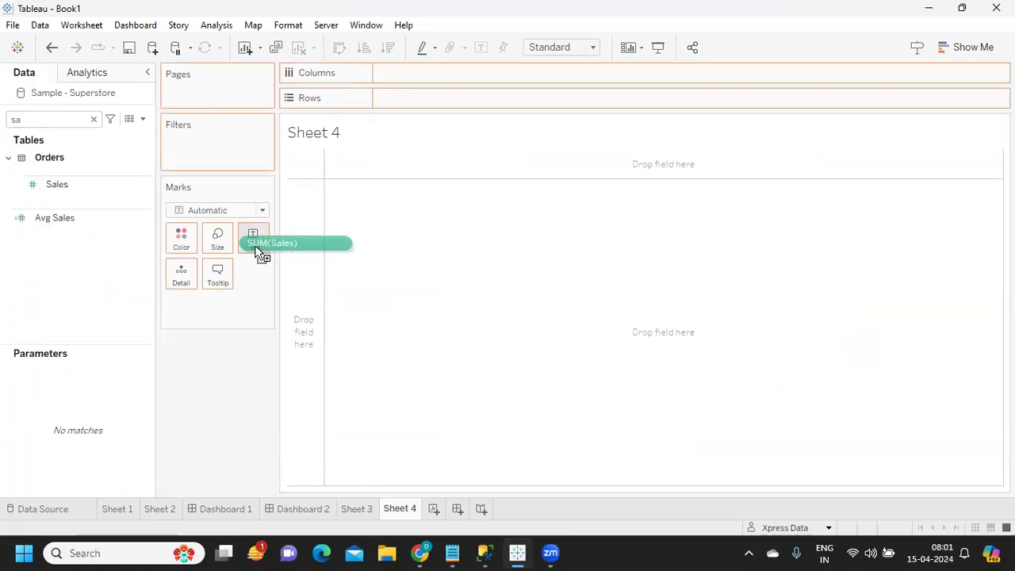
{"action": "left_click_drag", "start_coordinate": [271, 243], "coordinate": [254, 238]}
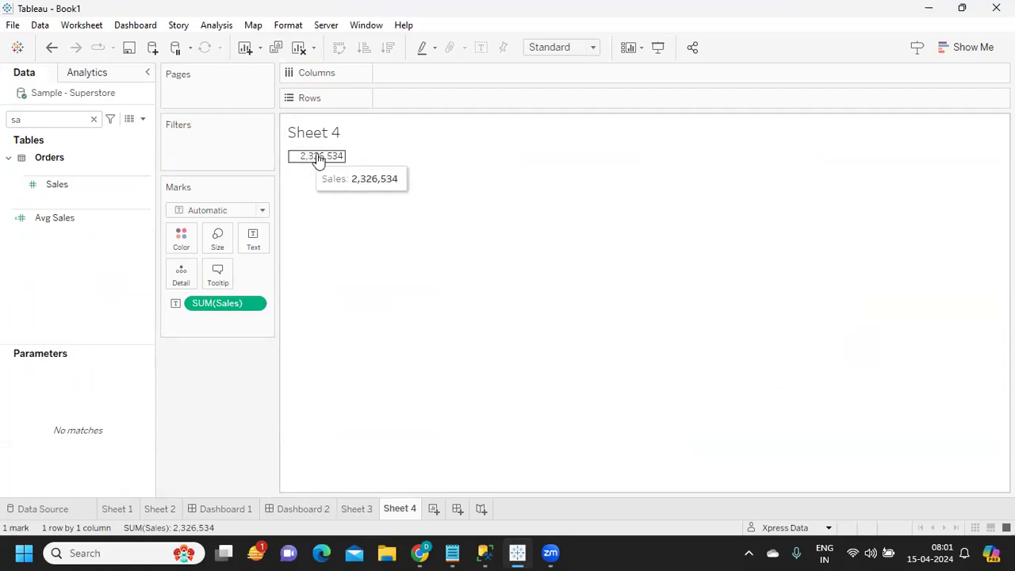
{"action": "left_click", "coordinate": [356, 509]}
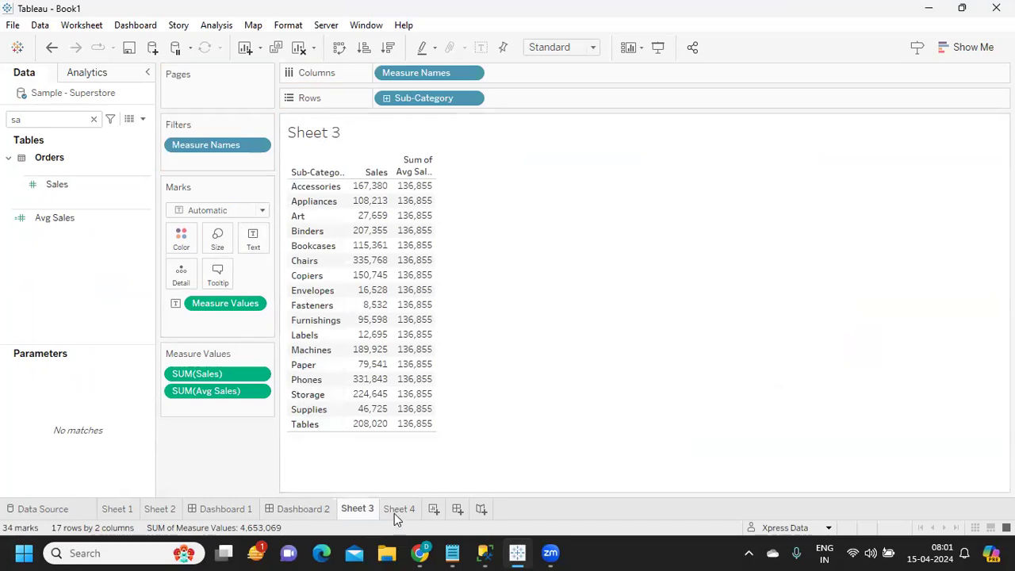
Step: Divide Sheet 4's total Sales by 17 to get 136,855, matching Sheet 3's Avg Sales
{"action": "left_click", "coordinate": [399, 508]}
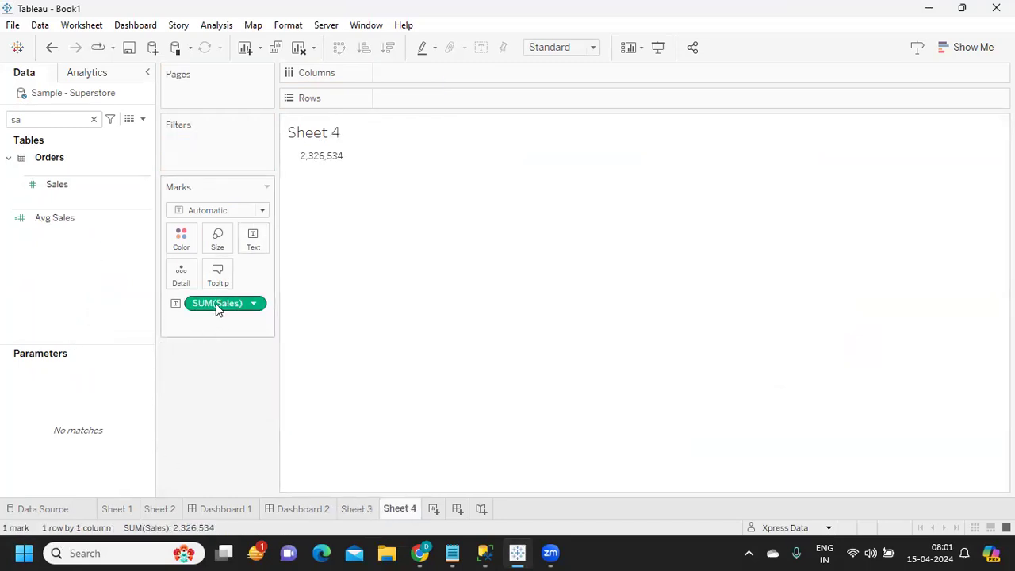
{"action": "double_click", "coordinate": [218, 303]}
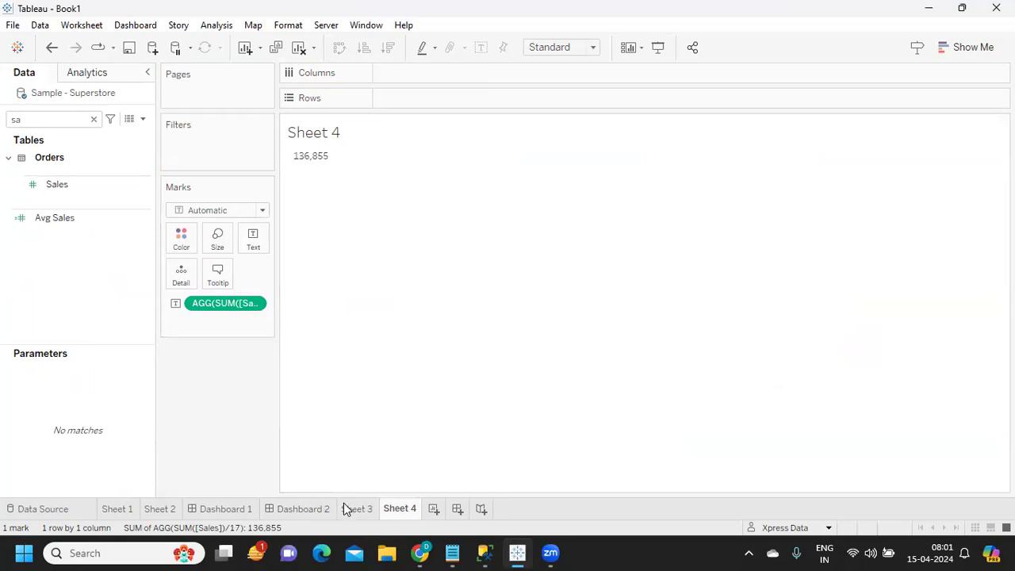
{"action": "left_click", "coordinate": [359, 508]}
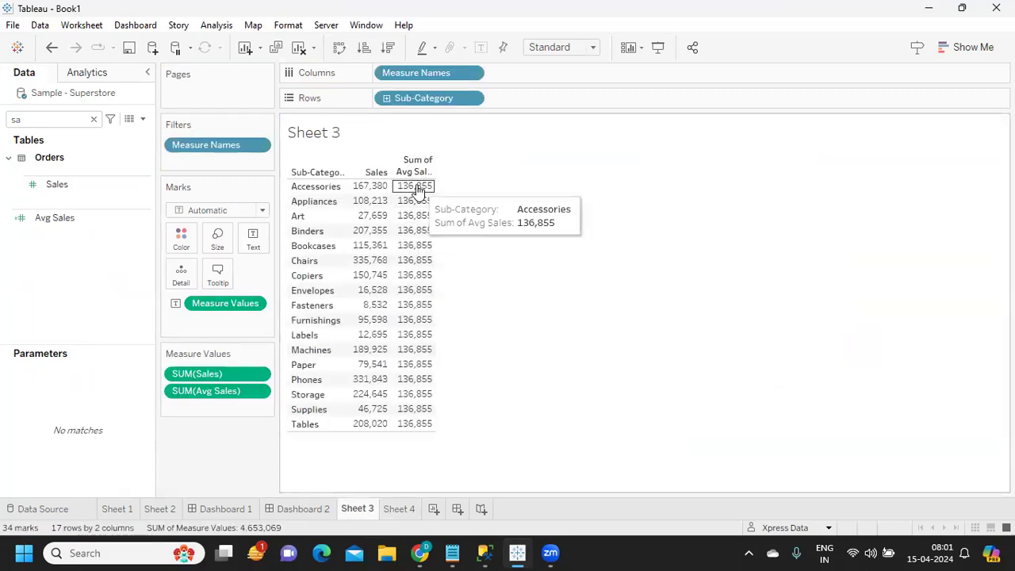
{"action": "mouse_move", "coordinate": [421, 238]}
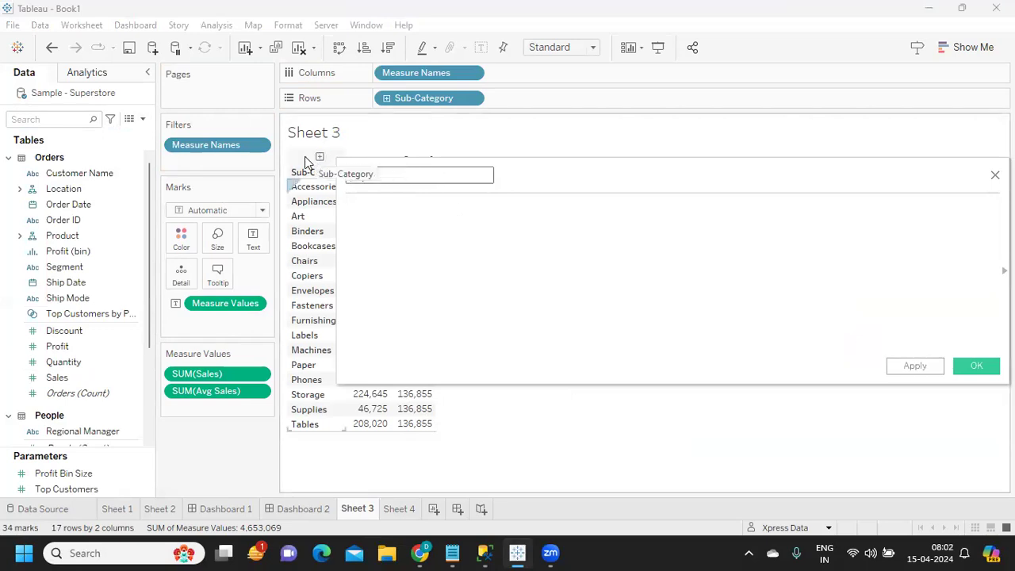
Step: Name the field Above or Below Avg and write IF {FIXED [Sub-Category] : SUM([Sales])} > [Avg Sales]
{"action": "type", "text": "Abvoe"}
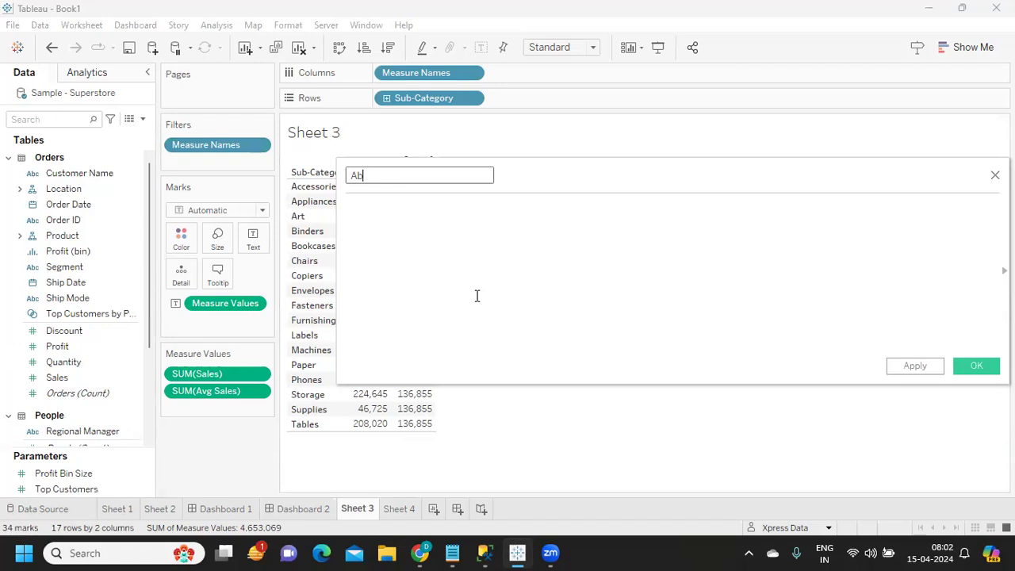
{"action": "type", "text": "Above or"}
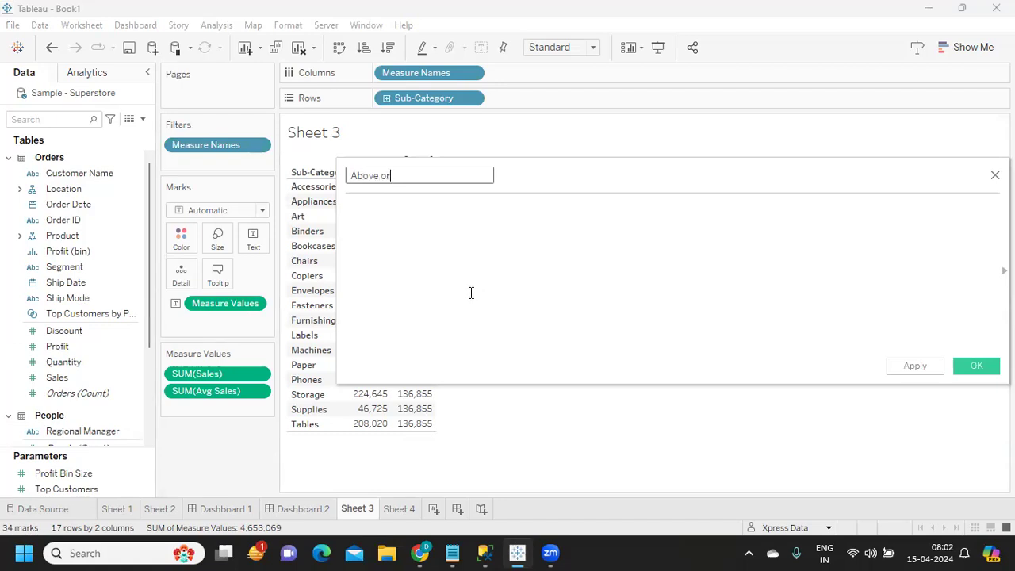
{"action": "type", "text": "Below Avg"}
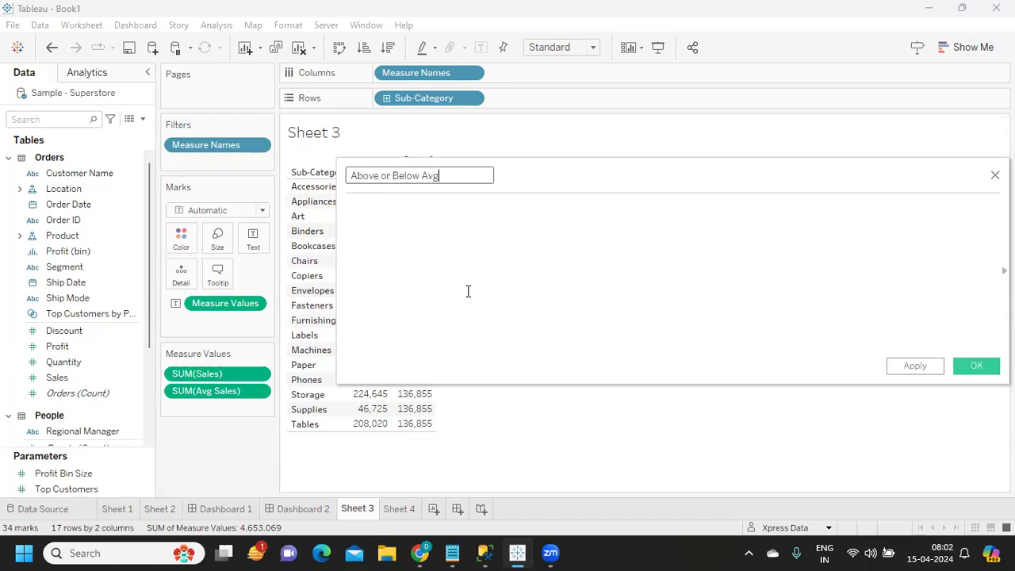
{"action": "type", "text": "if"}
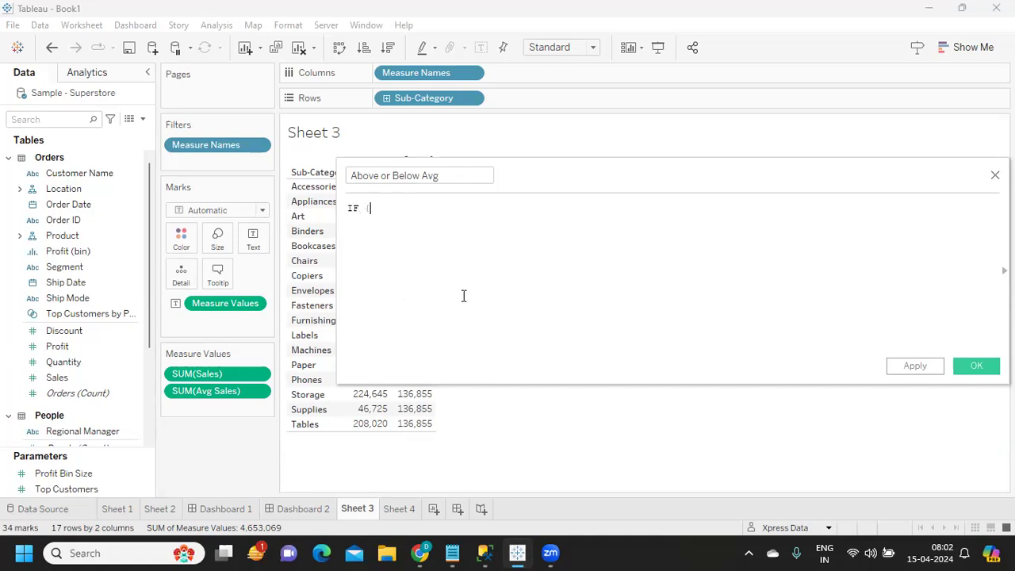
{"action": "type", "text": "FIXED"}
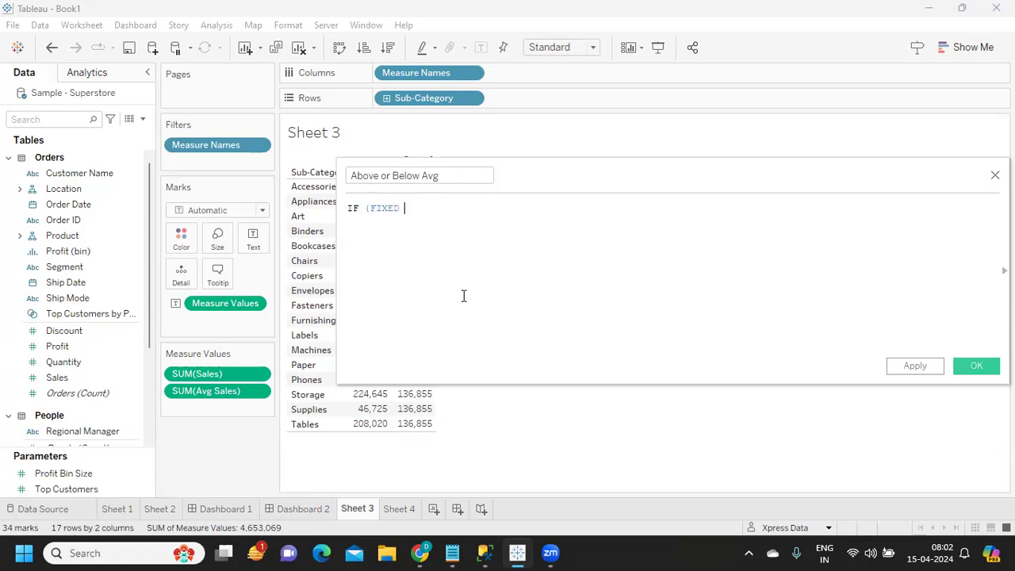
{"action": "type", "text": "su"}
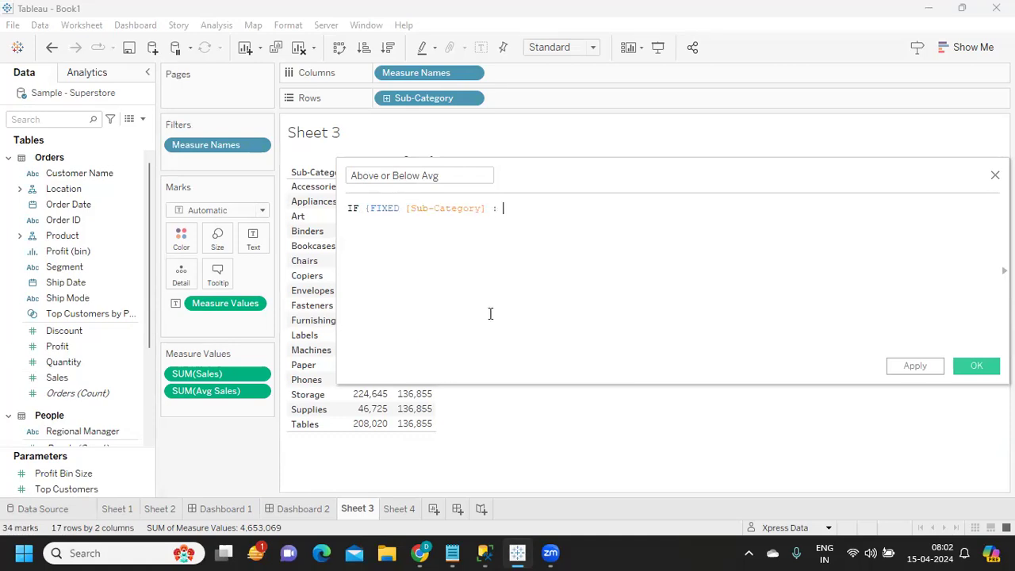
{"action": "type", "text": "SUM([Sales])"}
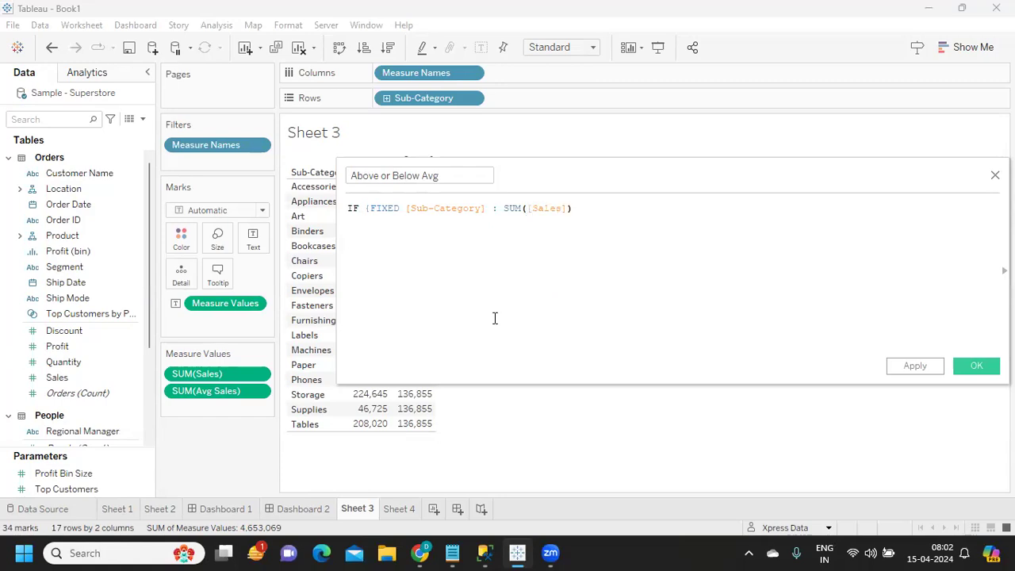
{"action": "type", "text": ")"}
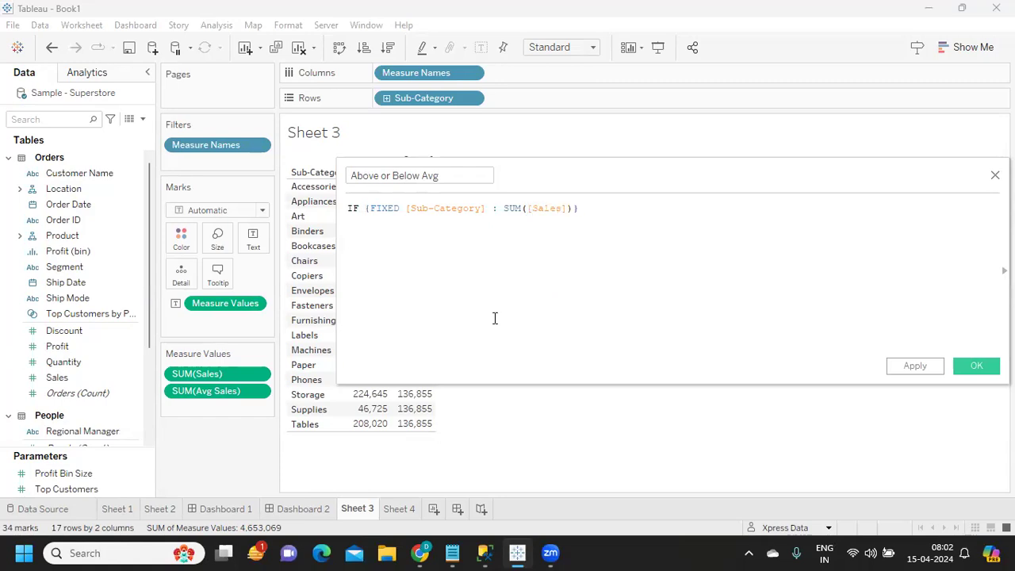
{"action": "type", "text": ">"}
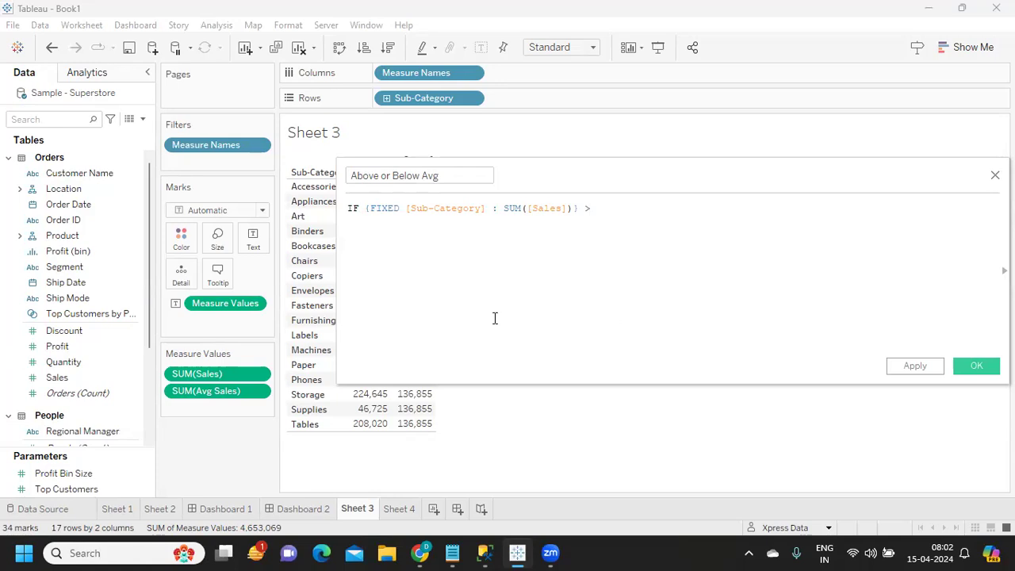
{"action": "type", "text": "a"}
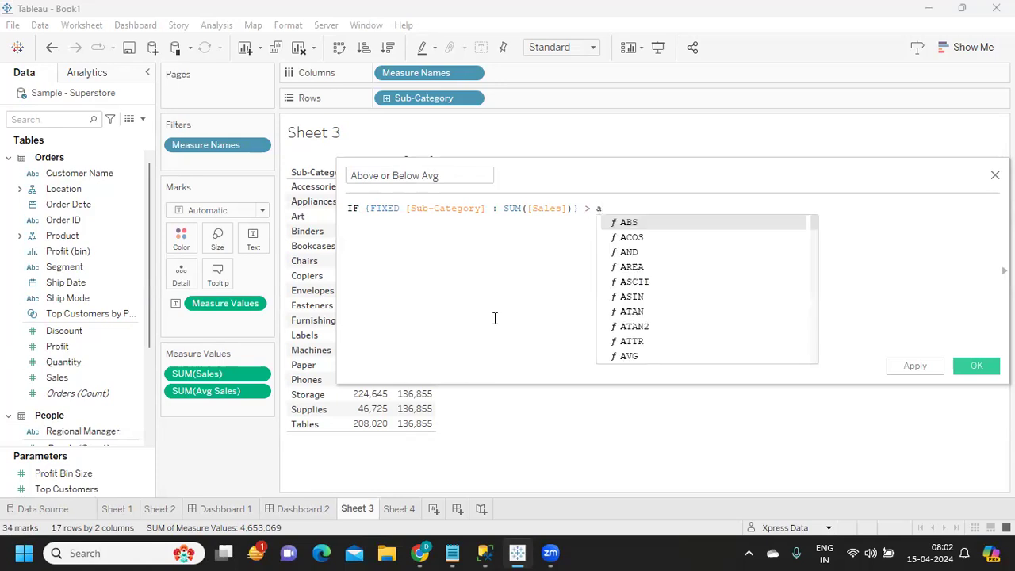
{"action": "type", "text": "vg Sales] THEN"}
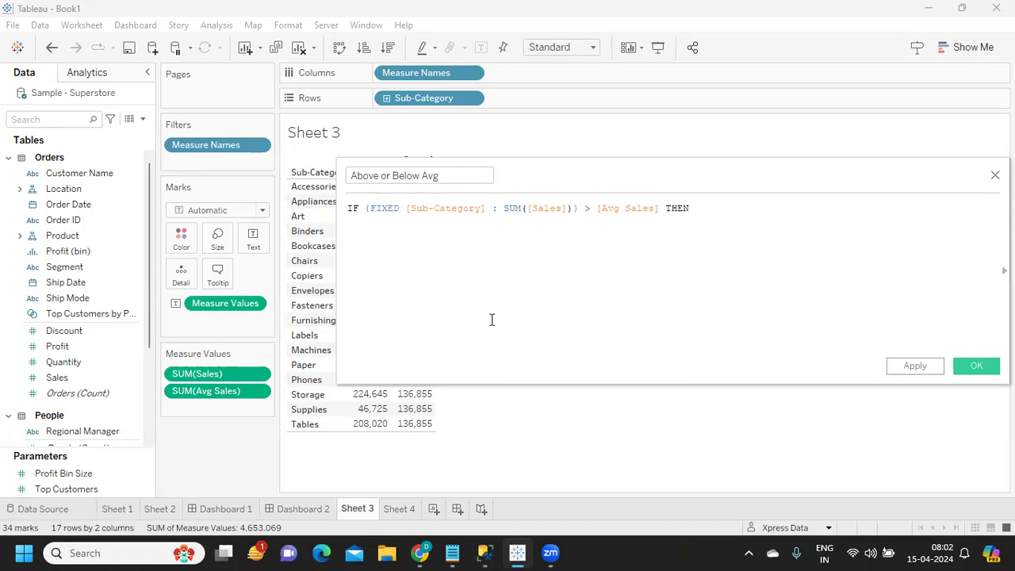
Step: Finish with THEN "Above Average" ELSE "Below Average" END and apply the calculation
{"action": "type", "text": "\""}
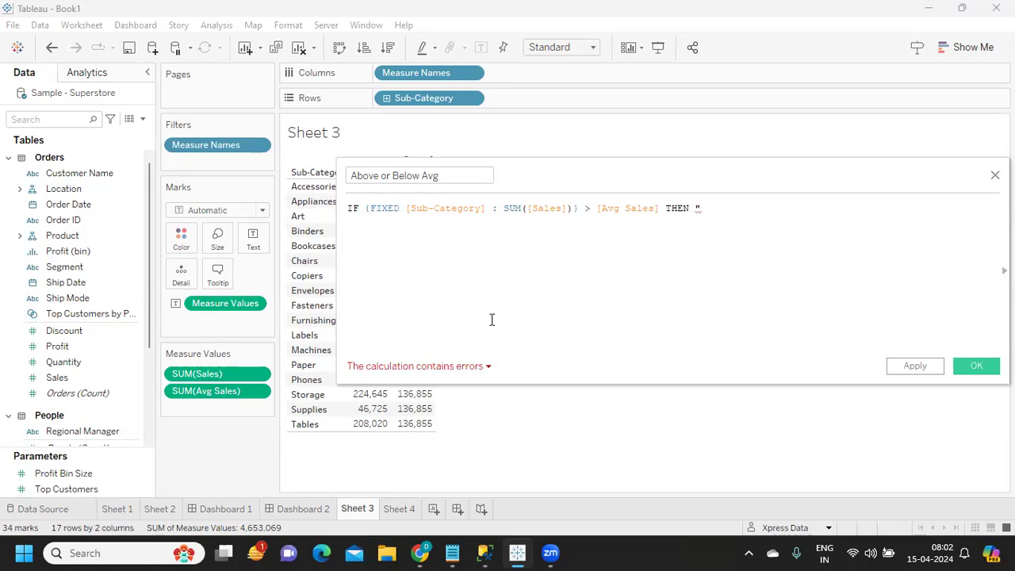
{"action": "type", "text": "Above"}
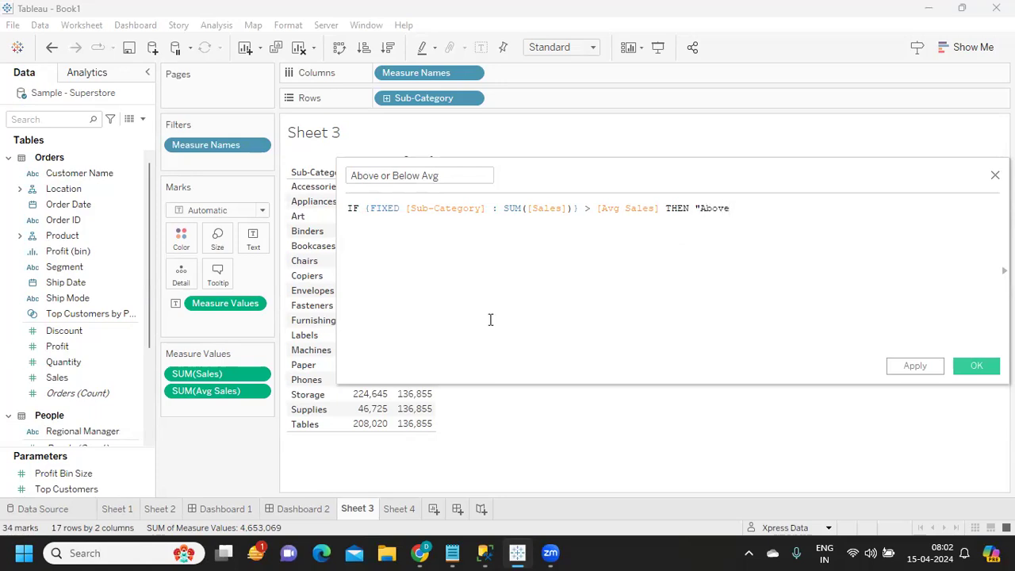
{"action": "type", "text": "Average"}
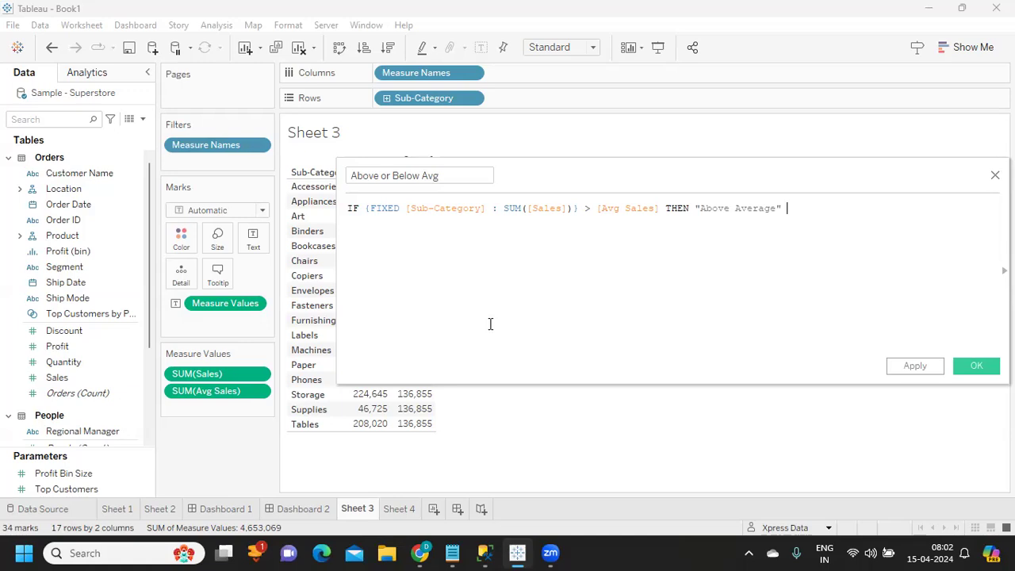
{"action": "type", "text": "ELSE \"B"}
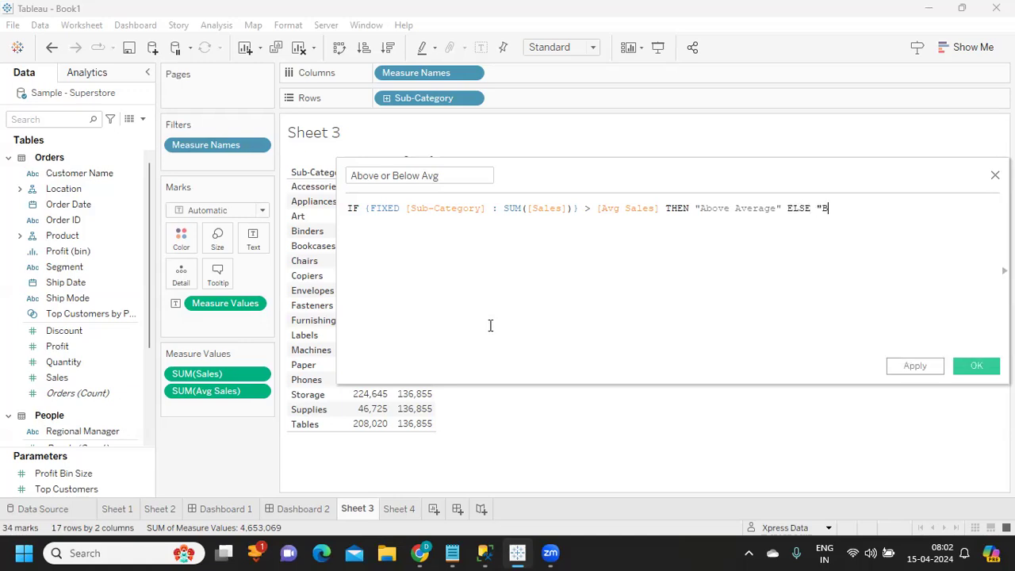
{"action": "type", "text": "elow A"}
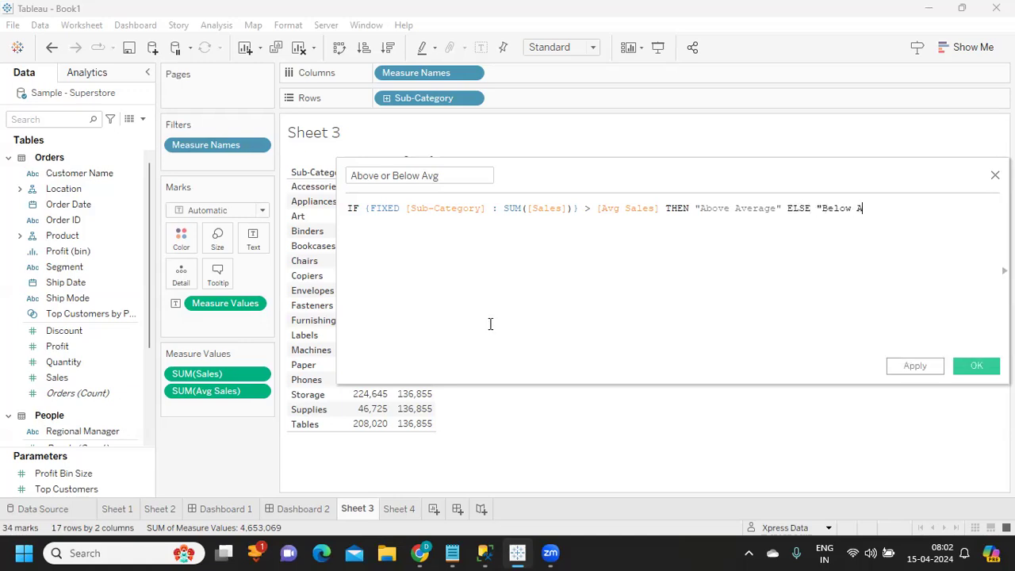
{"action": "type", "text": "verage\""}
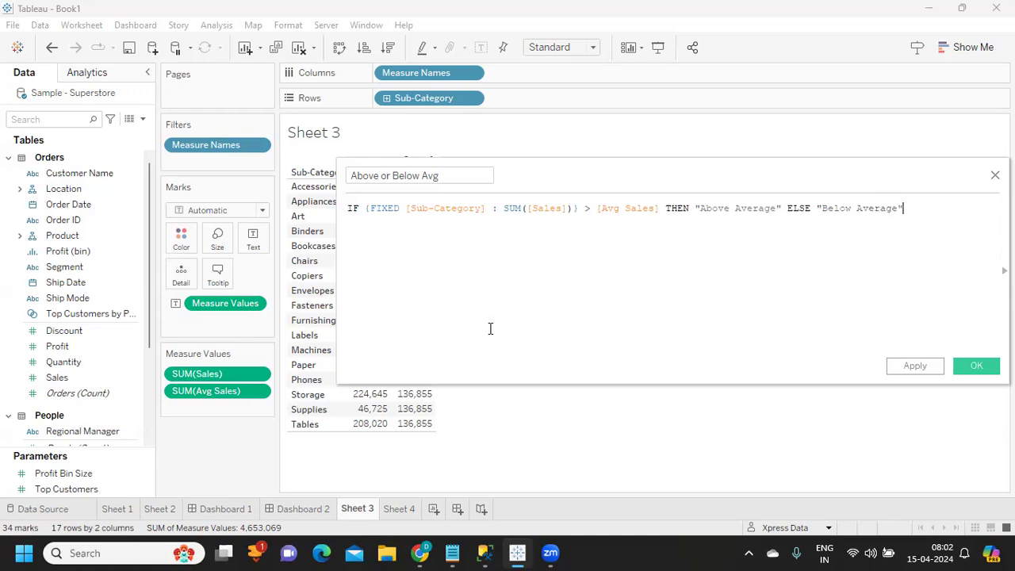
{"action": "type", "text": "END"}
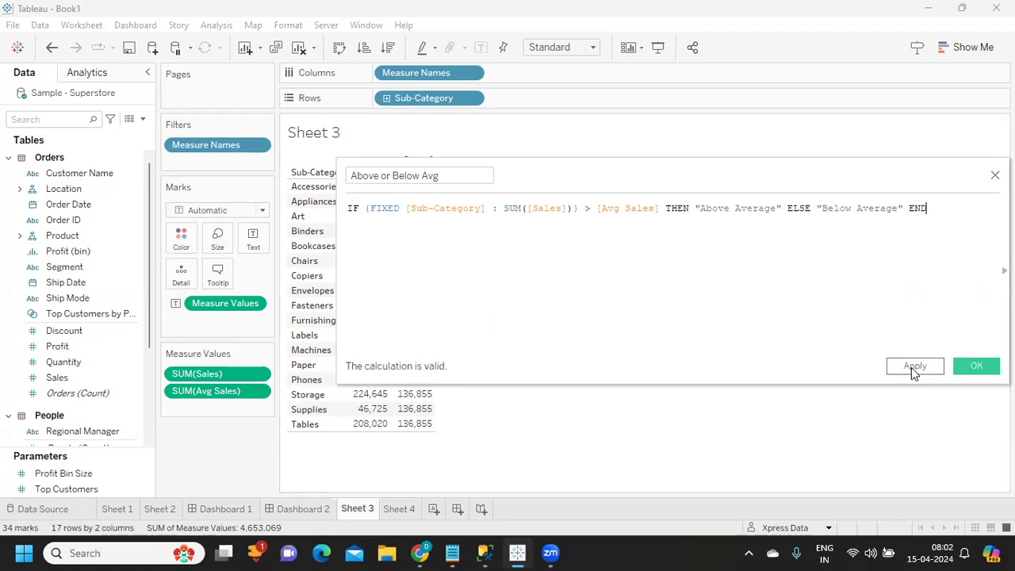
{"action": "left_click", "coordinate": [976, 366]}
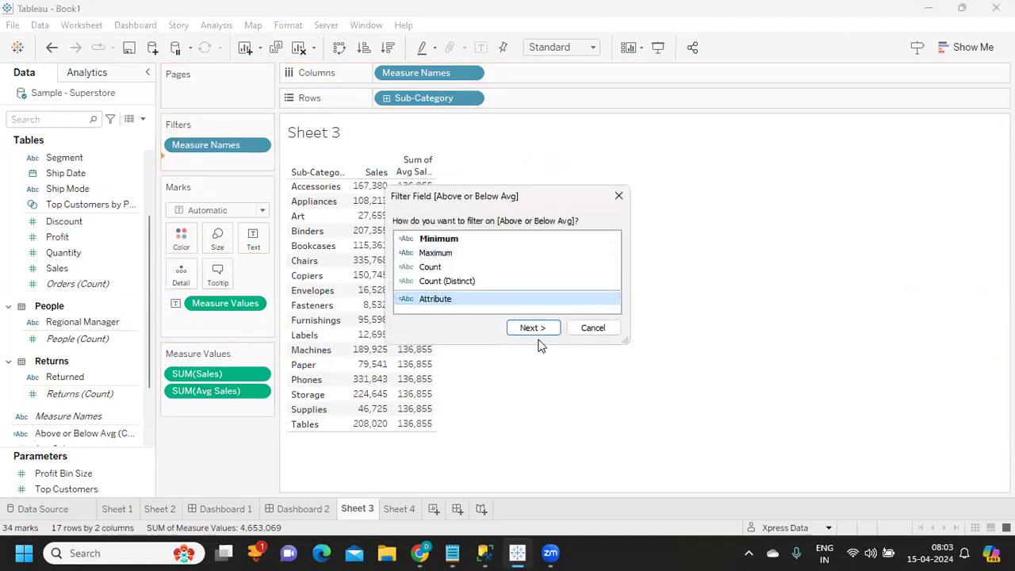
Step: Cancel the Above or Below Avg filter dialog so the field labels each sub-category on Sheet 3
{"action": "left_click", "coordinate": [533, 327]}
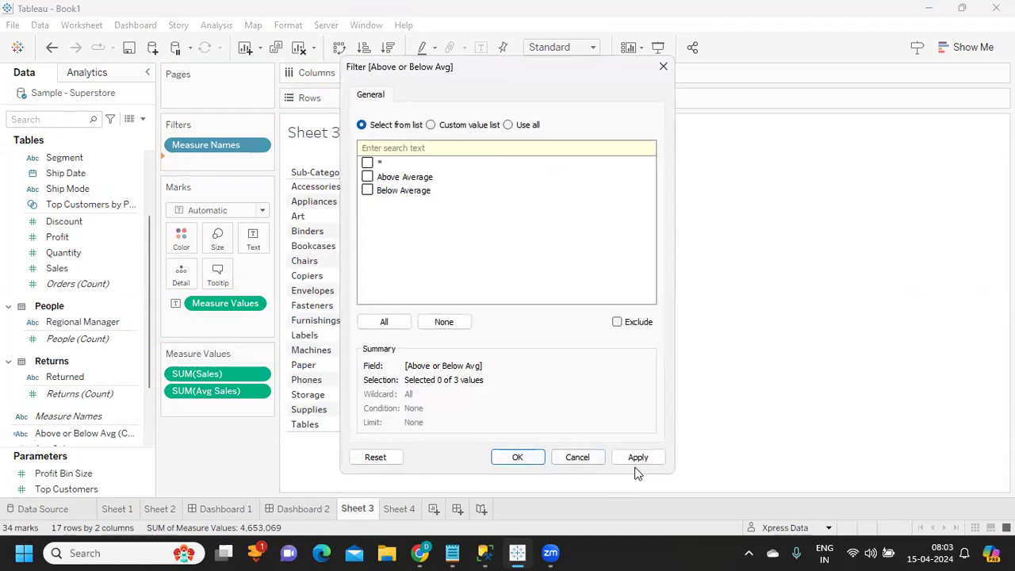
{"action": "left_click", "coordinate": [517, 456]}
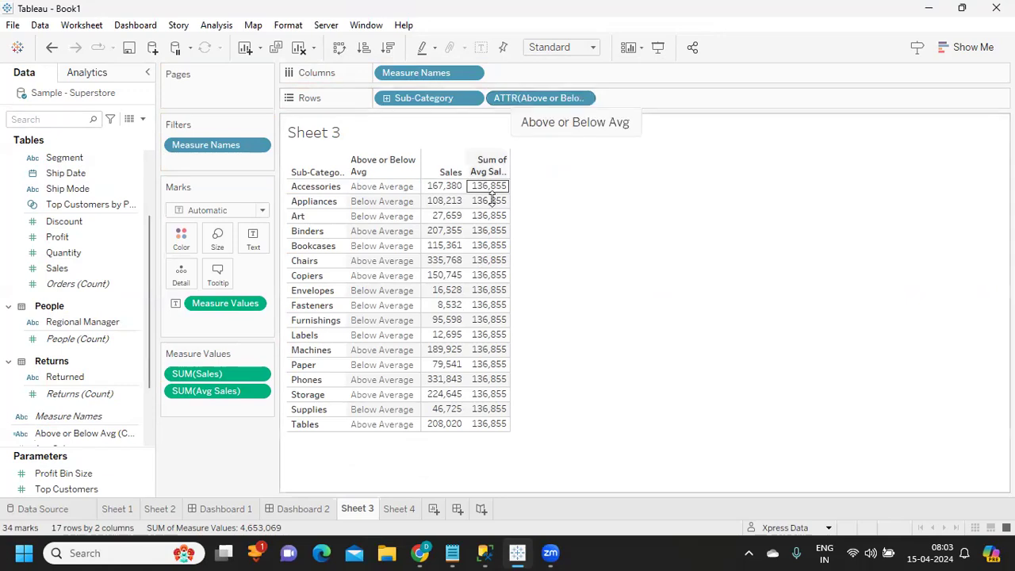
{"action": "mouse_move", "coordinate": [517, 552]}
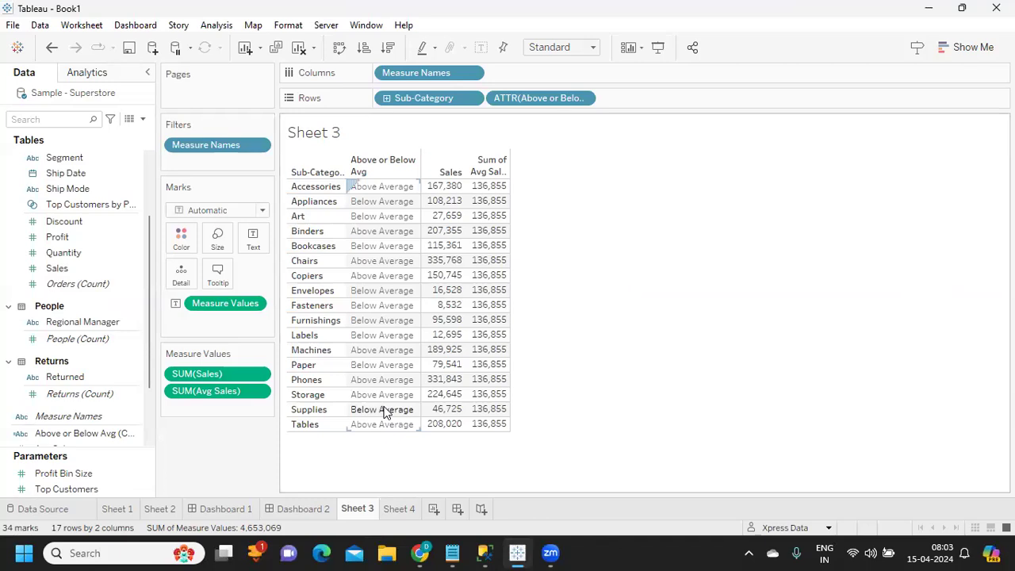
{"action": "mouse_move", "coordinate": [444, 231]}
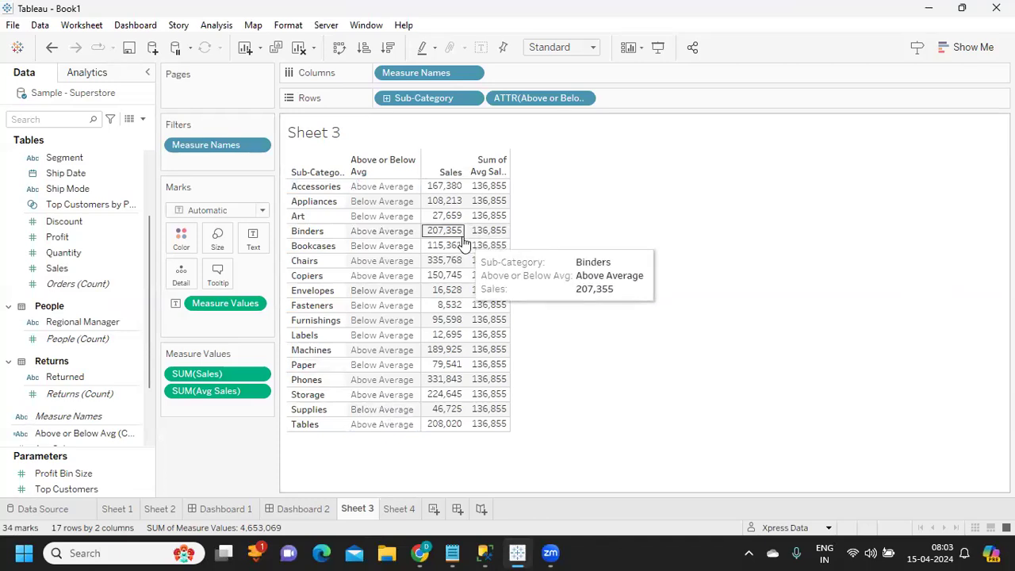
{"action": "mouse_move", "coordinate": [444, 551]}
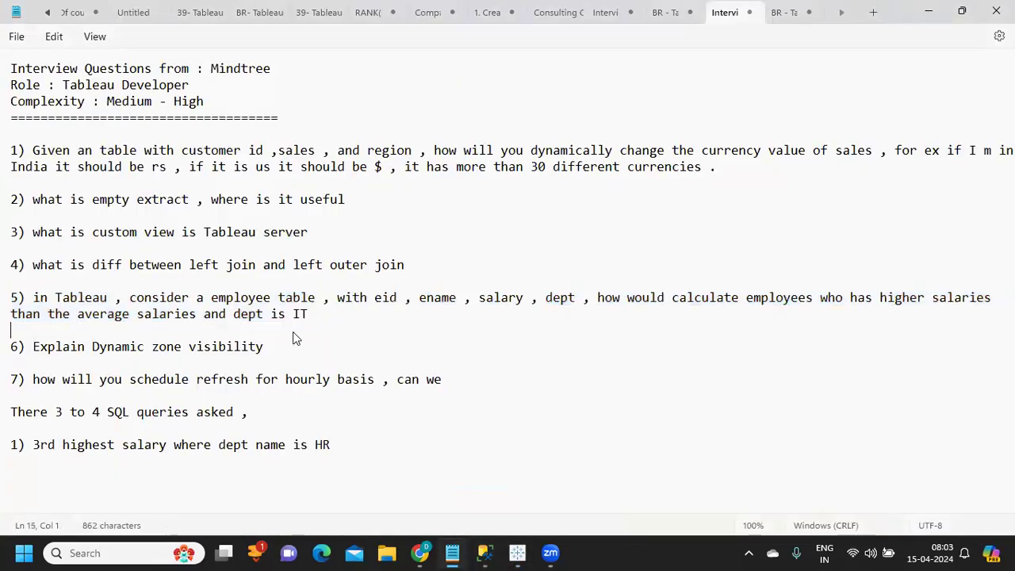
Step: Select the 'Explain Dynamic zone visibility' question line in Notepad
{"action": "triple_click", "coordinate": [143, 346]}
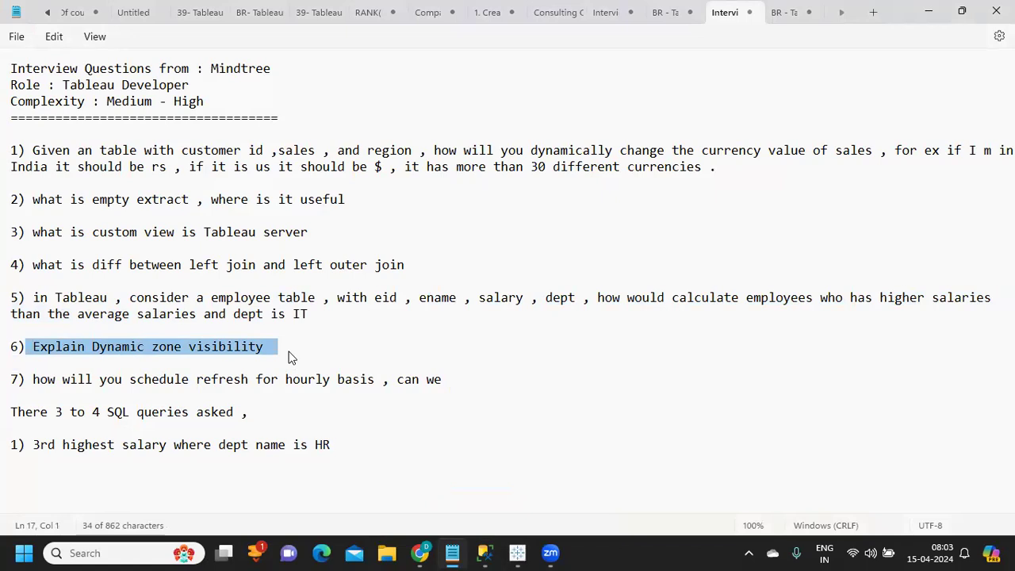
{"action": "mouse_move", "coordinate": [289, 355]}
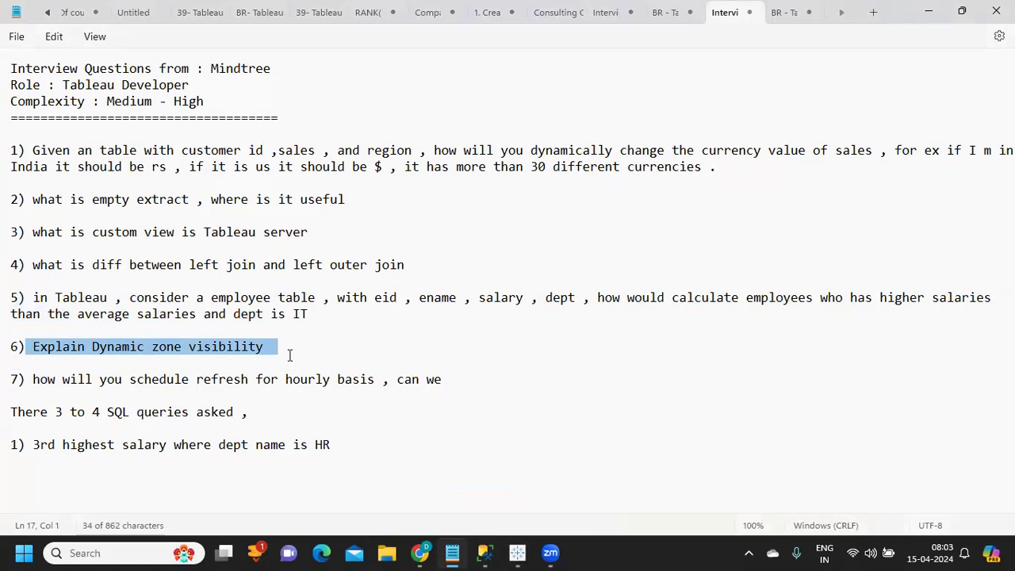
{"action": "mouse_move", "coordinate": [291, 368]}
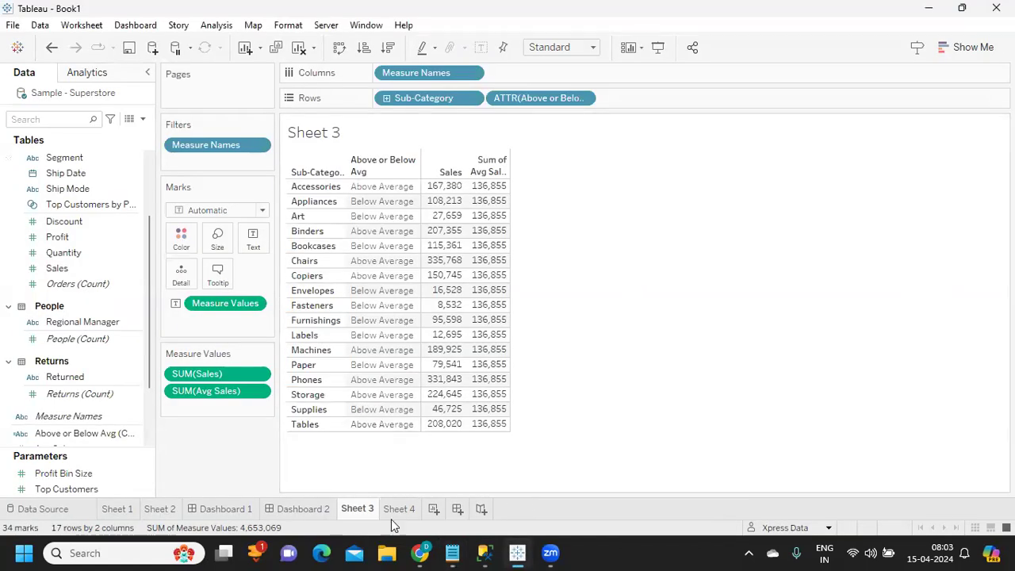
Step: Review Sheet 4, Sheet 1 and Sheet 2, finishing on Sheet 1's category sales bar chart
{"action": "left_click", "coordinate": [399, 508]}
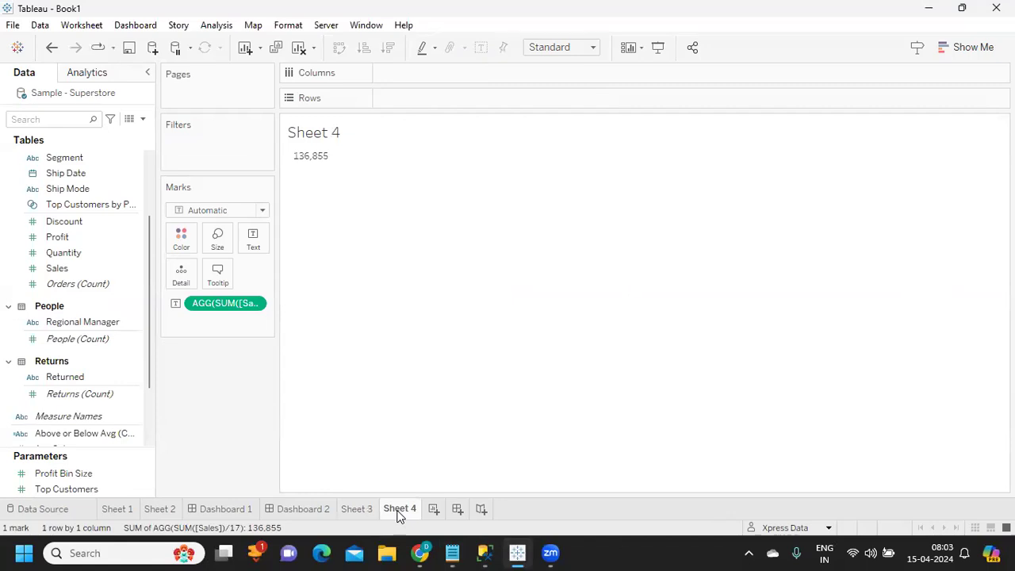
{"action": "left_click", "coordinate": [116, 508]}
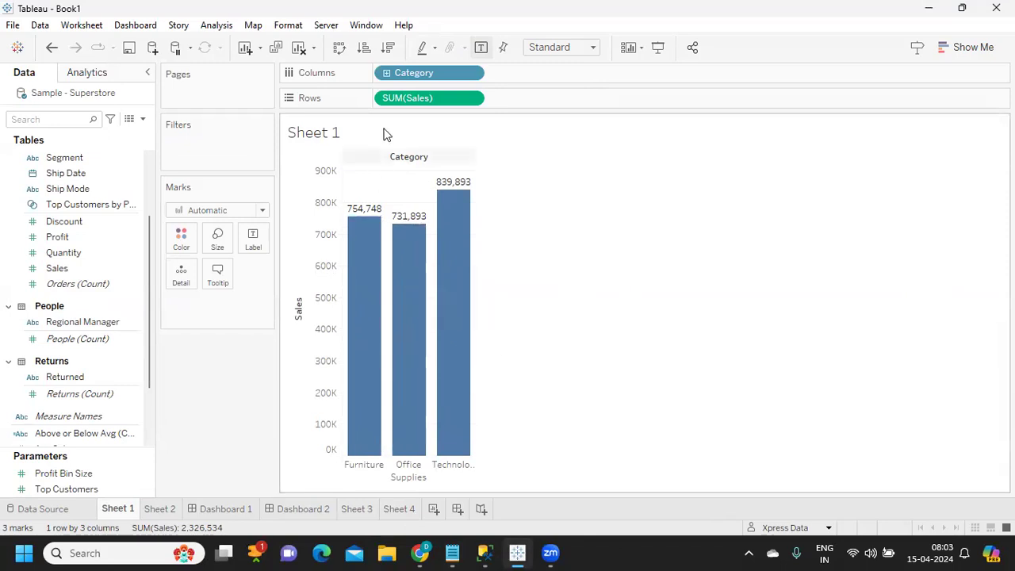
{"action": "left_click", "coordinate": [160, 508]}
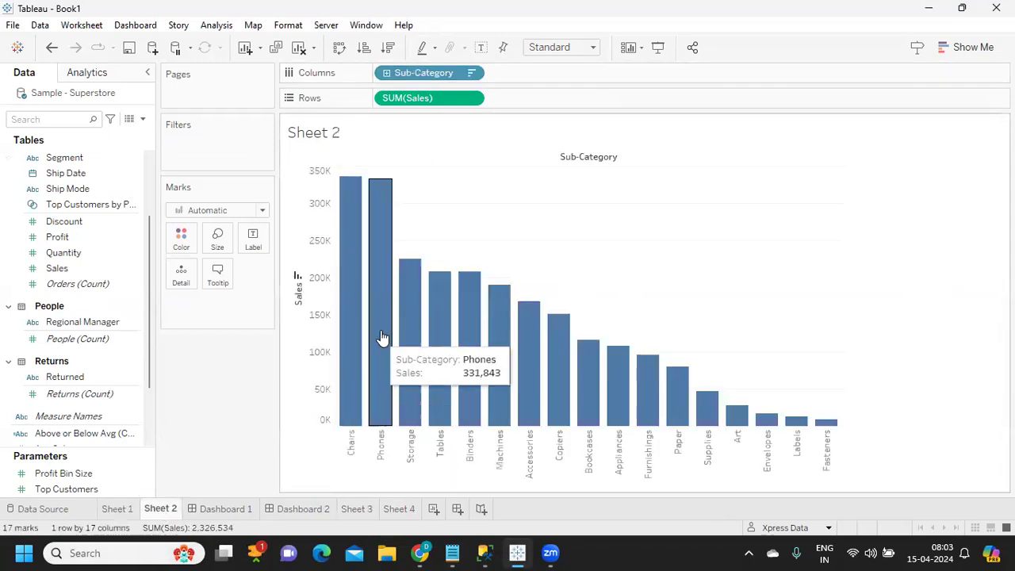
{"action": "left_click", "coordinate": [117, 508]}
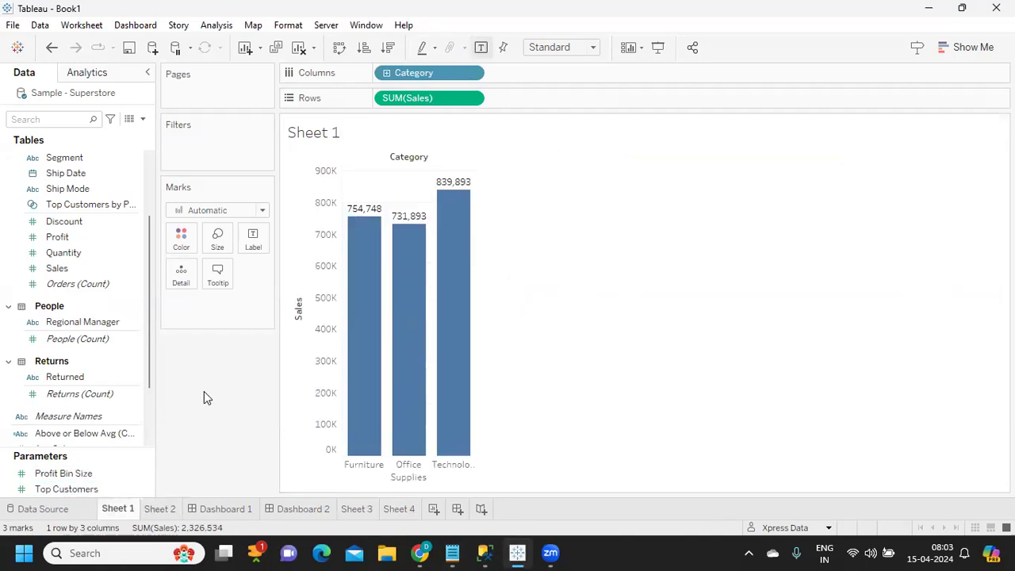
{"action": "mouse_move", "coordinate": [201, 402]}
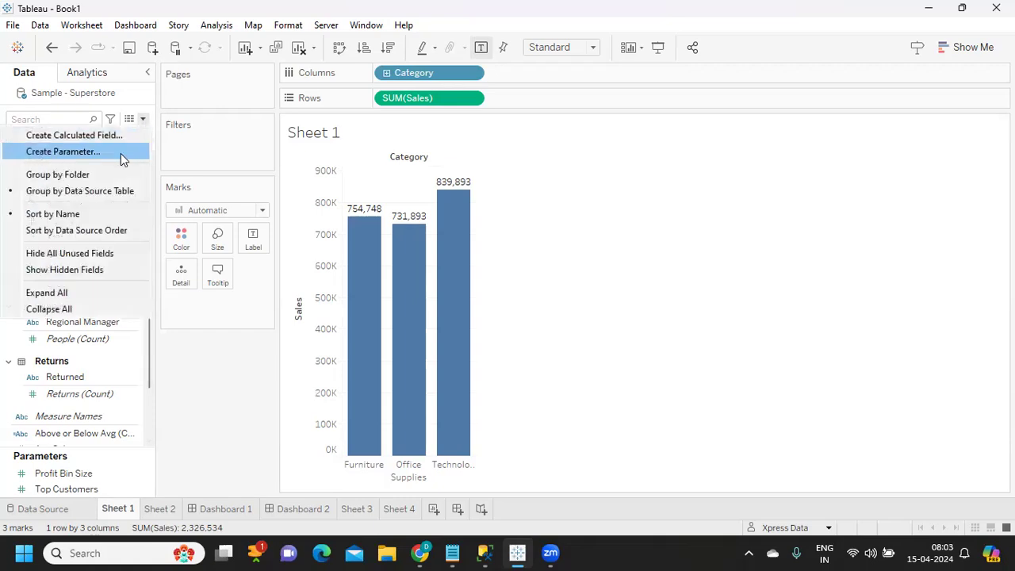
Step: Create a Boolean parameter named Dynamic Zone Visiblity with current value True
{"action": "left_click", "coordinate": [62, 152]}
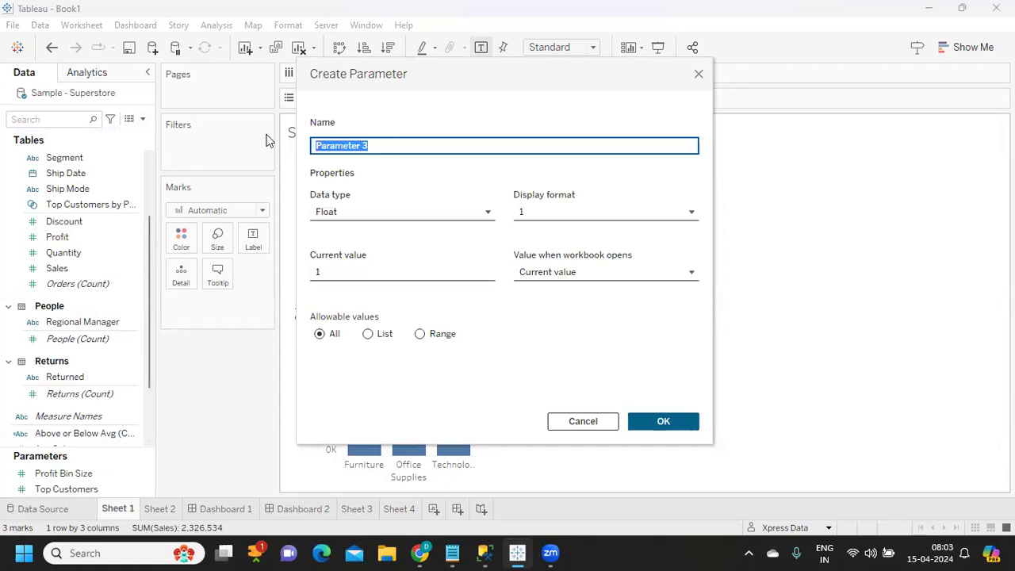
{"action": "type", "text": "Dynamic Zone Visi"}
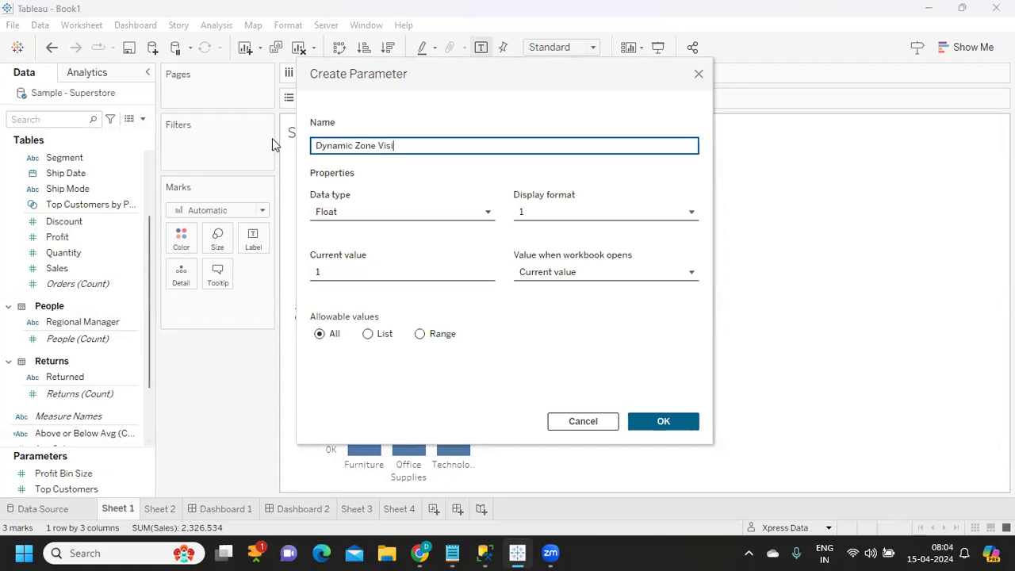
{"action": "type", "text": "blity"}
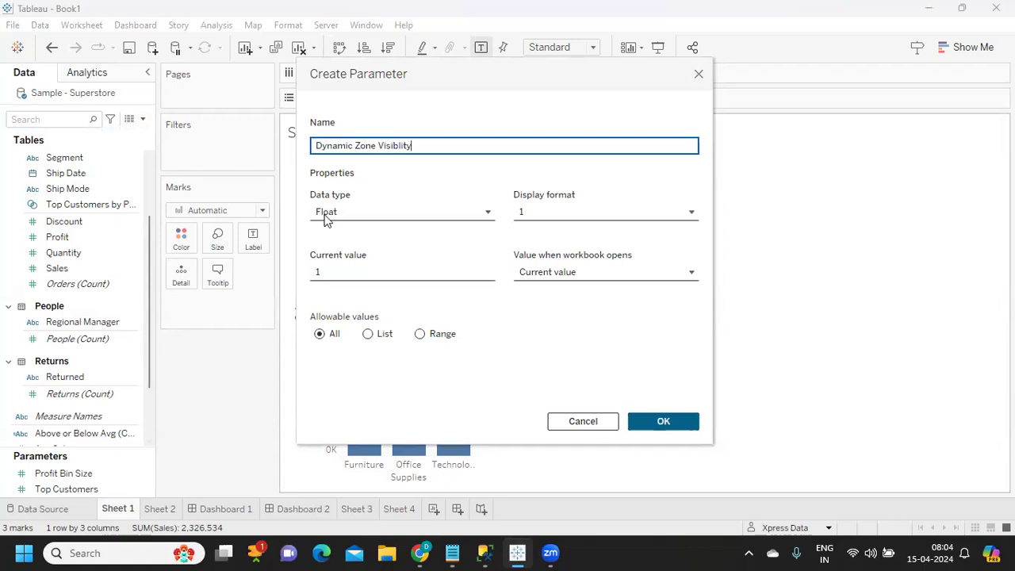
{"action": "left_click", "coordinate": [401, 211]}
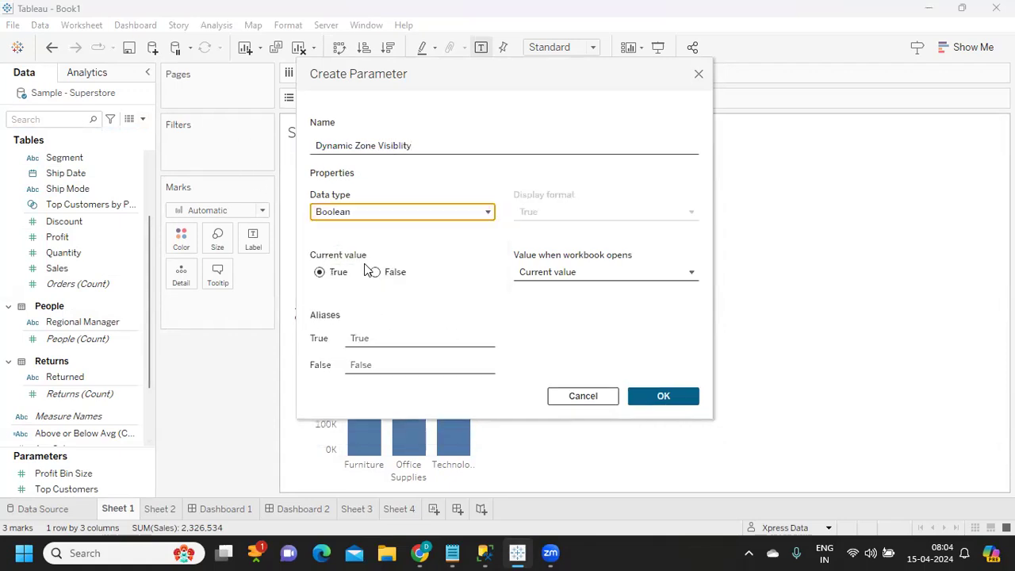
{"action": "mouse_move", "coordinate": [390, 188]}
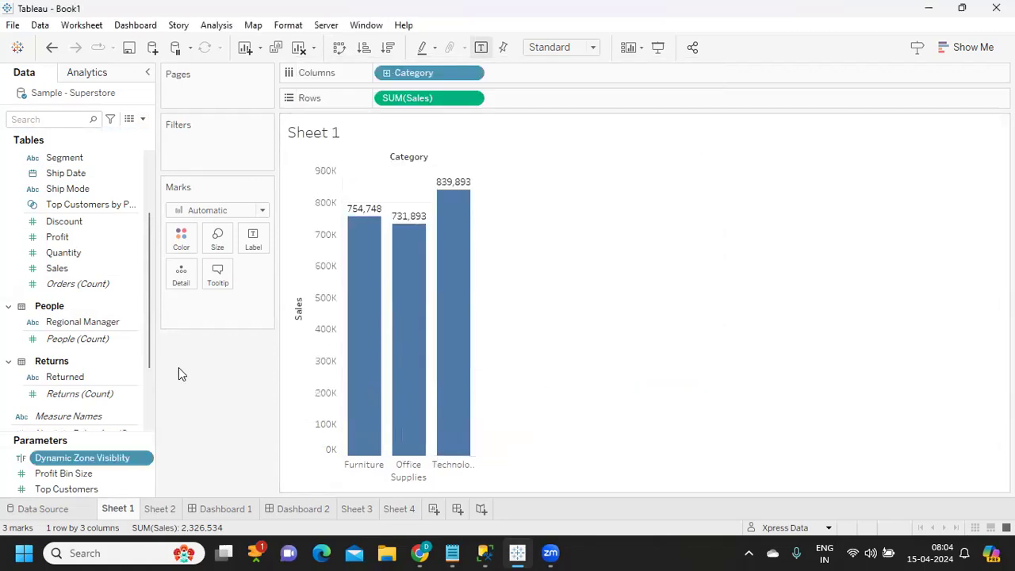
{"action": "mouse_move", "coordinate": [222, 317]}
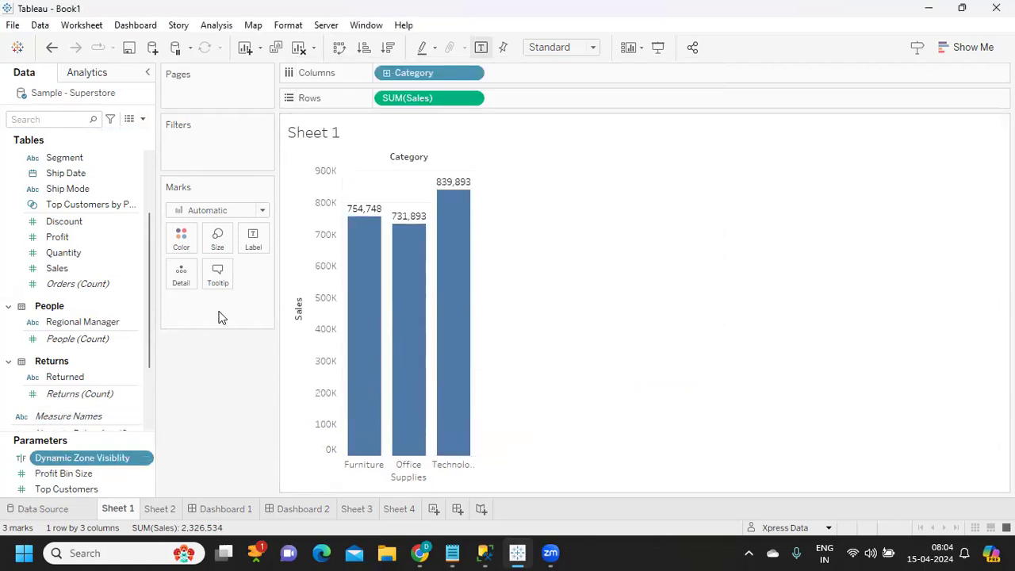
{"action": "mouse_move", "coordinate": [365, 266]}
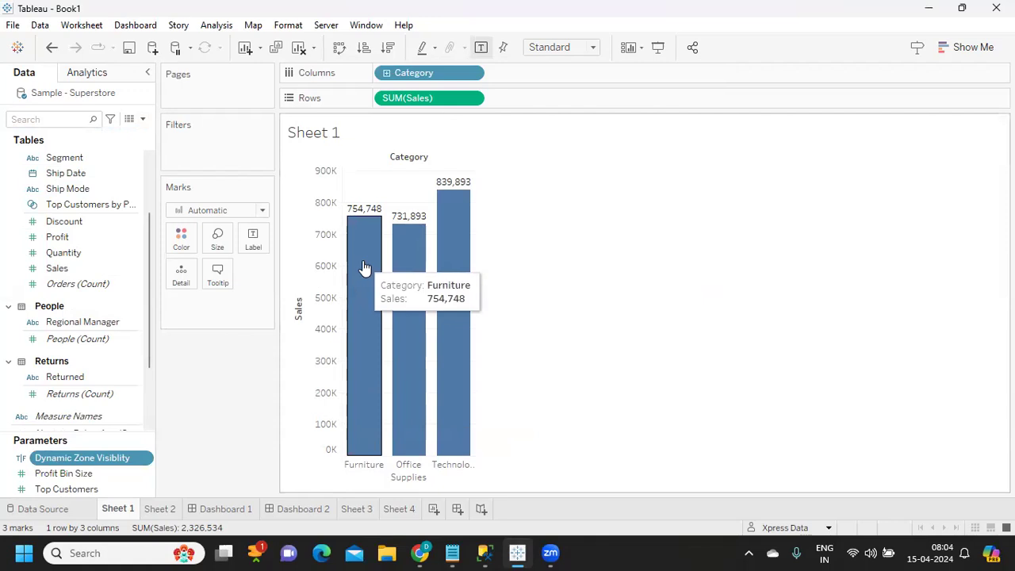
{"action": "mouse_move", "coordinate": [646, 349]}
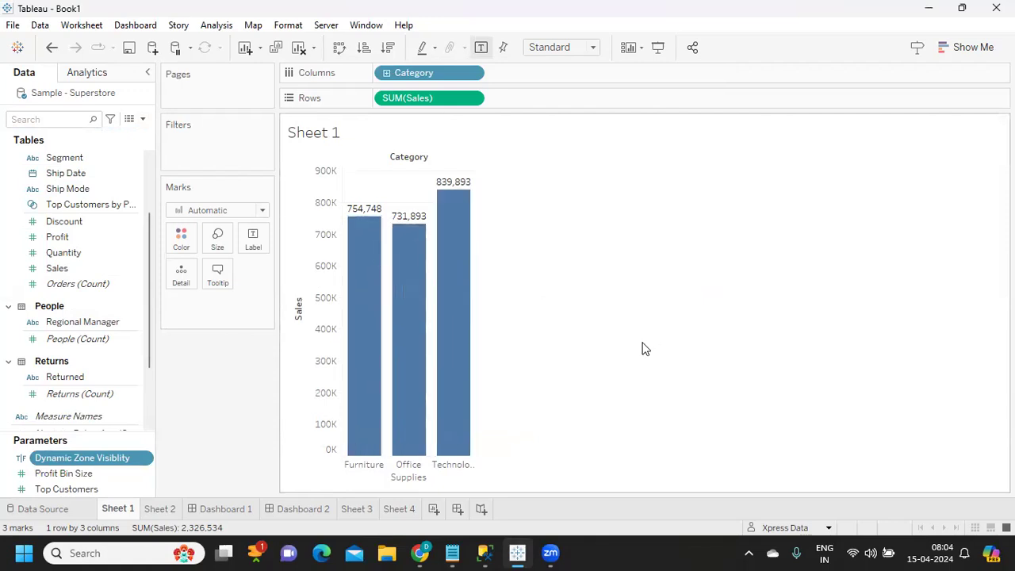
{"action": "mouse_move", "coordinate": [721, 365]}
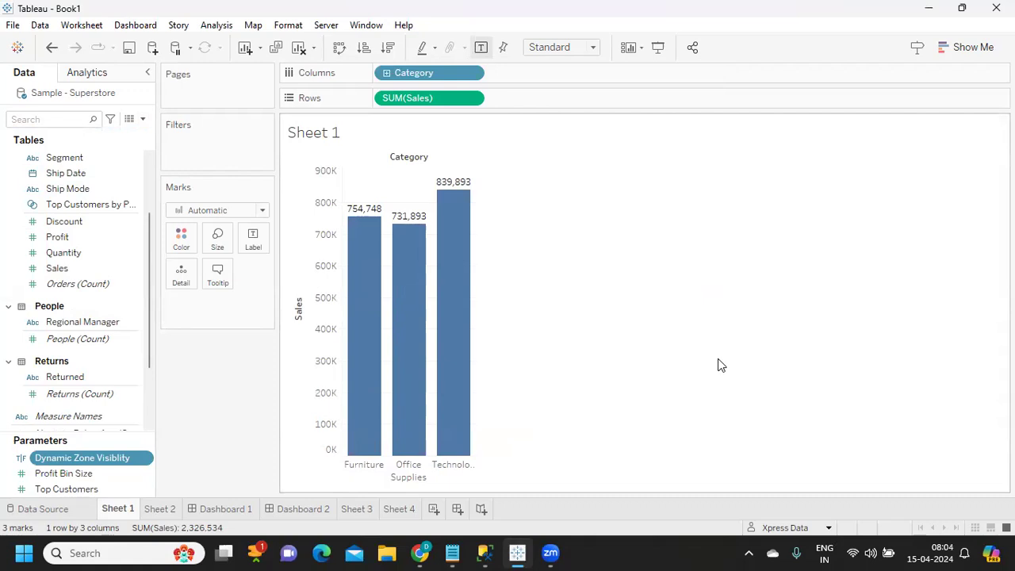
{"action": "mouse_move", "coordinate": [681, 372]}
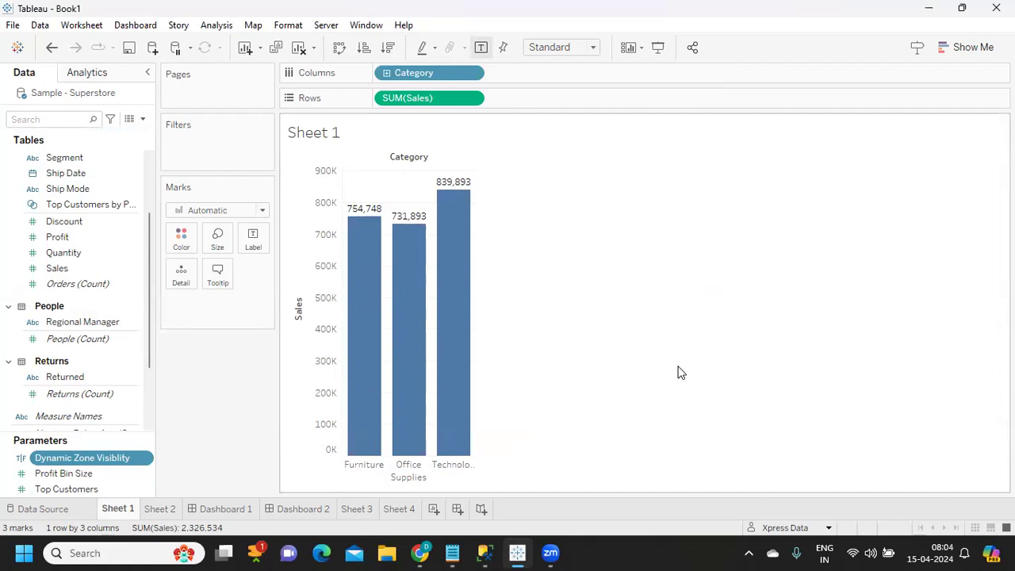
{"action": "mouse_move", "coordinate": [679, 375]}
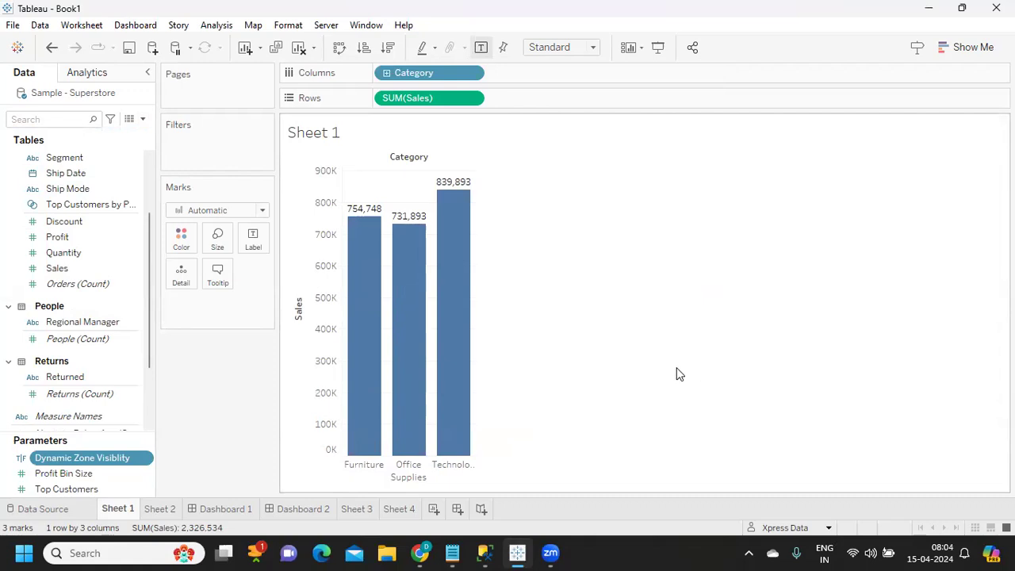
{"action": "mouse_move", "coordinate": [589, 393]}
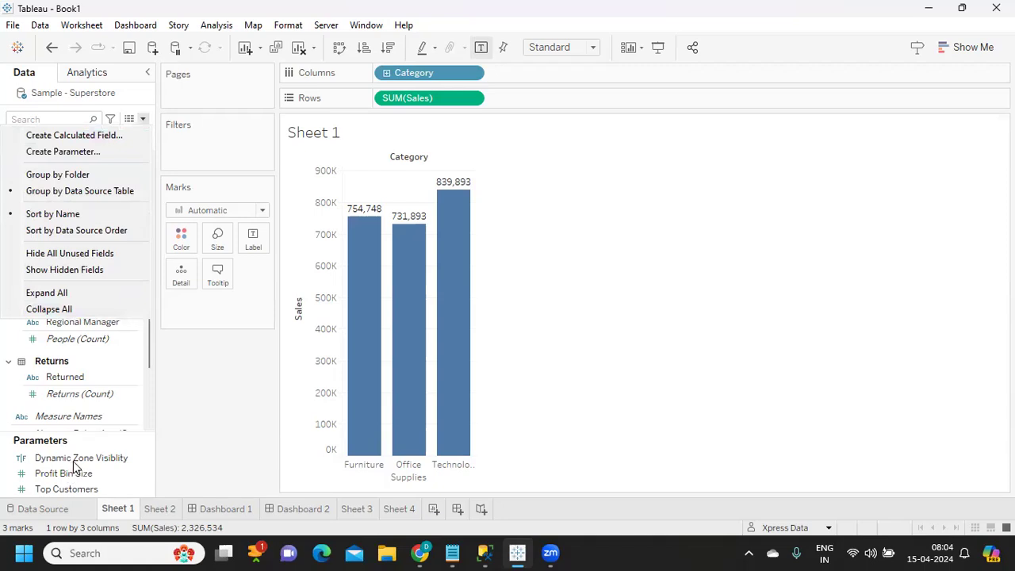
{"action": "mouse_move", "coordinate": [63, 151]}
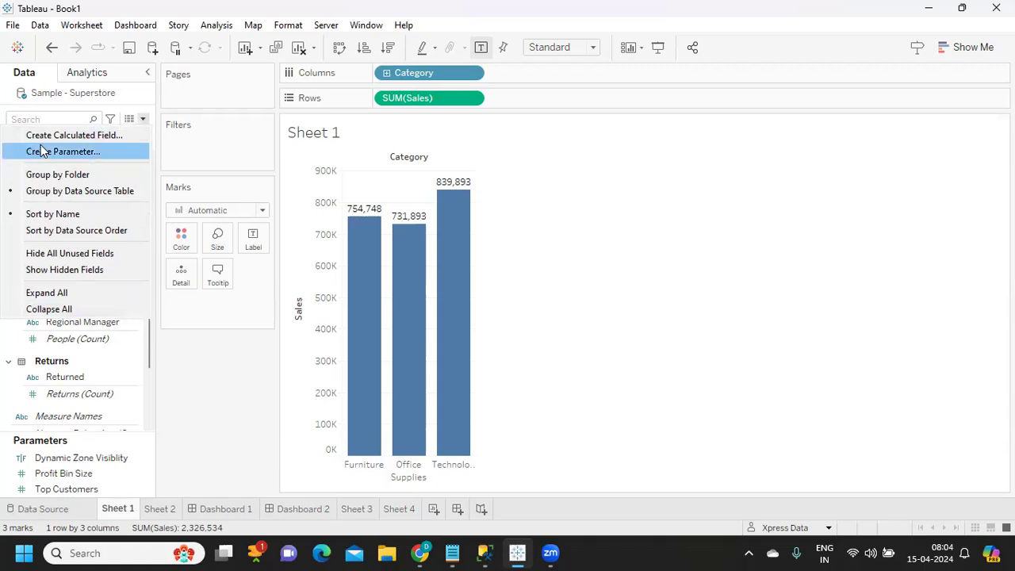
Step: Create calculated field CDynamic returning TRUE and confirm it
{"action": "left_click", "coordinate": [74, 135]}
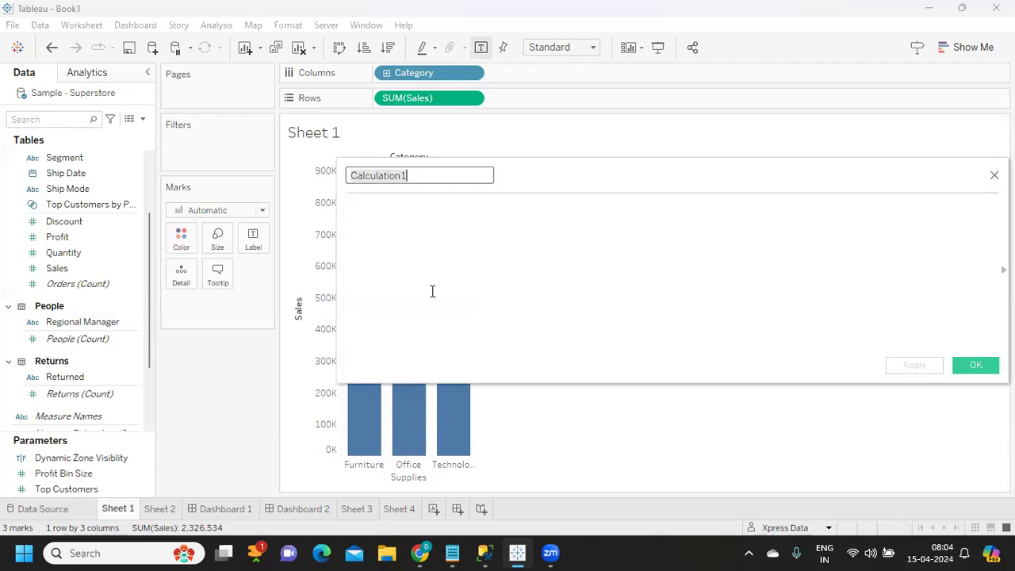
{"action": "type", "text": "CDynamic"}
{"action": "left_click", "coordinate": [672, 278]}
{"action": "type", "text": "tr"}
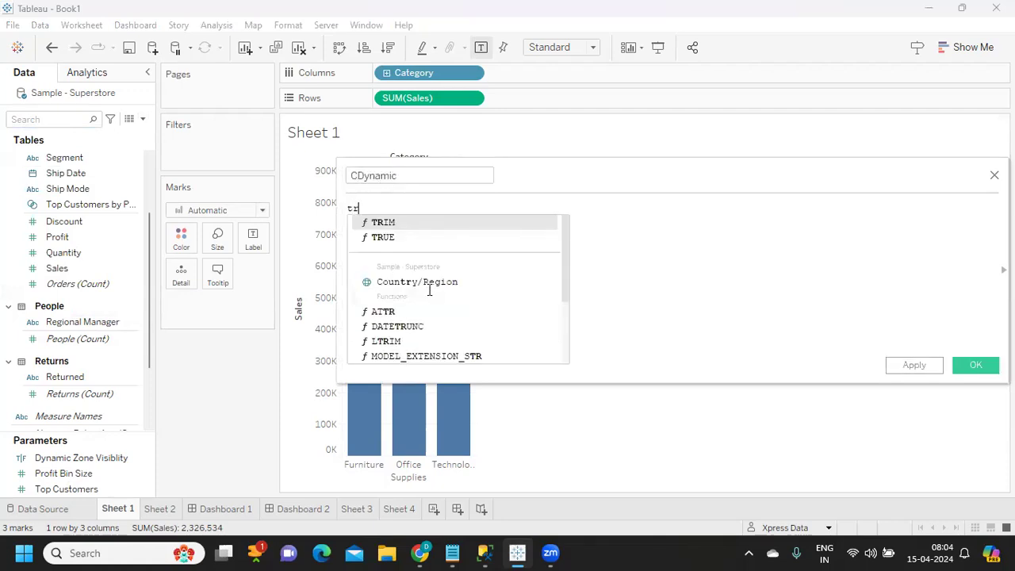
{"action": "left_click", "coordinate": [383, 237]}
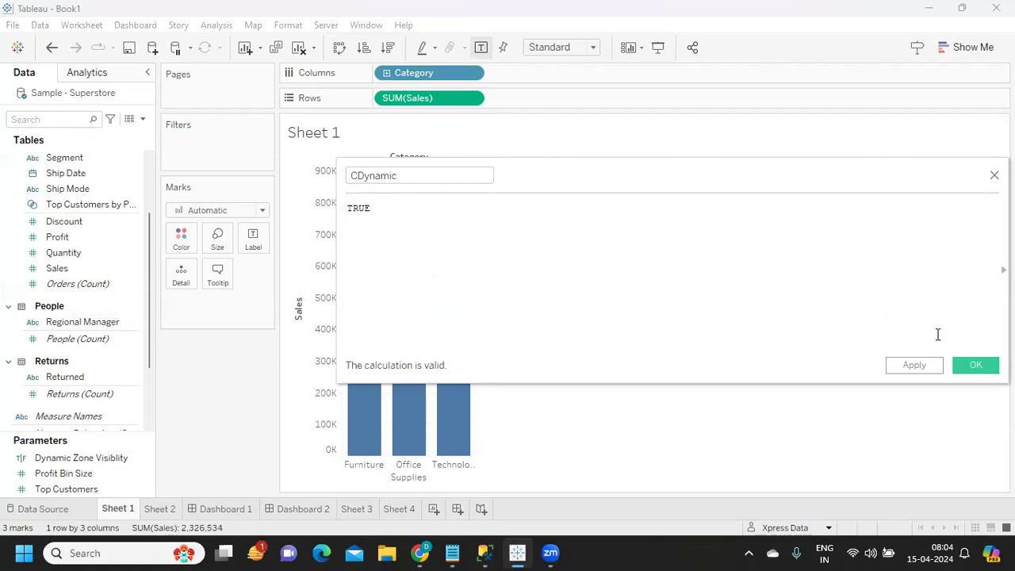
{"action": "left_click", "coordinate": [975, 364]}
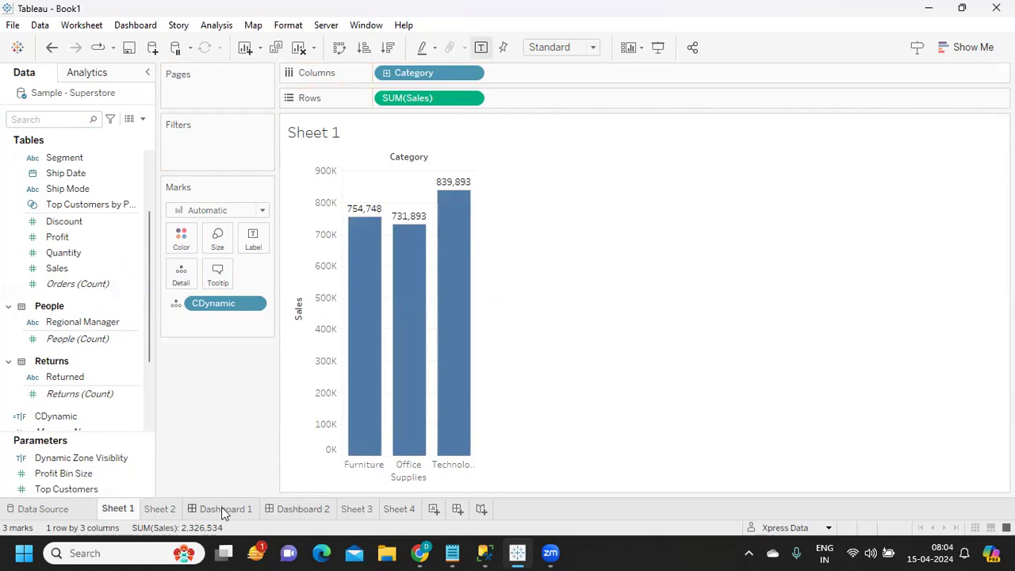
Step: On Dashboard 1, remove the old Parameter1 action and start a new action sourced from Sheet 1
{"action": "left_click", "coordinate": [226, 508]}
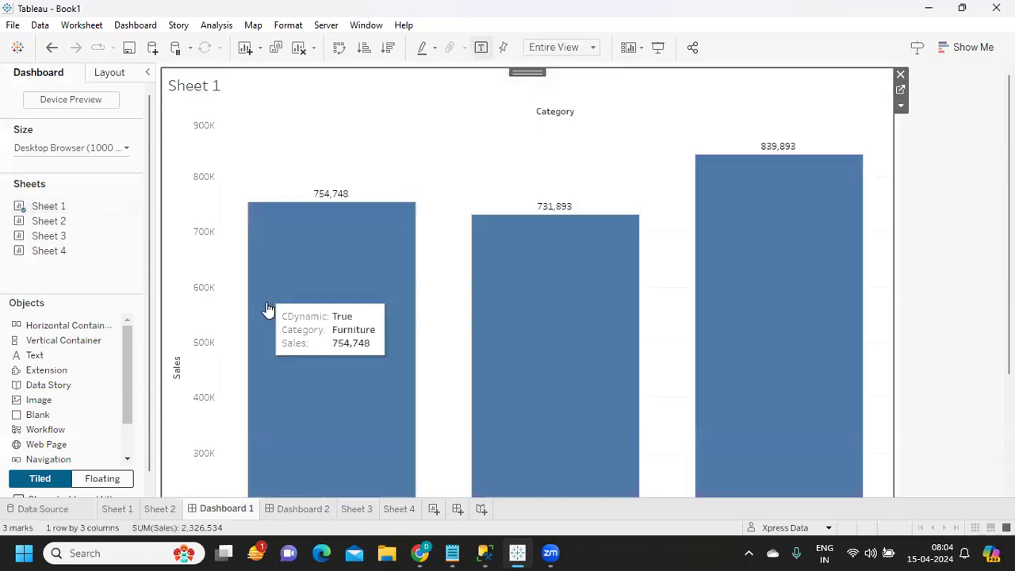
{"action": "mouse_move", "coordinate": [278, 413]}
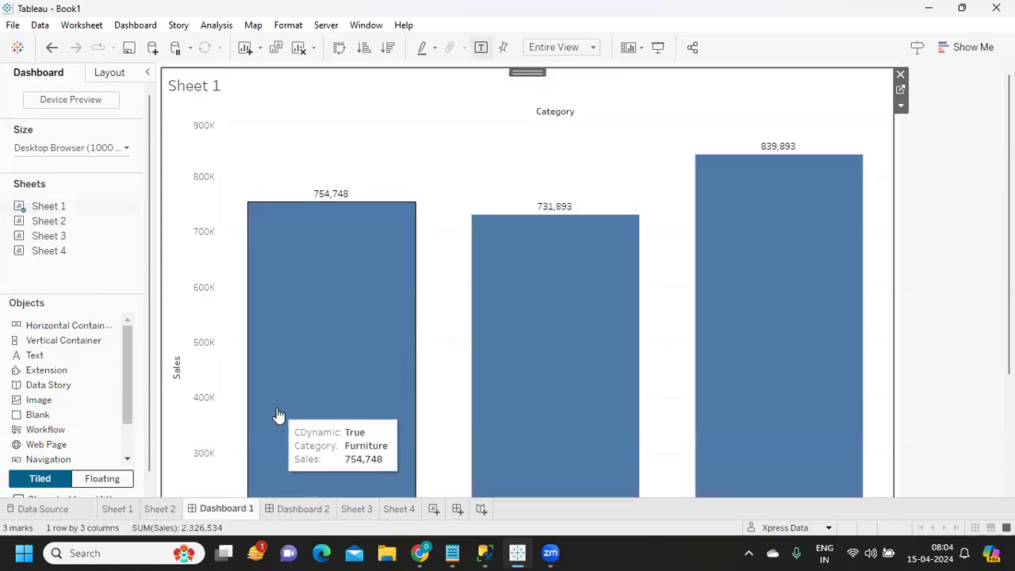
{"action": "mouse_move", "coordinate": [116, 179]}
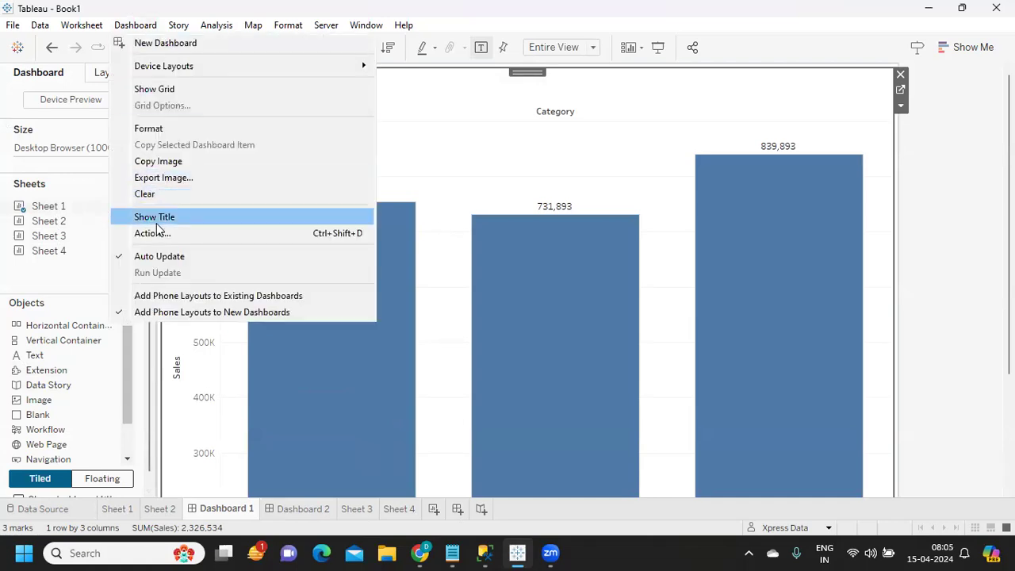
{"action": "left_click", "coordinate": [152, 232]}
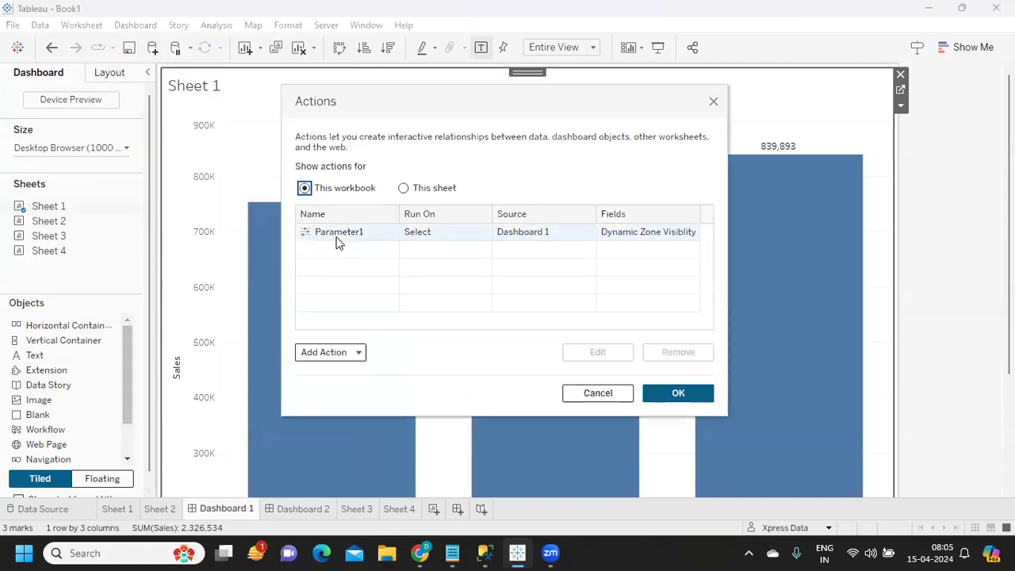
{"action": "left_click", "coordinate": [326, 352]}
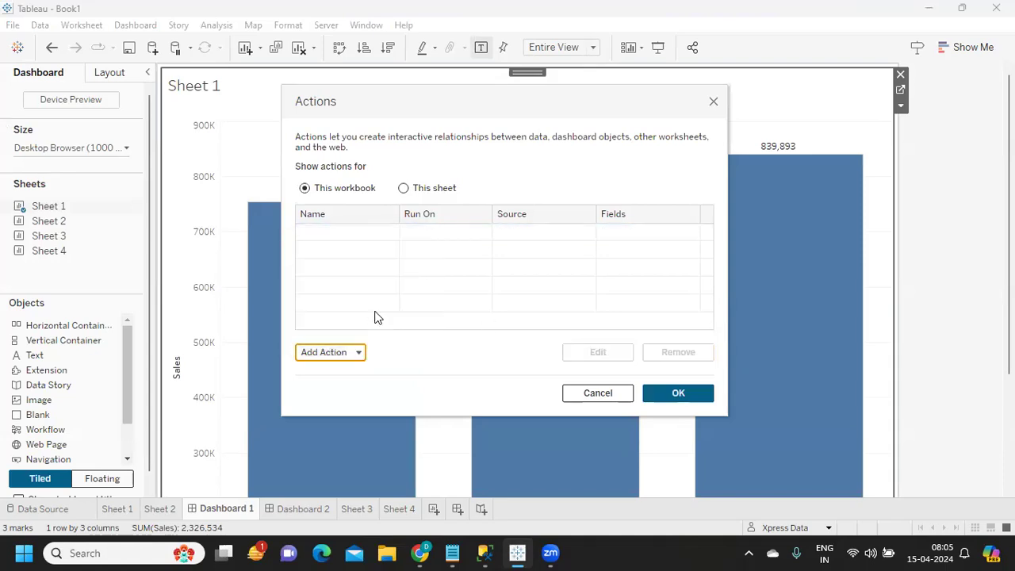
{"action": "left_click", "coordinate": [330, 352]}
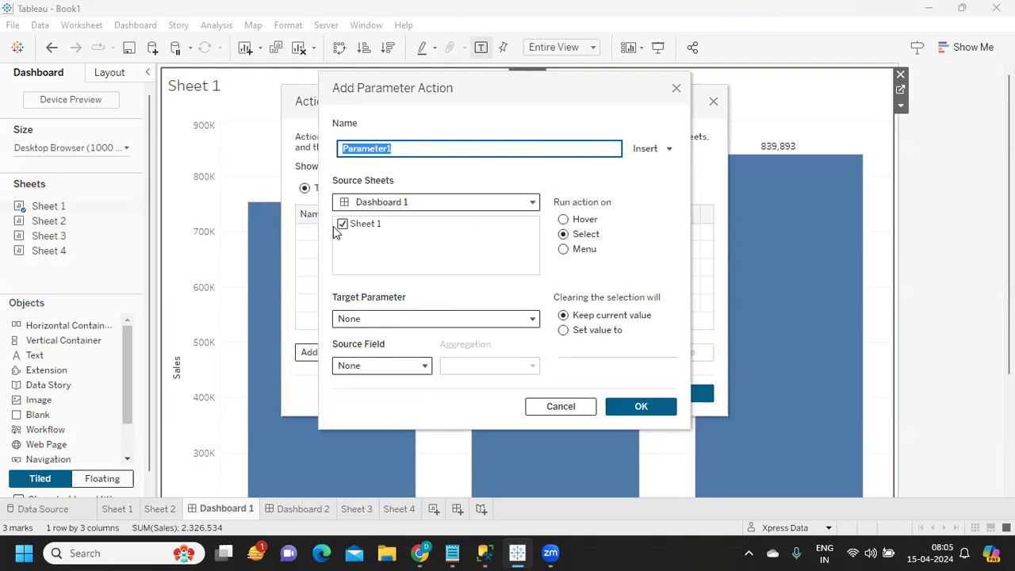
Step: Target Dynamic Zone Visiblity from source field CDynamic, resetting to False when selection clears
{"action": "left_click", "coordinate": [435, 319]}
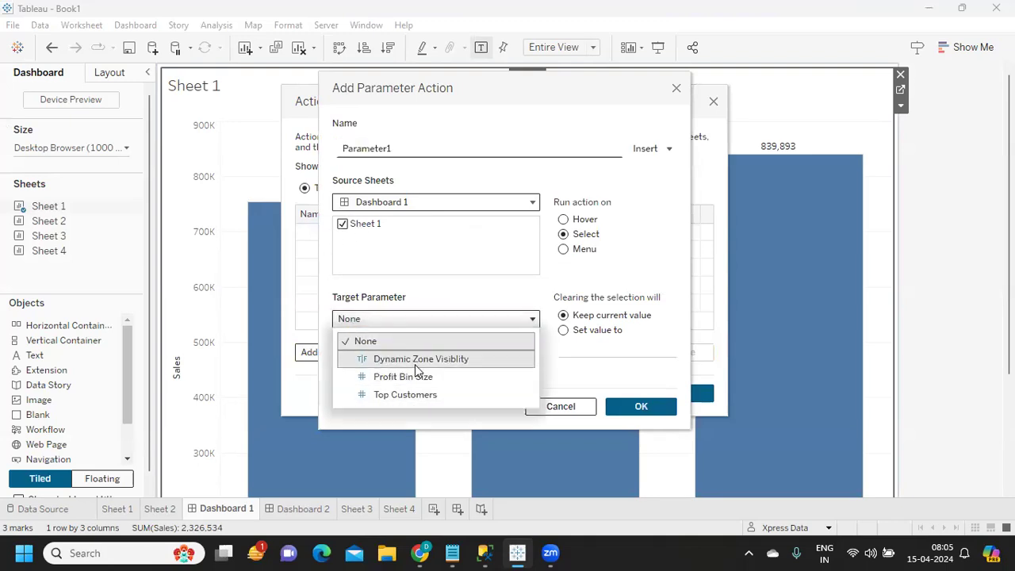
{"action": "left_click", "coordinate": [419, 358]}
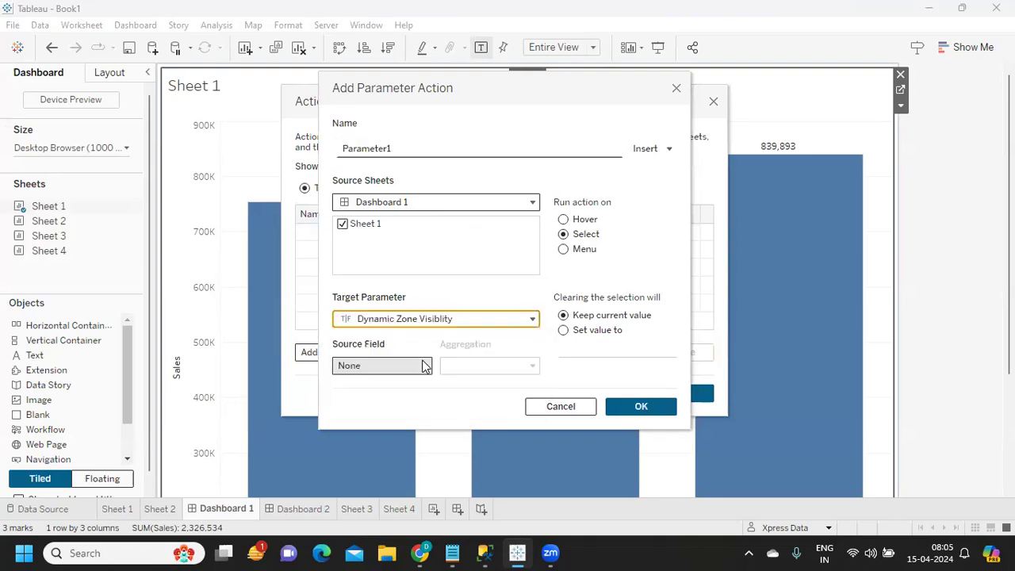
{"action": "left_click", "coordinate": [380, 365]}
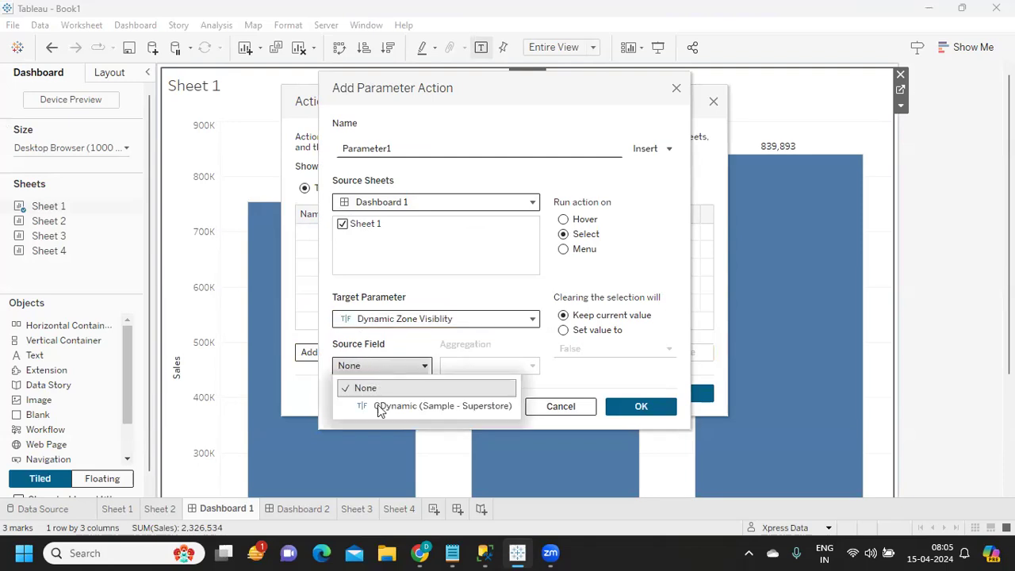
{"action": "mouse_move", "coordinate": [373, 406]}
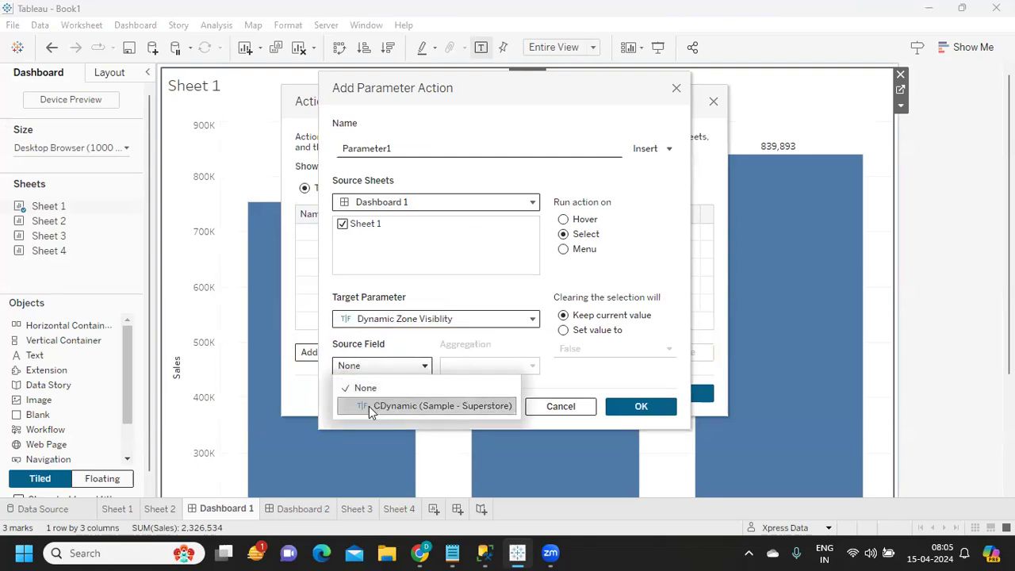
{"action": "left_click", "coordinate": [434, 405]}
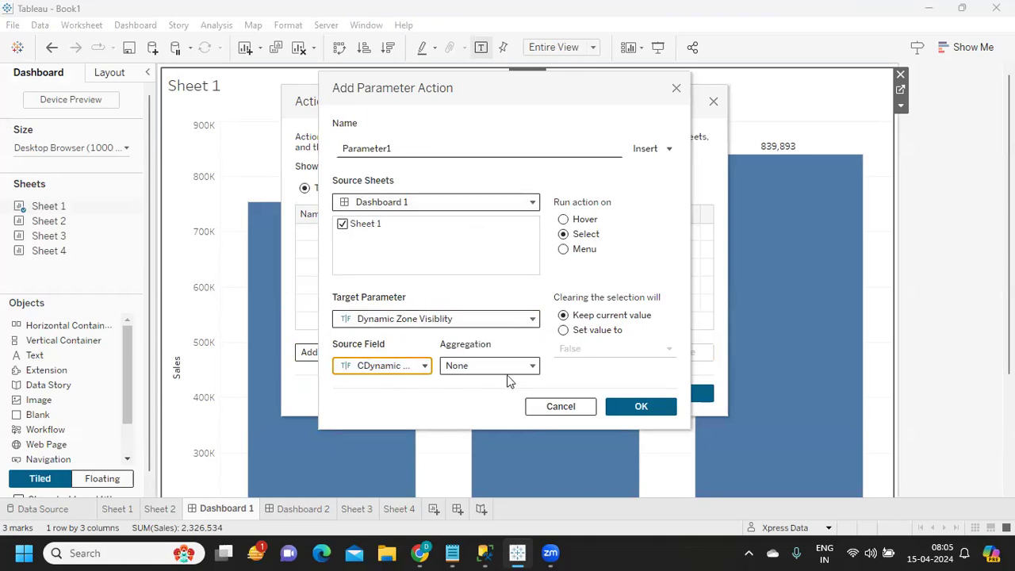
{"action": "left_click", "coordinate": [563, 330]}
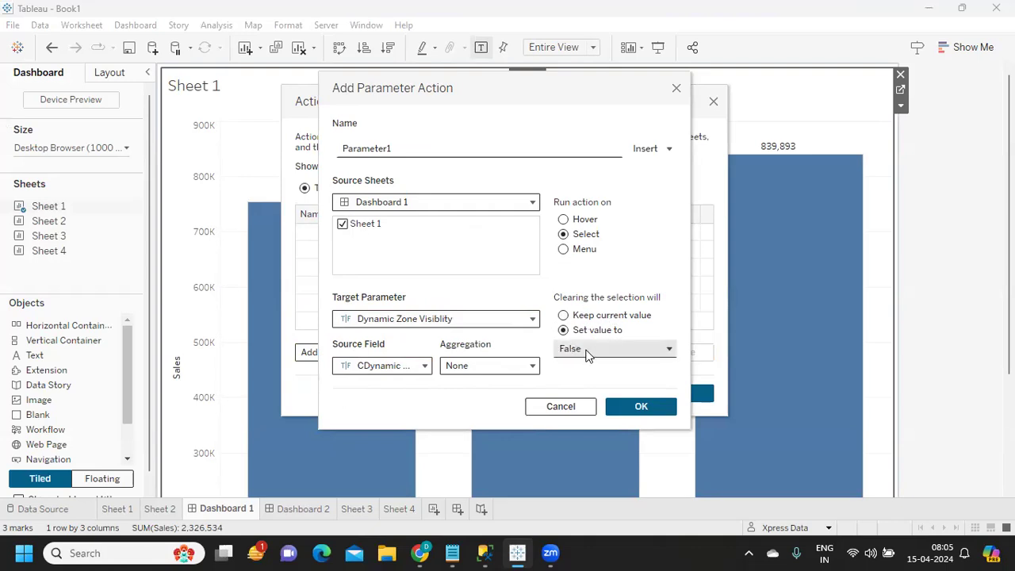
{"action": "left_click", "coordinate": [382, 366]}
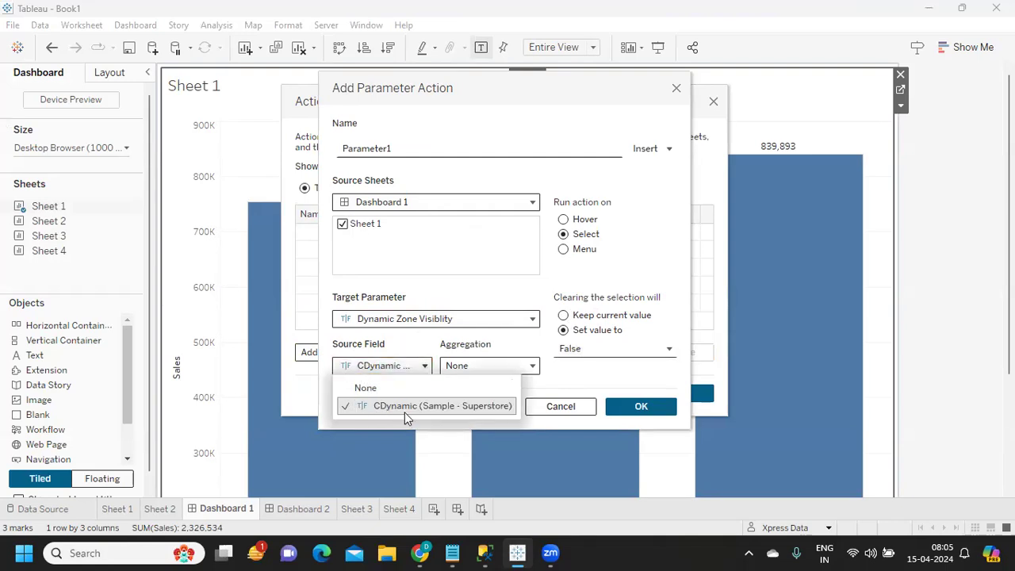
{"action": "left_click", "coordinate": [434, 405]}
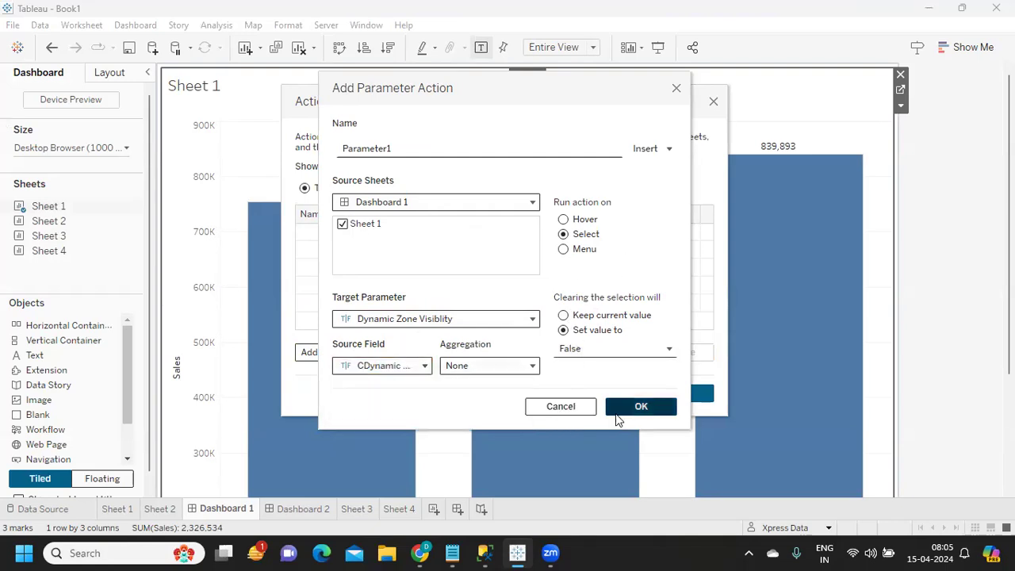
Step: Save the action and control Sheet 2's visibility with the Dynamic Zone Visiblity parameter
{"action": "left_click", "coordinate": [640, 406]}
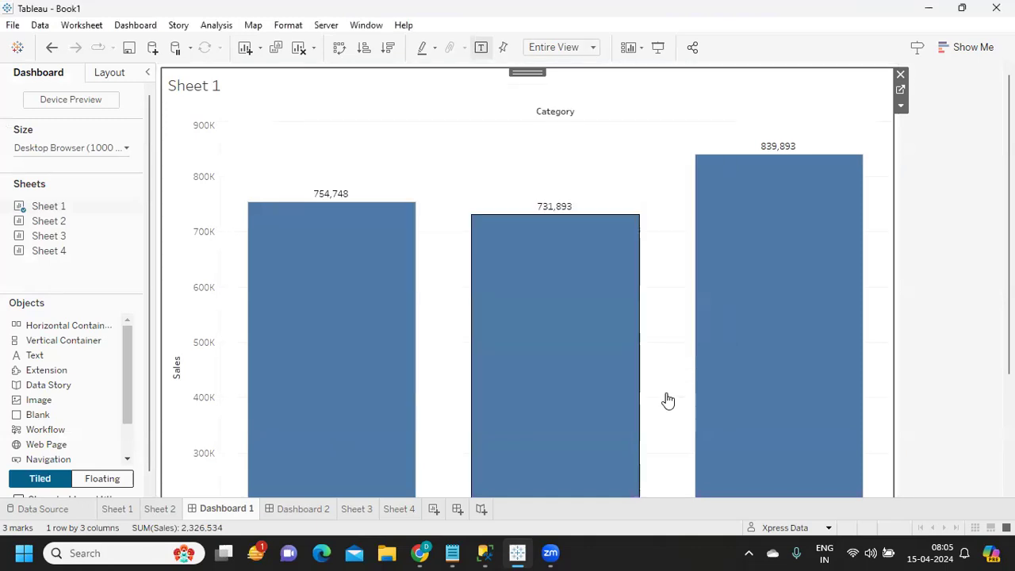
{"action": "mouse_move", "coordinate": [48, 220]}
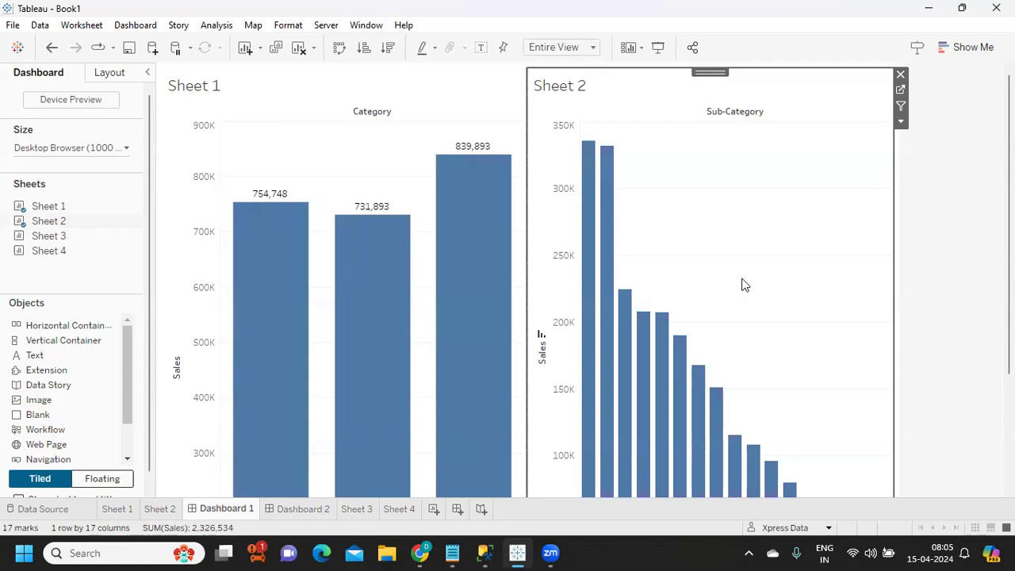
{"action": "mouse_move", "coordinate": [730, 237]}
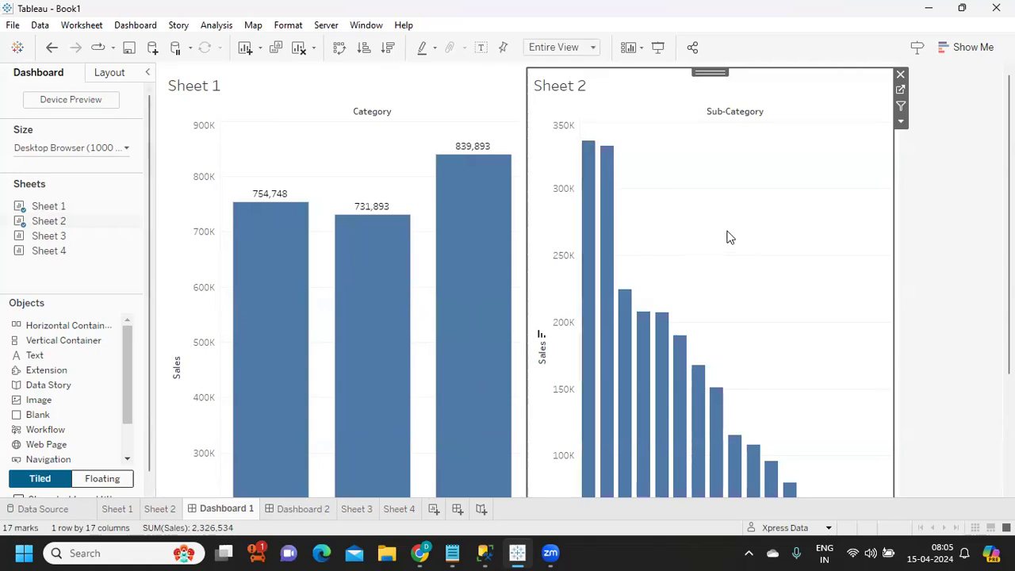
{"action": "left_click", "coordinate": [109, 72]}
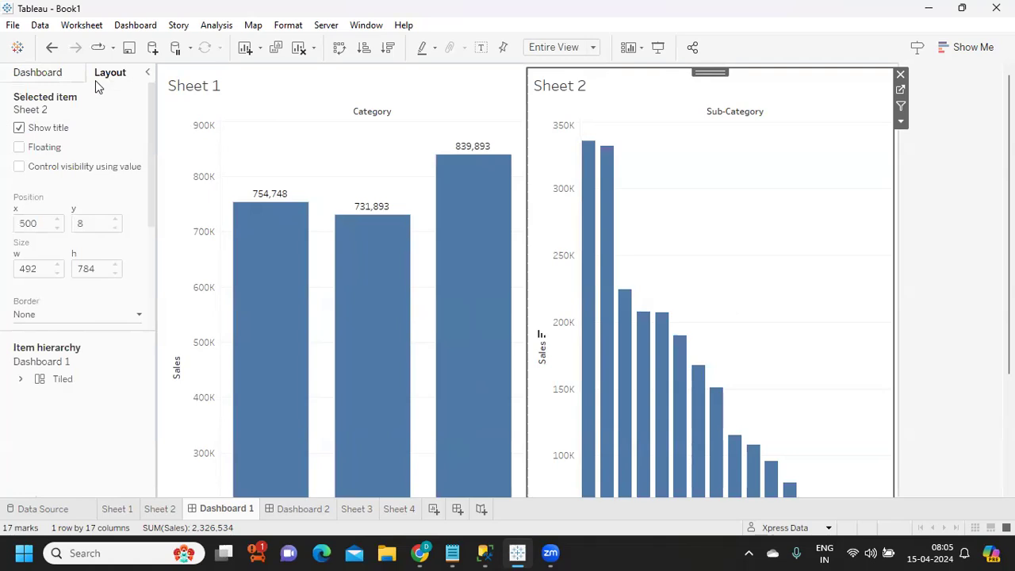
{"action": "mouse_move", "coordinate": [604, 255]}
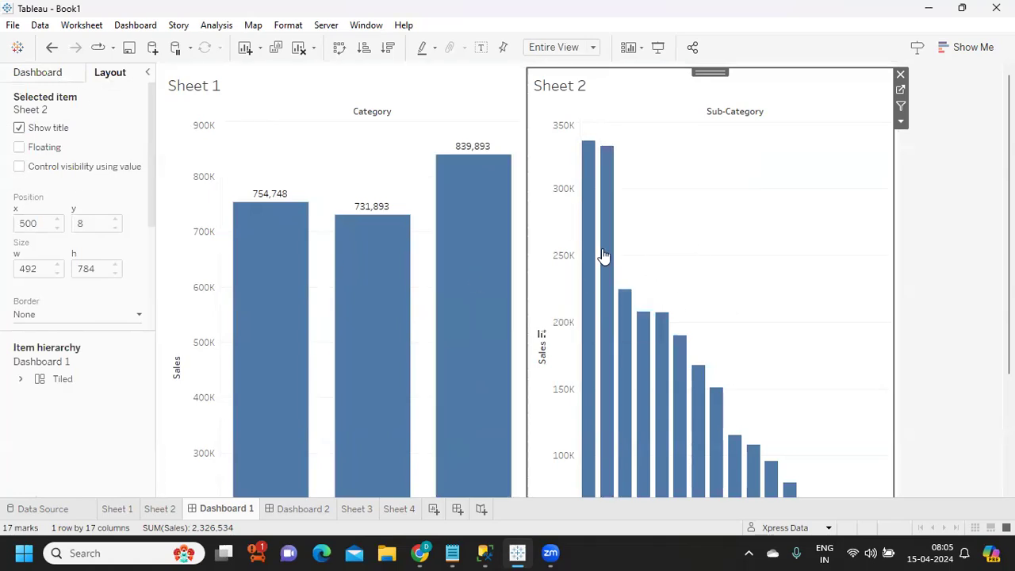
{"action": "mouse_move", "coordinate": [33, 179]}
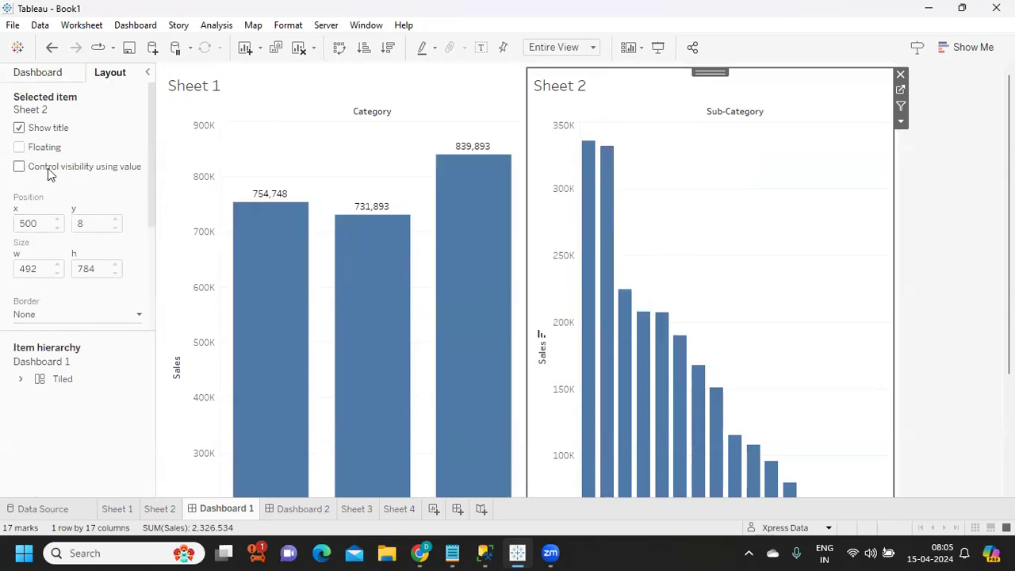
{"action": "left_click", "coordinate": [19, 166]}
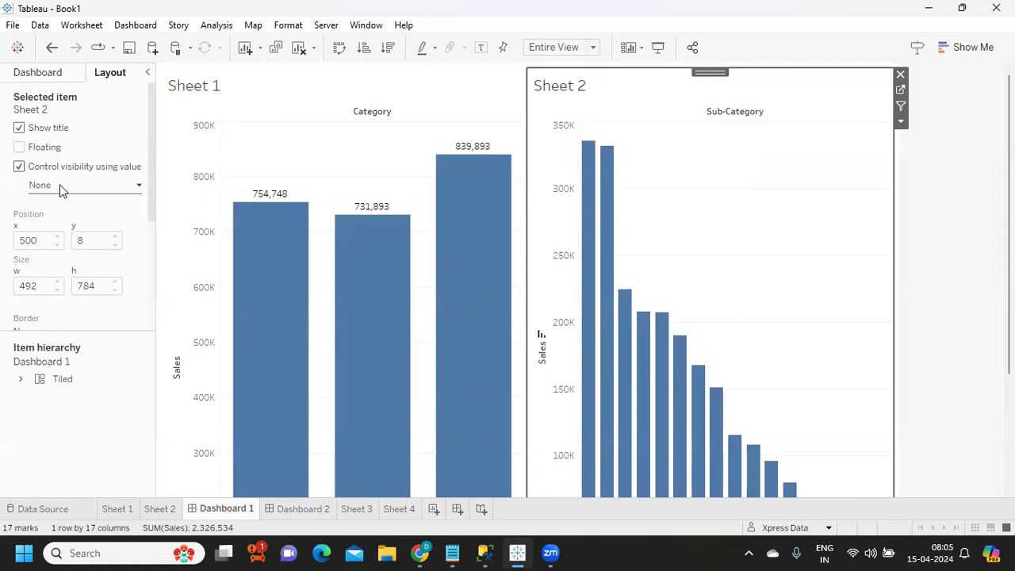
{"action": "left_click", "coordinate": [85, 185]}
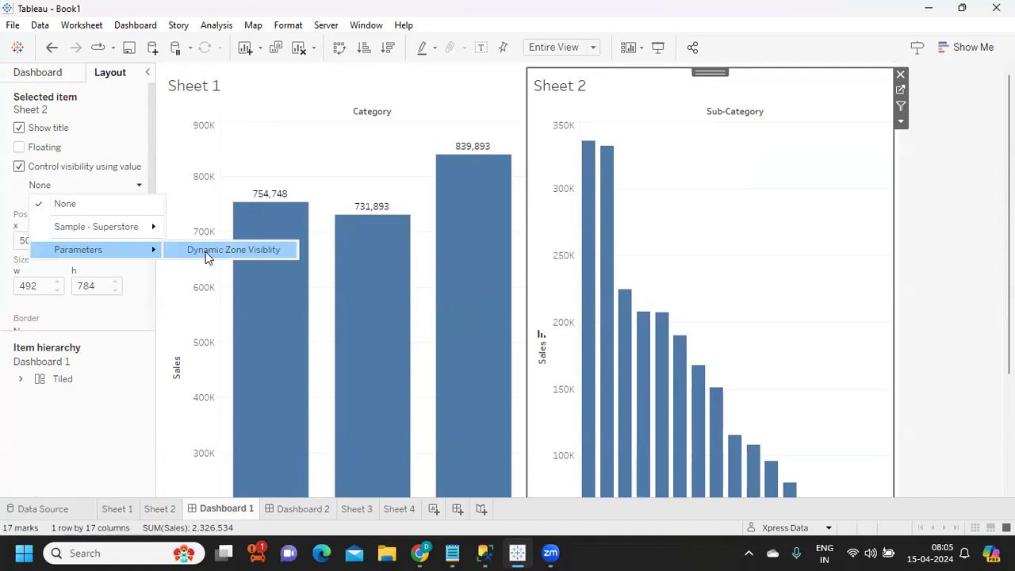
{"action": "left_click", "coordinate": [234, 249]}
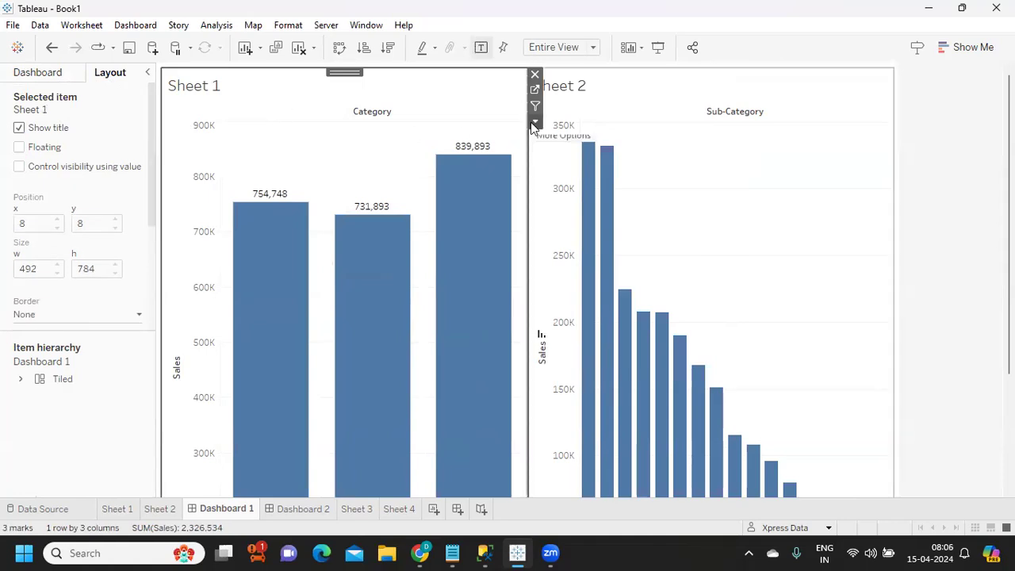
Step: Test the action by selecting category bars, then set Dashboard 1 to a custom size
{"action": "left_click", "coordinate": [534, 122]}
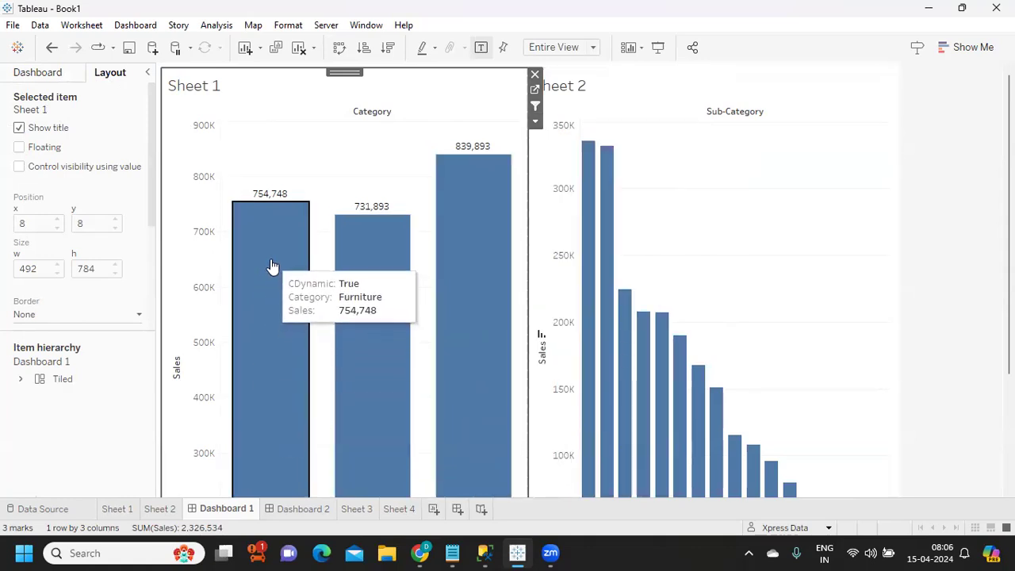
{"action": "left_click", "coordinate": [270, 333]}
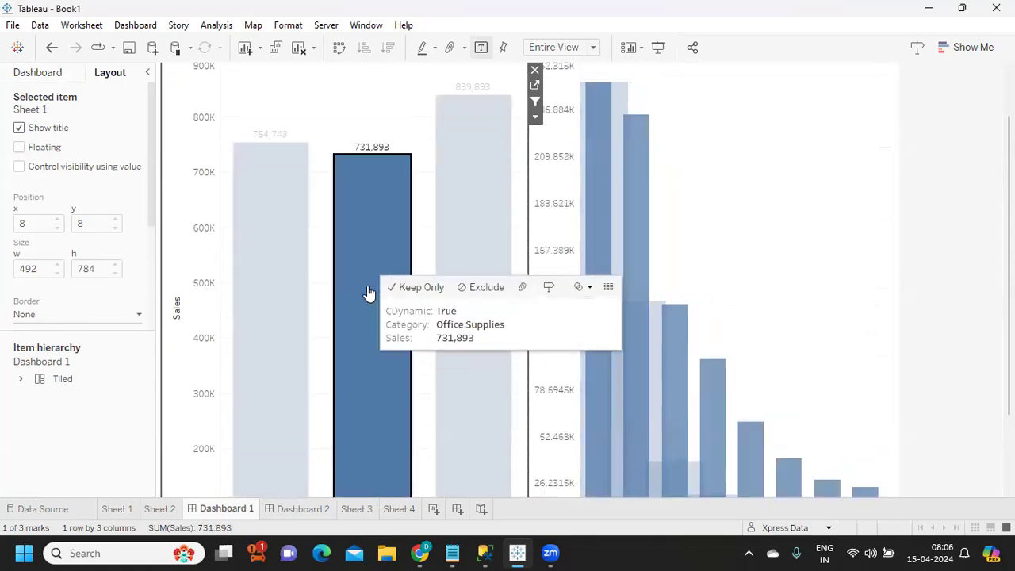
{"action": "left_click", "coordinate": [40, 73]}
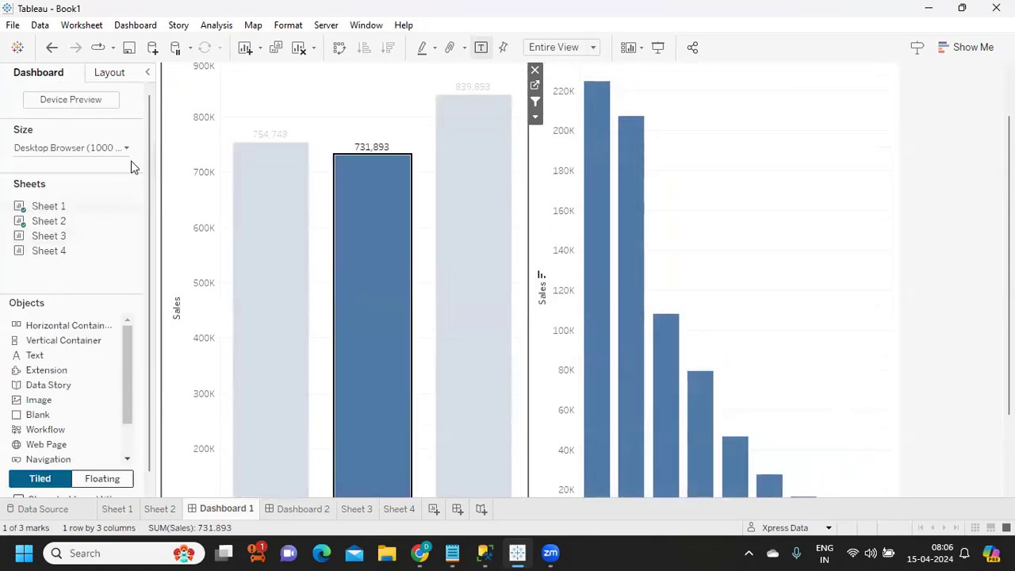
{"action": "left_click", "coordinate": [71, 148]}
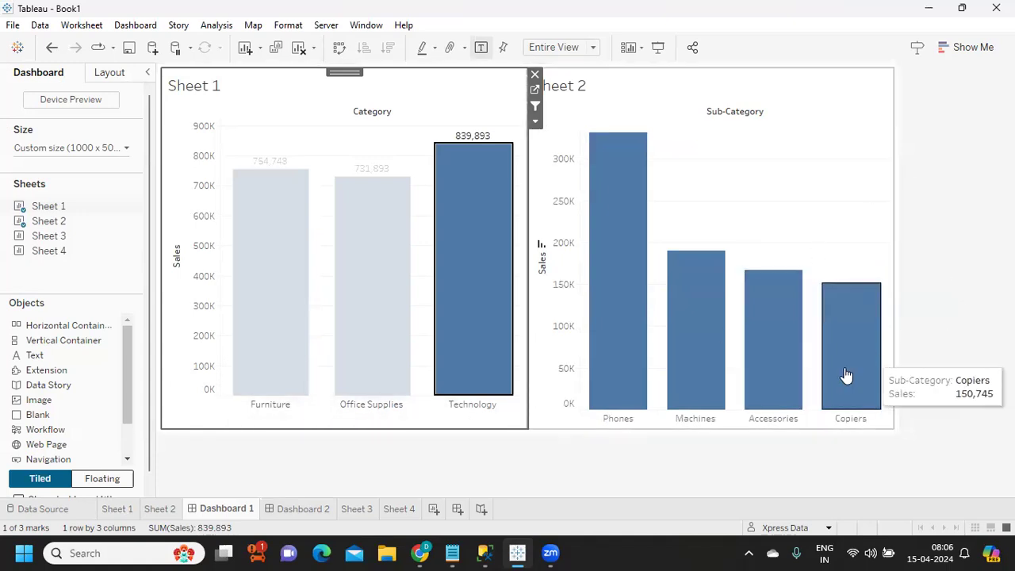
{"action": "mouse_move", "coordinate": [822, 155]}
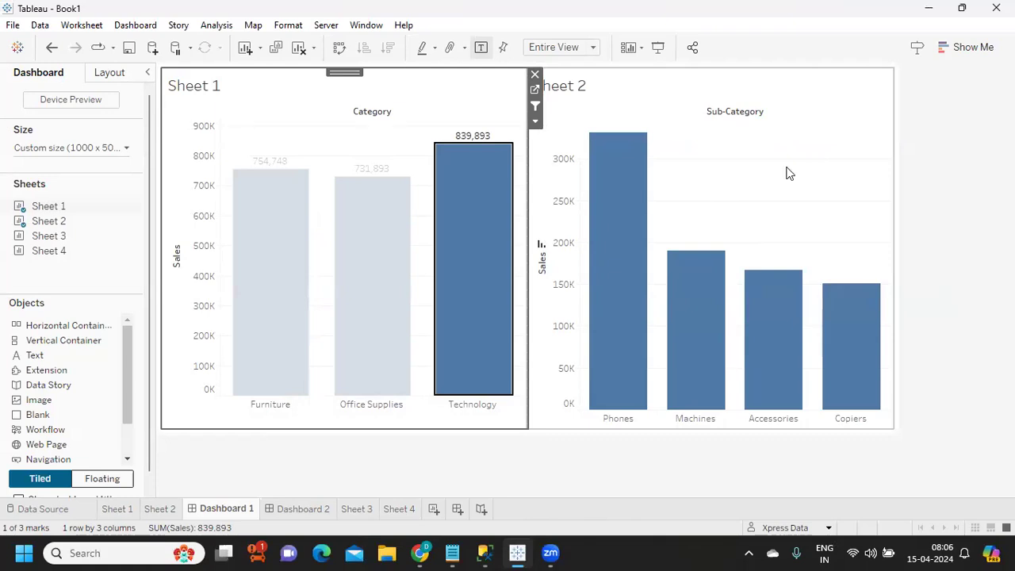
{"action": "mouse_move", "coordinate": [714, 193]}
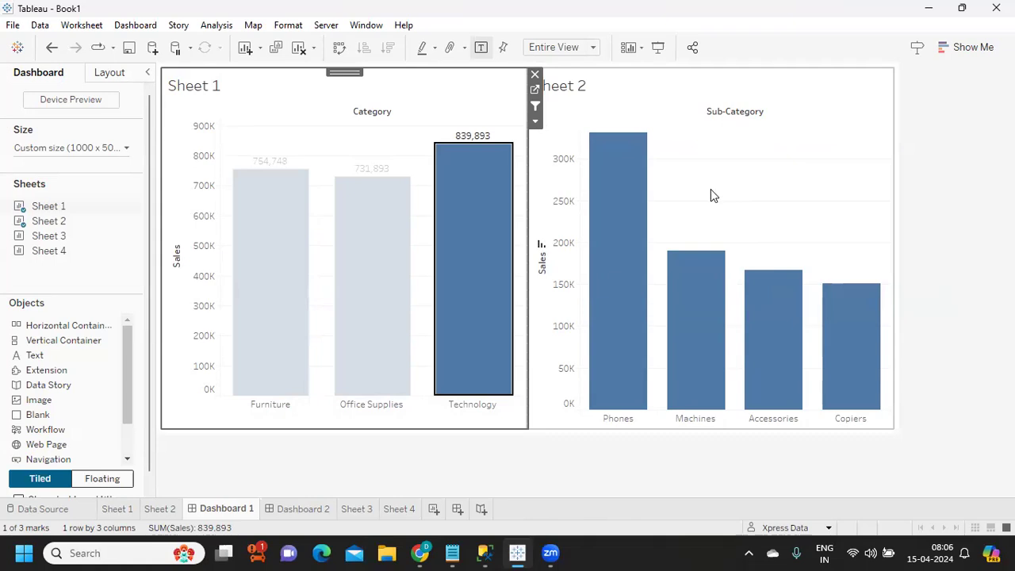
{"action": "mouse_move", "coordinate": [509, 465]}
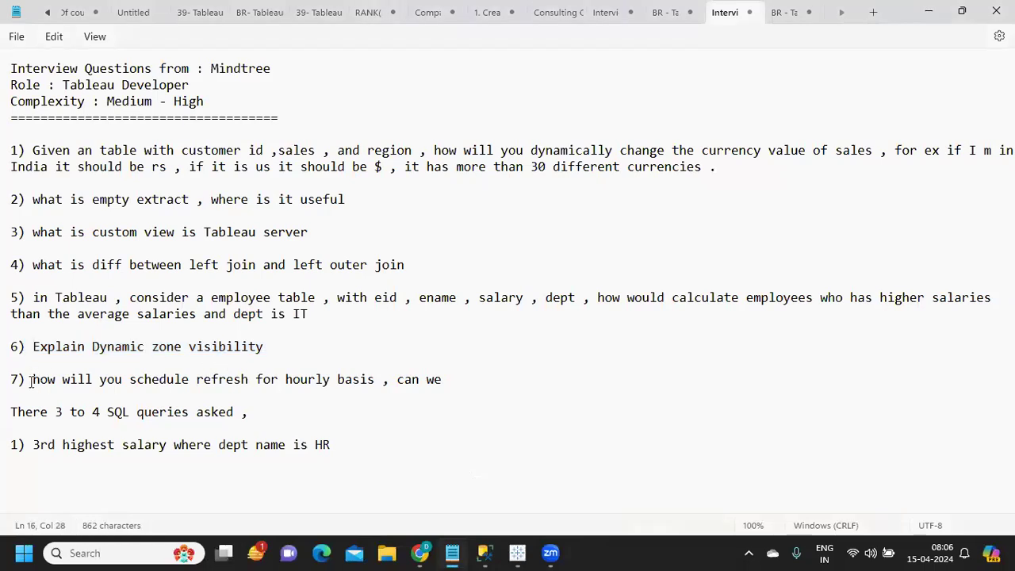
Step: Show the Notepad notes of Mindtree Tableau Developer interview questions
{"action": "left_click_drag", "start_coordinate": [32, 379], "coordinate": [441, 379]}
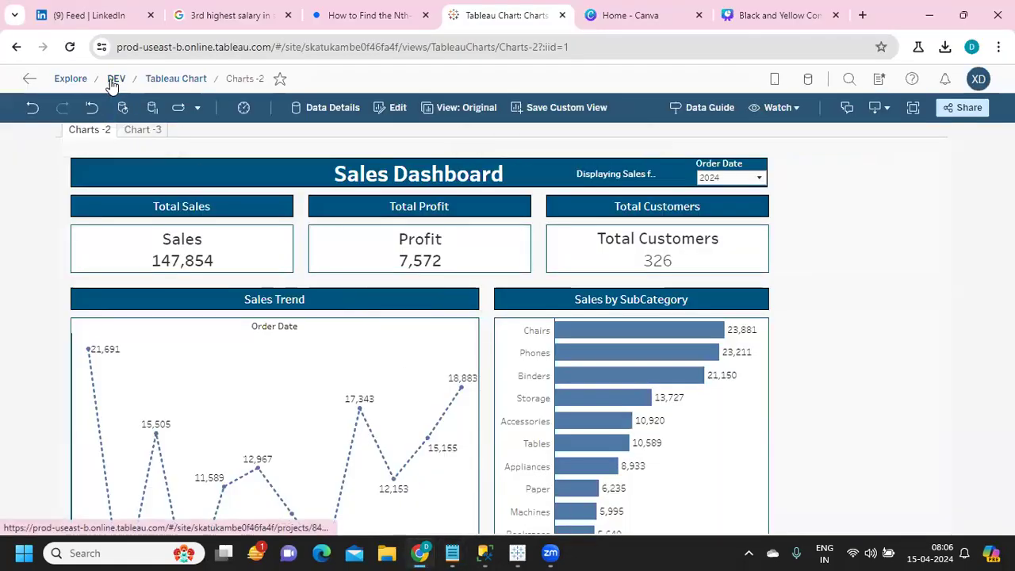
Step: Show the Tableau Chart workbook's Extract Refreshes listing a full refresh every Tuesday at 7:55 AM
{"action": "left_click", "coordinate": [118, 79]}
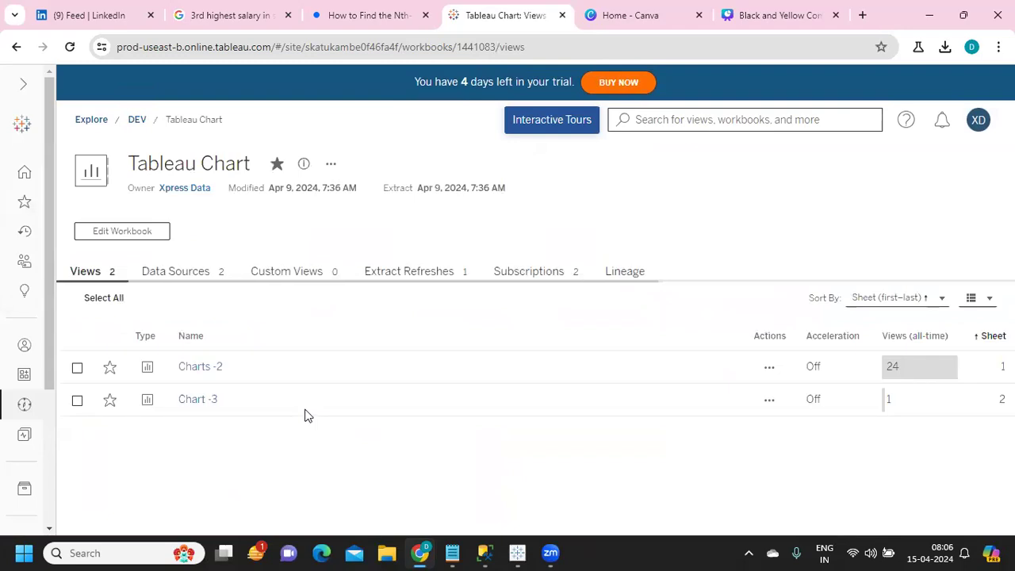
{"action": "mouse_move", "coordinate": [391, 270]}
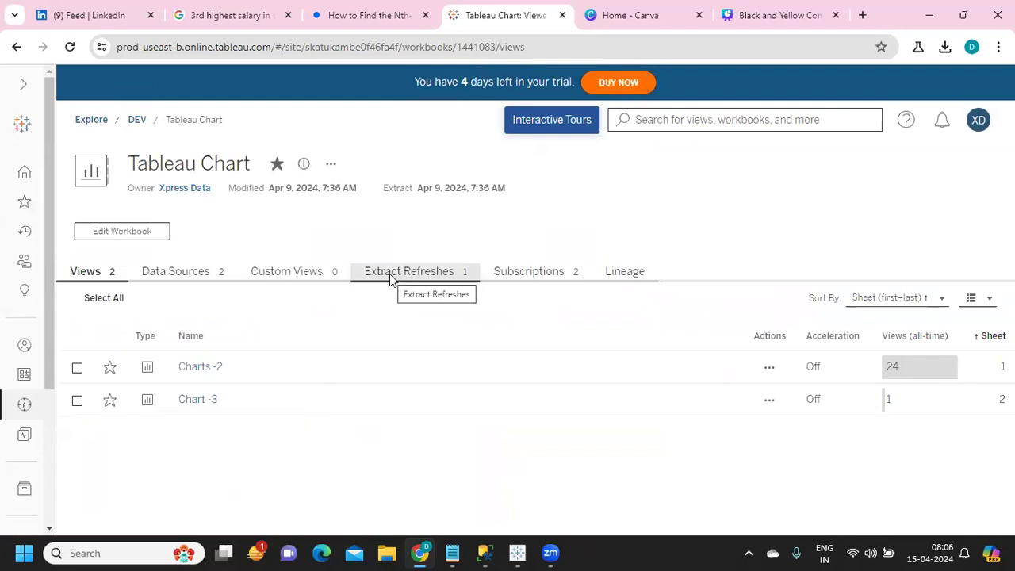
{"action": "left_click", "coordinate": [408, 270]}
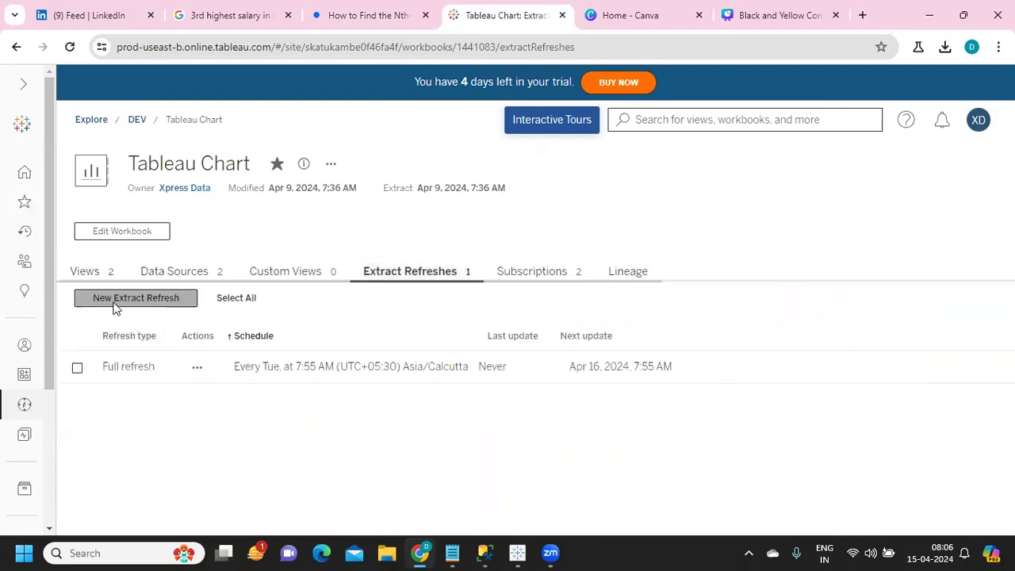
{"action": "left_click", "coordinate": [135, 297]}
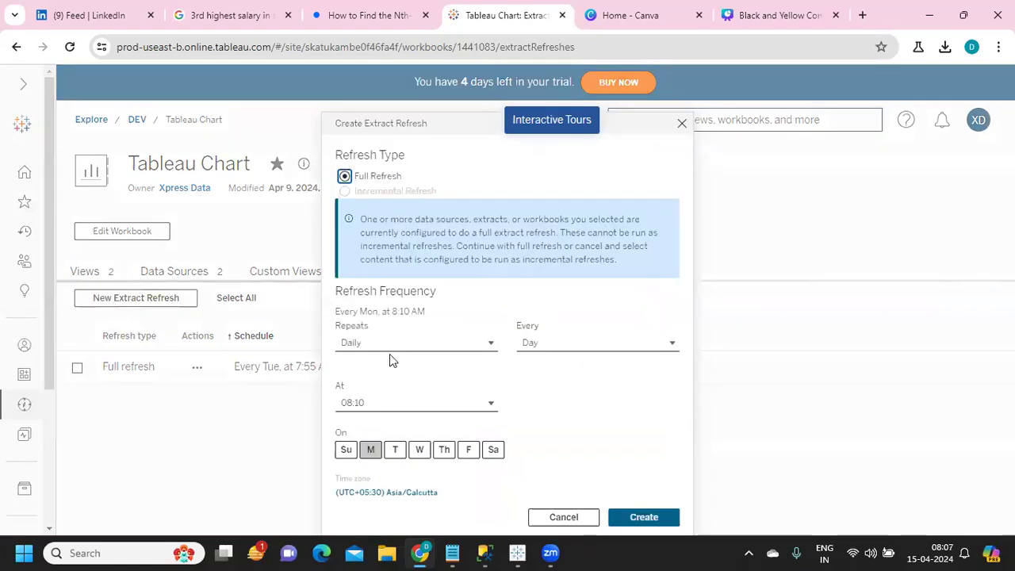
{"action": "left_click", "coordinate": [416, 342]}
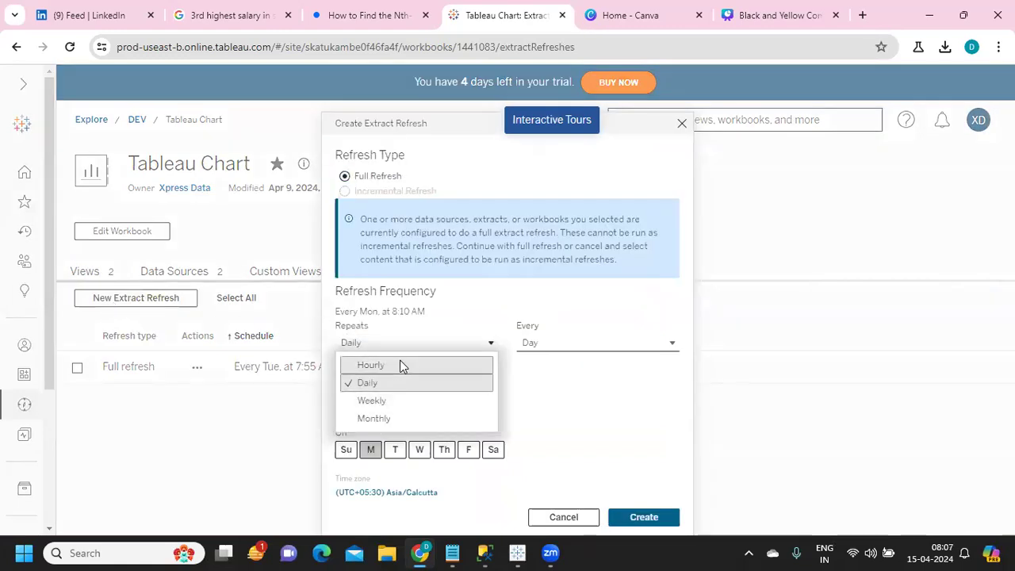
{"action": "mouse_move", "coordinate": [395, 383]}
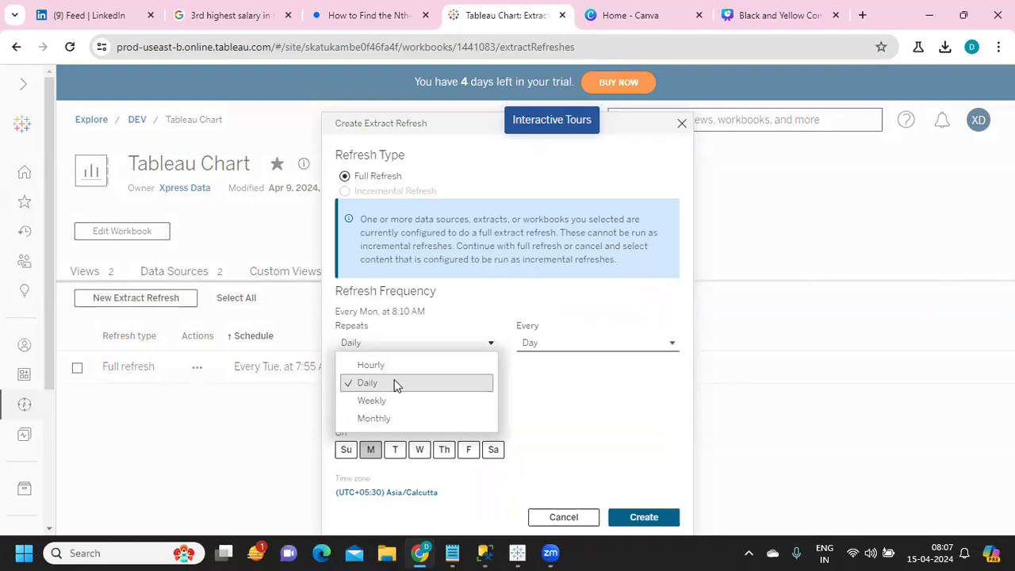
{"action": "left_click", "coordinate": [370, 364]}
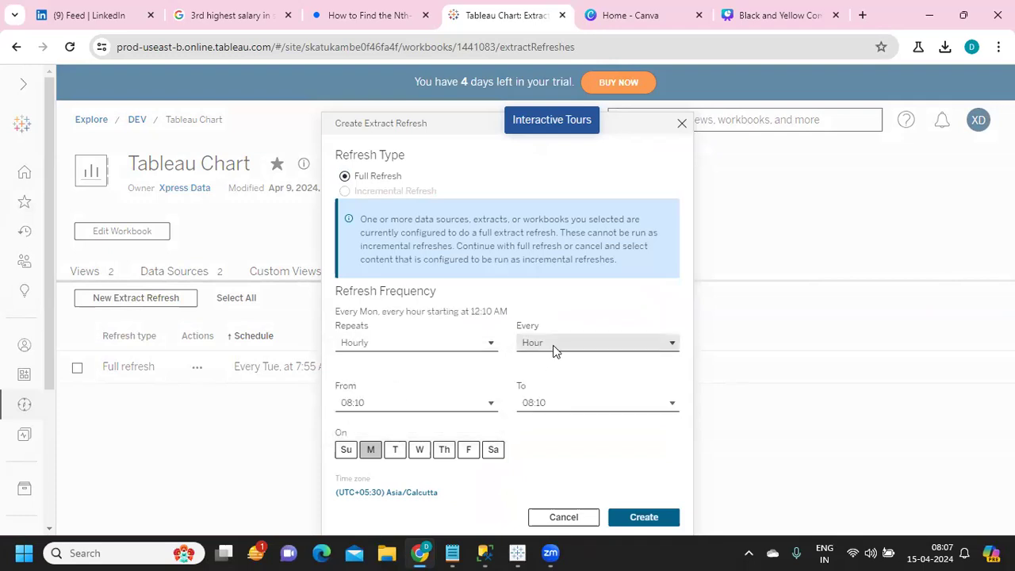
{"action": "mouse_move", "coordinate": [523, 342]}
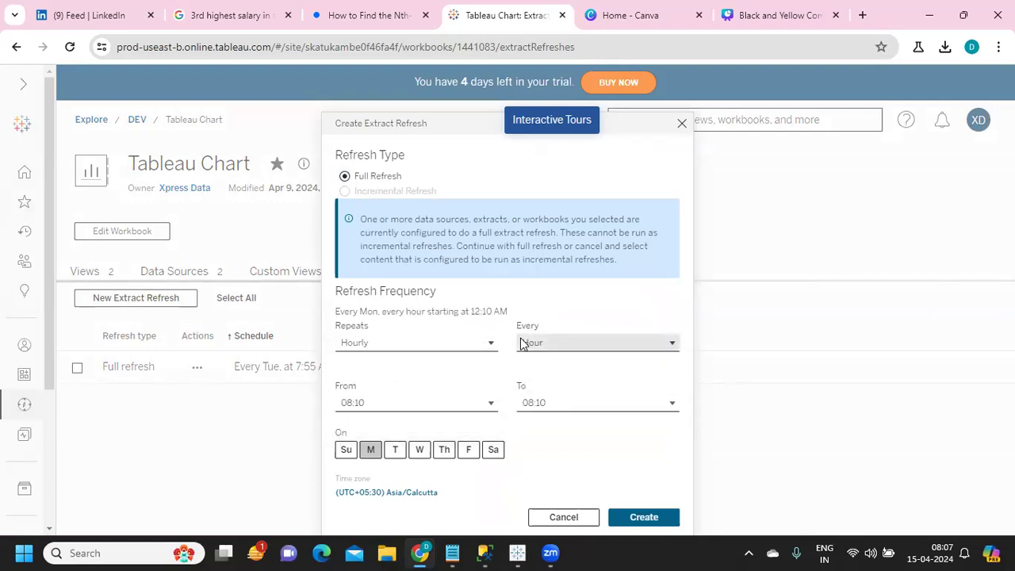
{"action": "mouse_move", "coordinate": [445, 343]}
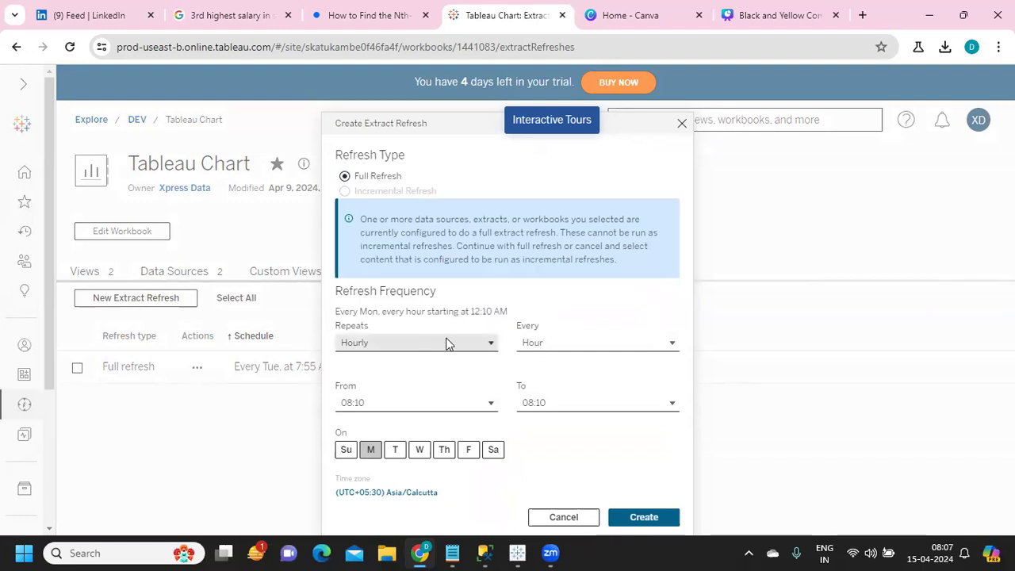
{"action": "left_click", "coordinate": [416, 342]}
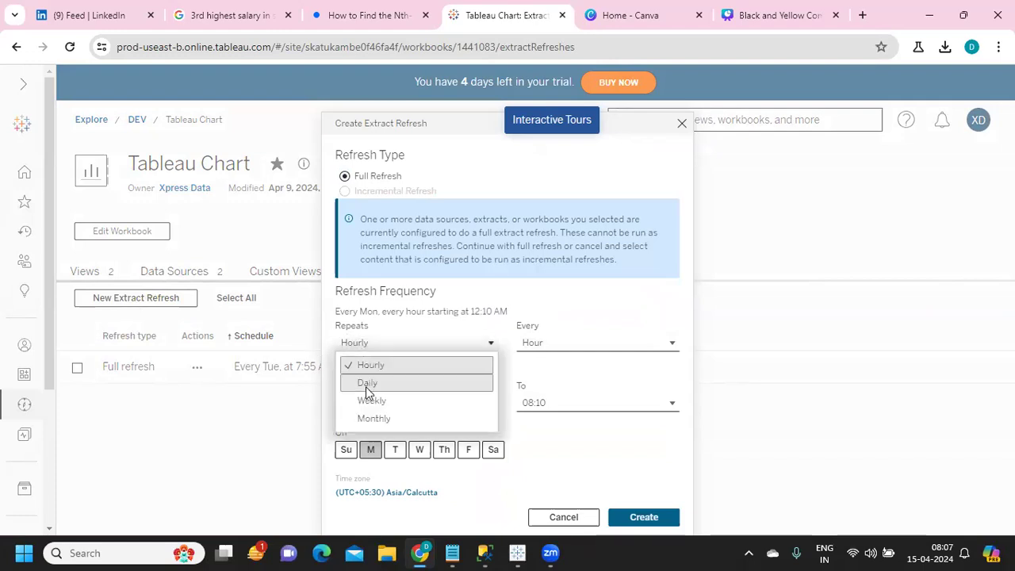
{"action": "left_click", "coordinate": [366, 382]}
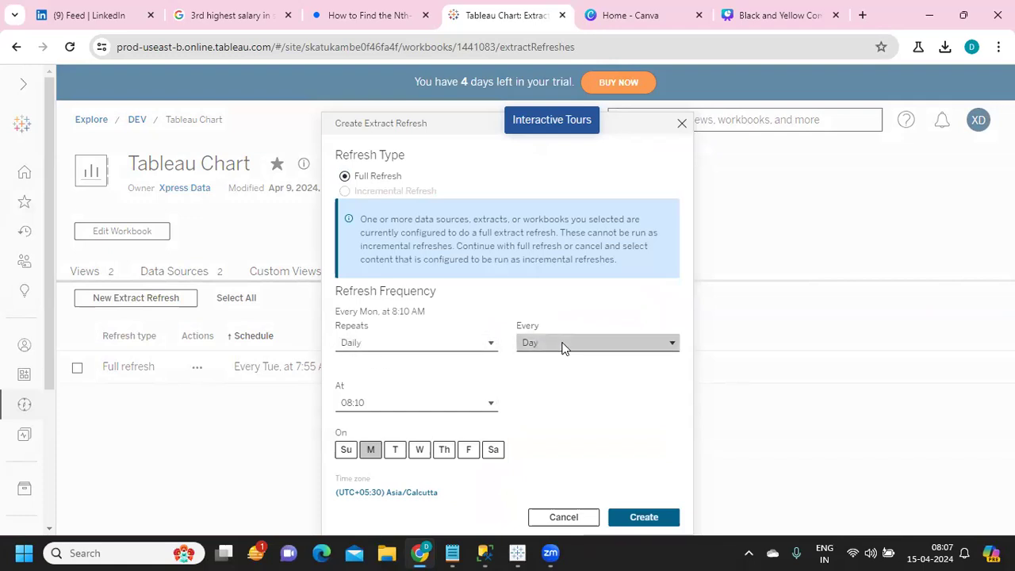
{"action": "left_click", "coordinate": [597, 343]}
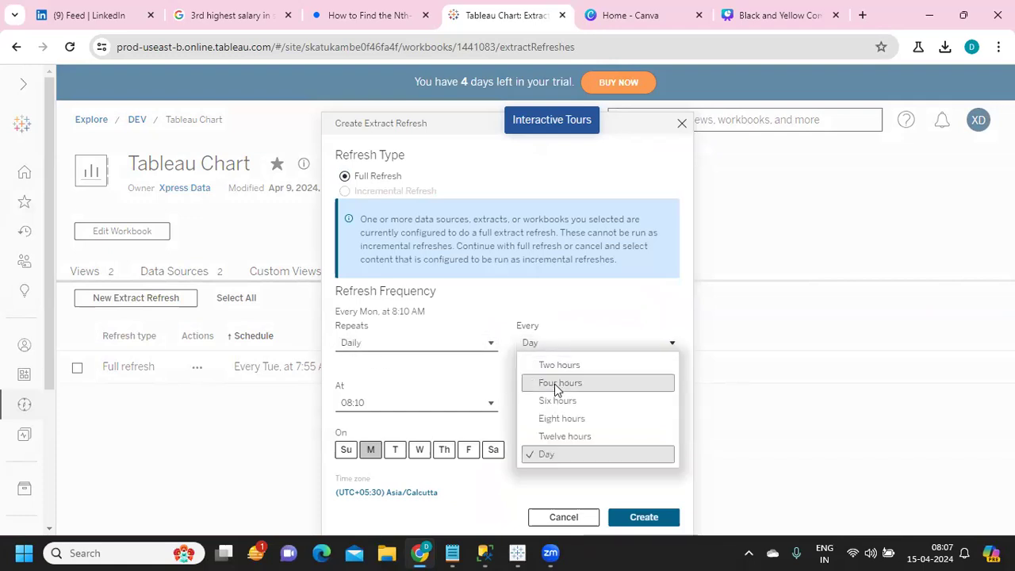
{"action": "mouse_move", "coordinate": [566, 379]}
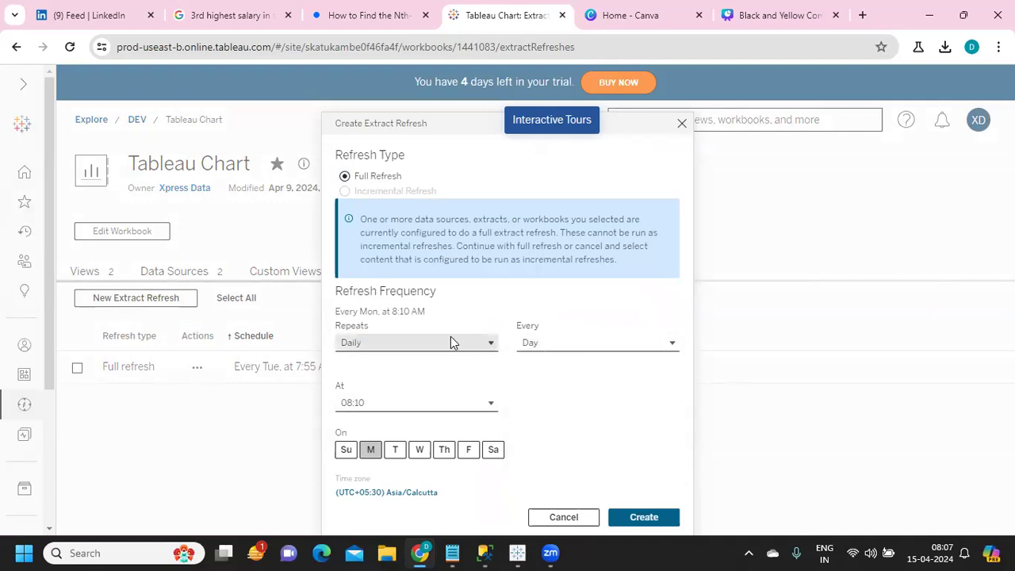
{"action": "left_click", "coordinate": [416, 343]}
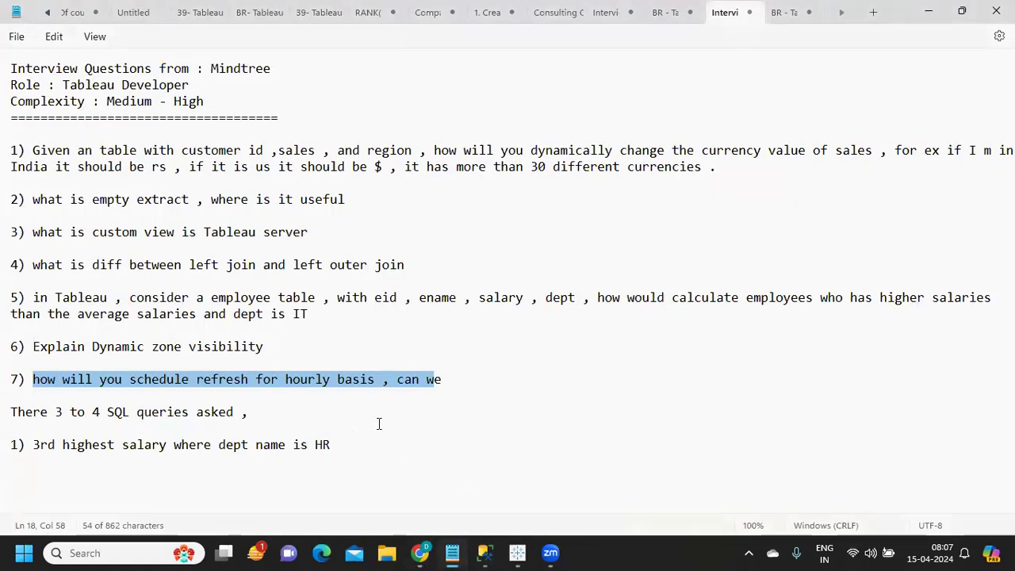
{"action": "mouse_move", "coordinate": [447, 379]}
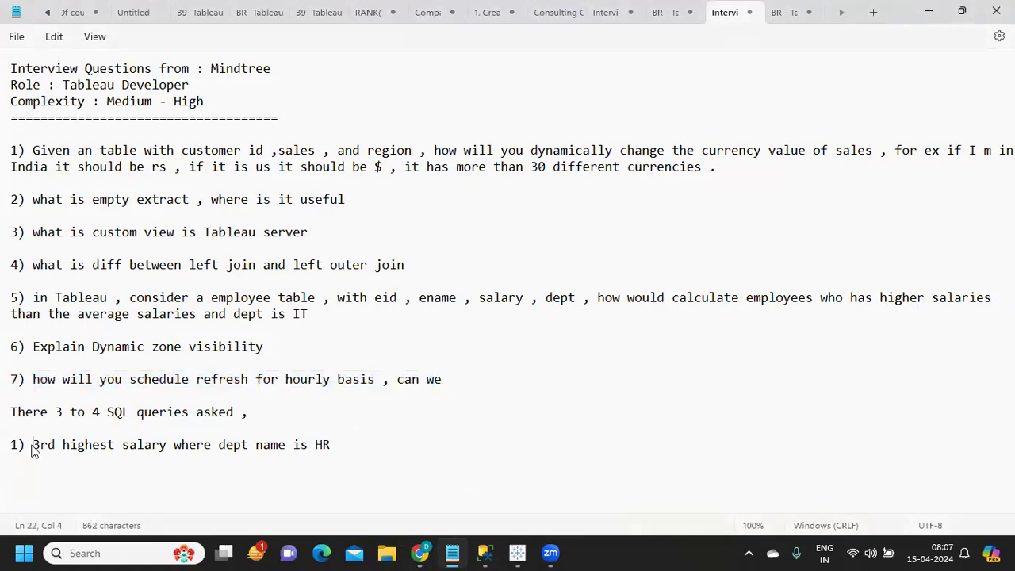
Step: Highlight the SQL question on the 3rd highest HR department salary in the notes
{"action": "double_click", "coordinate": [17, 444]}
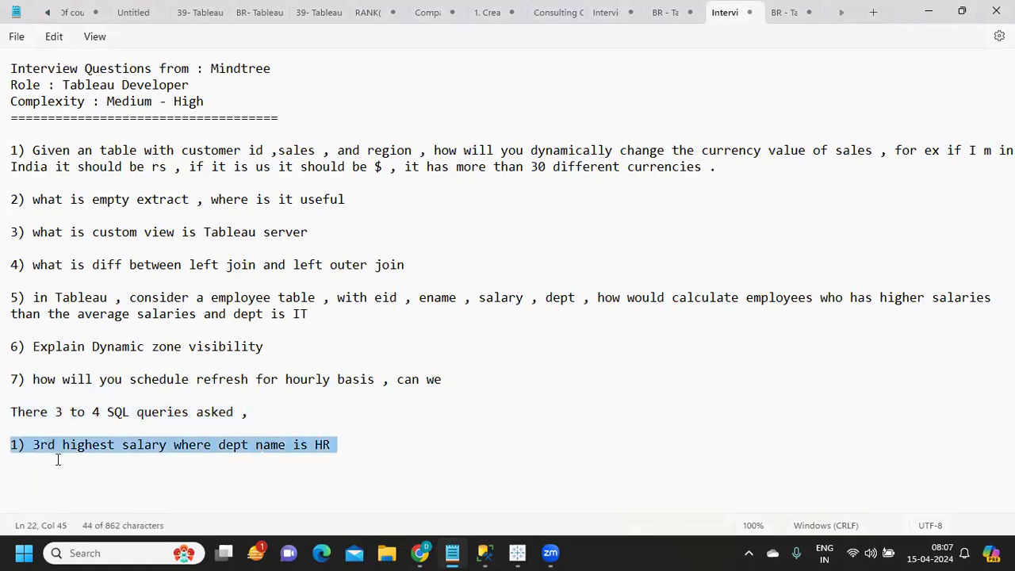
{"action": "left_click_drag", "start_coordinate": [331, 444], "coordinate": [252, 444]}
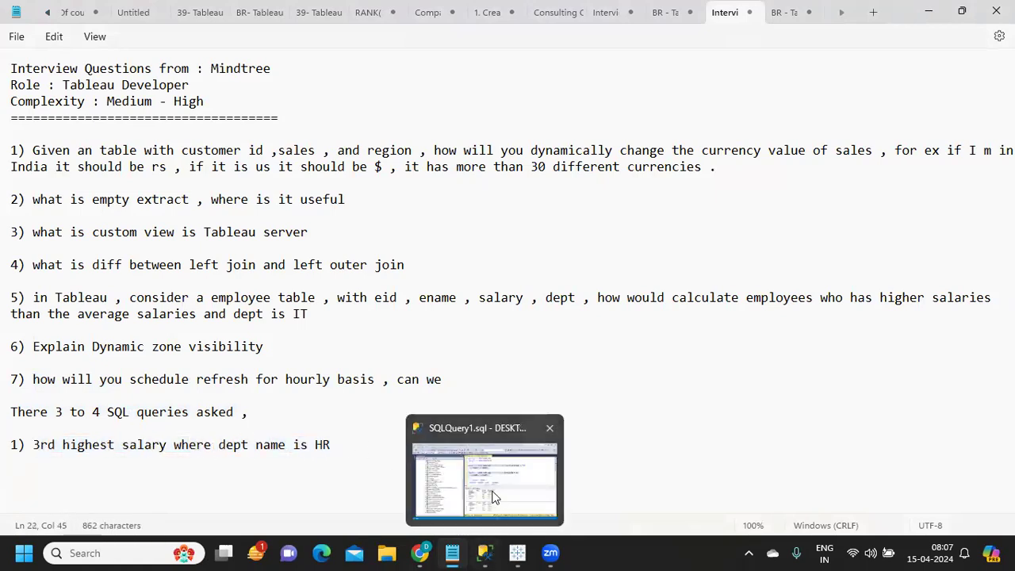
Step: In SSMS, write select ename,sal,deptno from emp below the DENSE_RANK query
{"action": "left_click", "coordinate": [484, 470]}
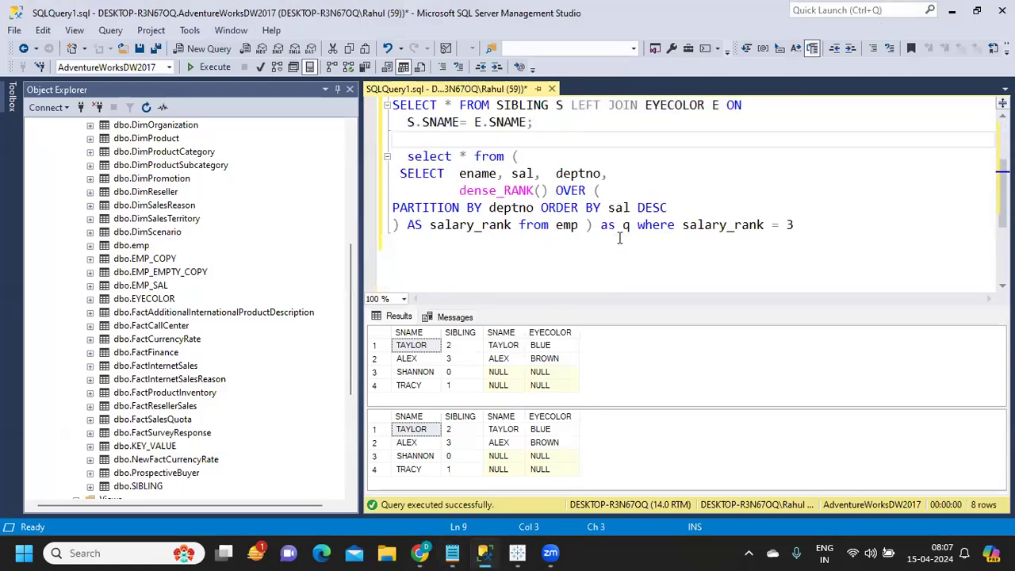
{"action": "mouse_move", "coordinate": [589, 306]}
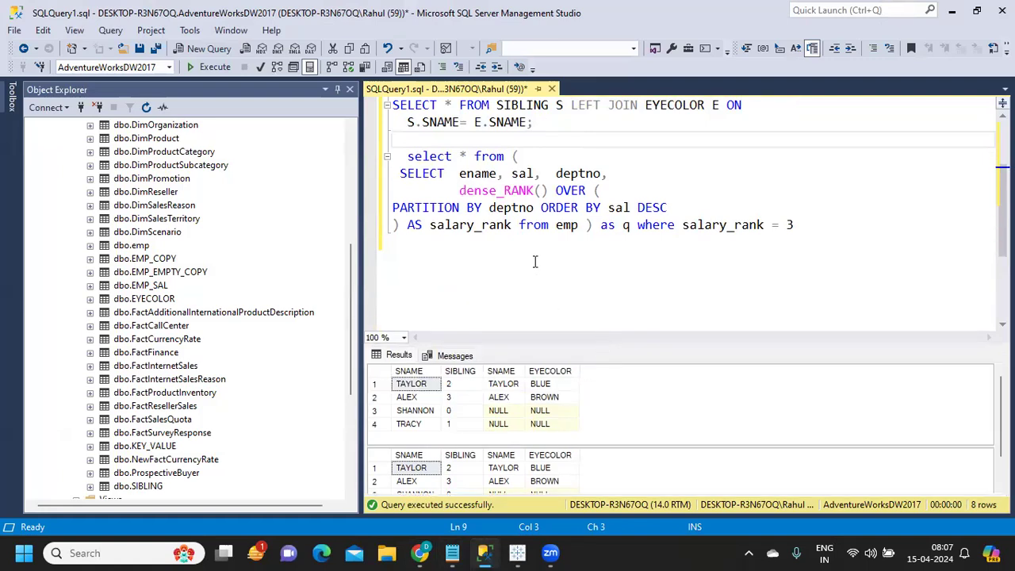
{"action": "double_click", "coordinate": [495, 190]}
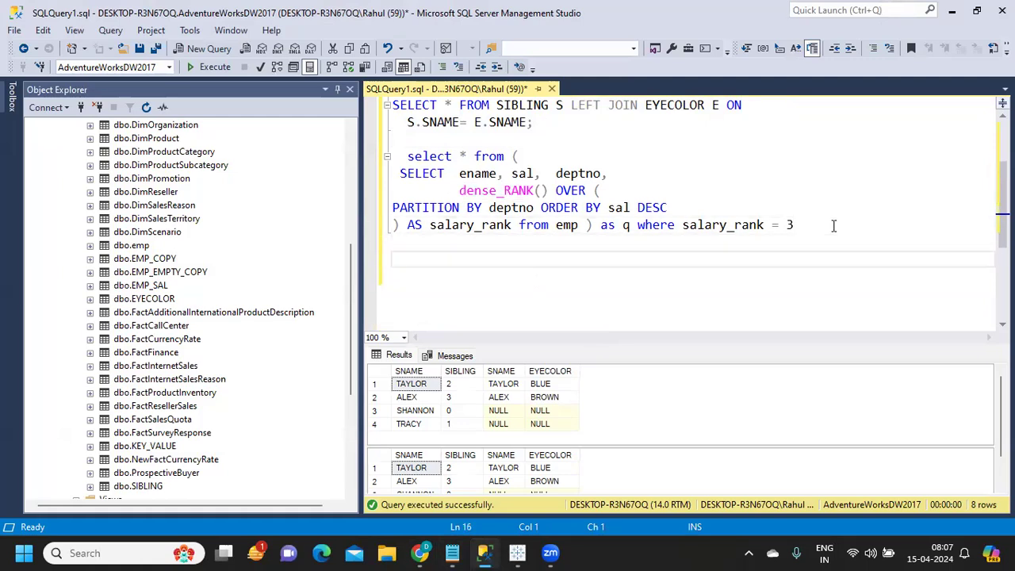
{"action": "mouse_move", "coordinate": [826, 229]}
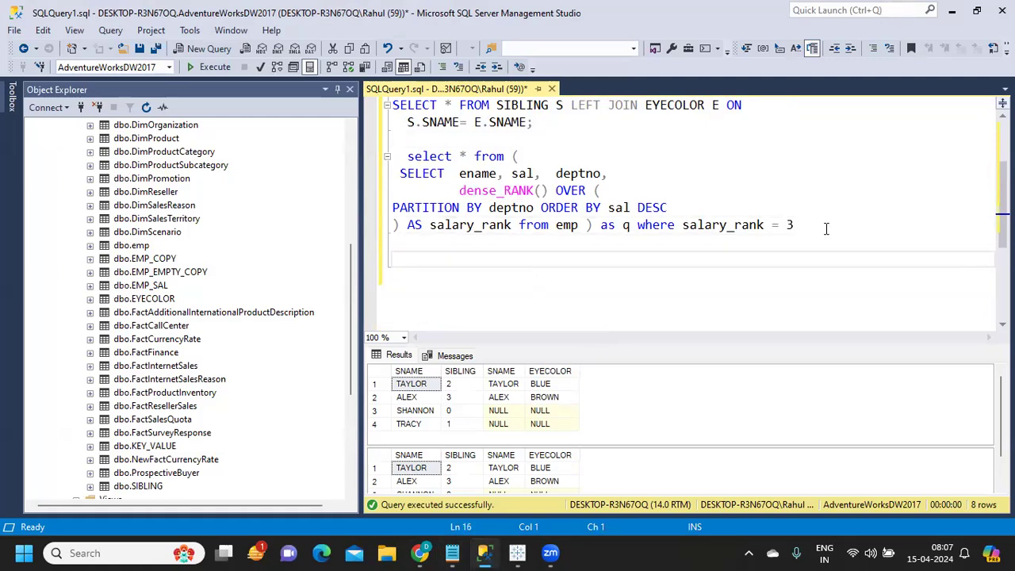
{"action": "mouse_move", "coordinate": [778, 240]}
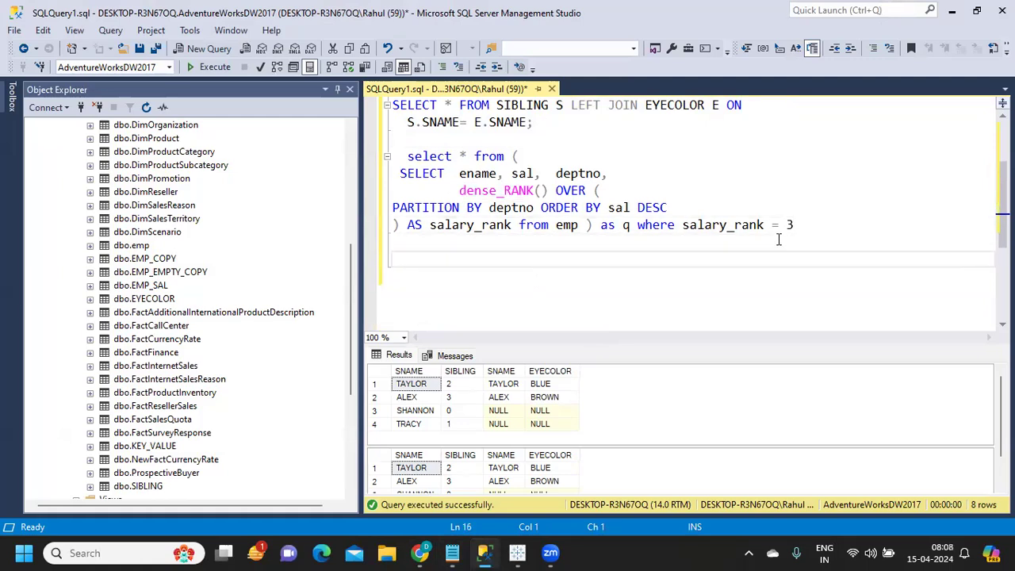
{"action": "type", "text": "select e"}
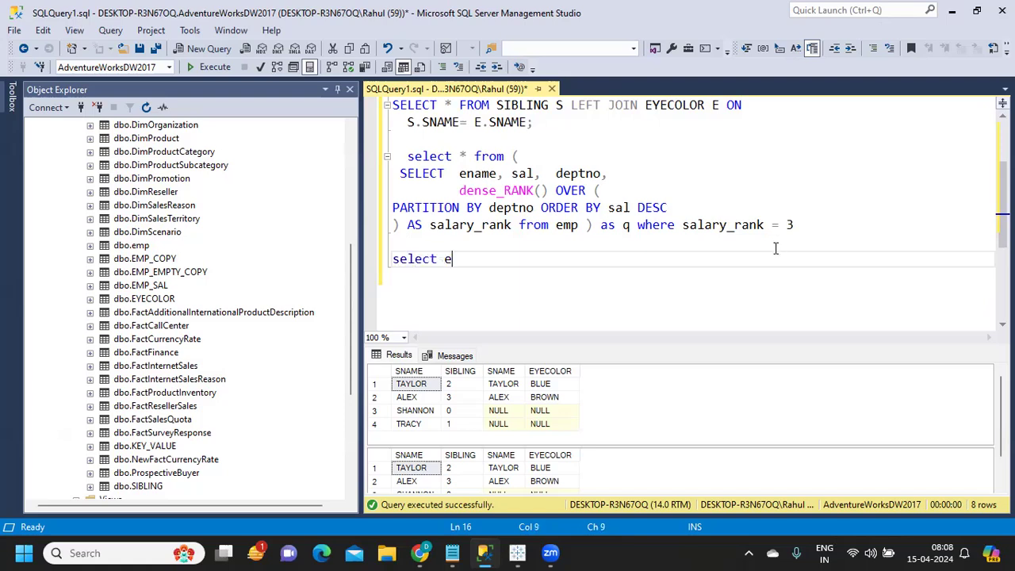
{"action": "type", "text": "name,sal,"}
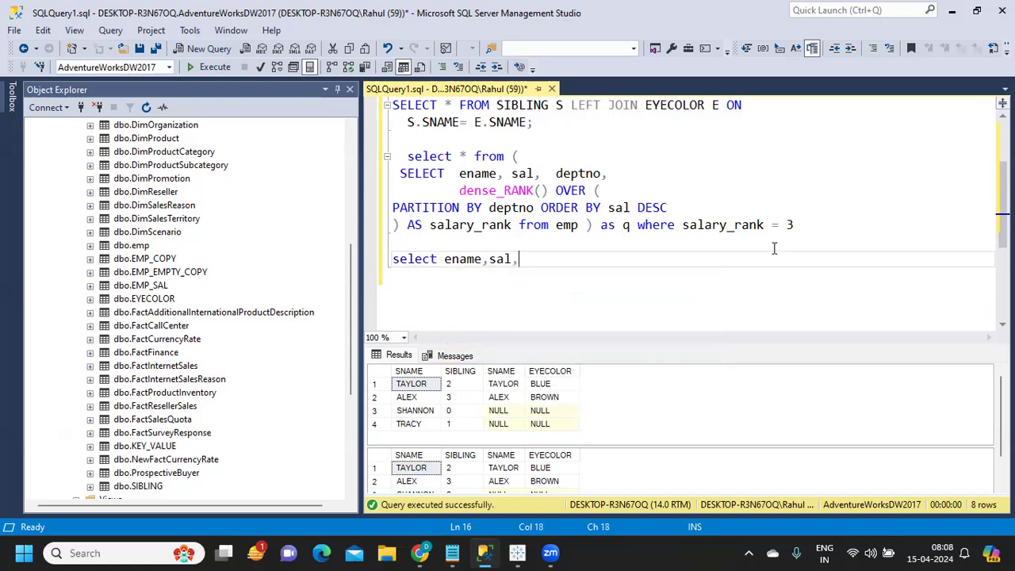
{"action": "key", "text": "Backspace"}
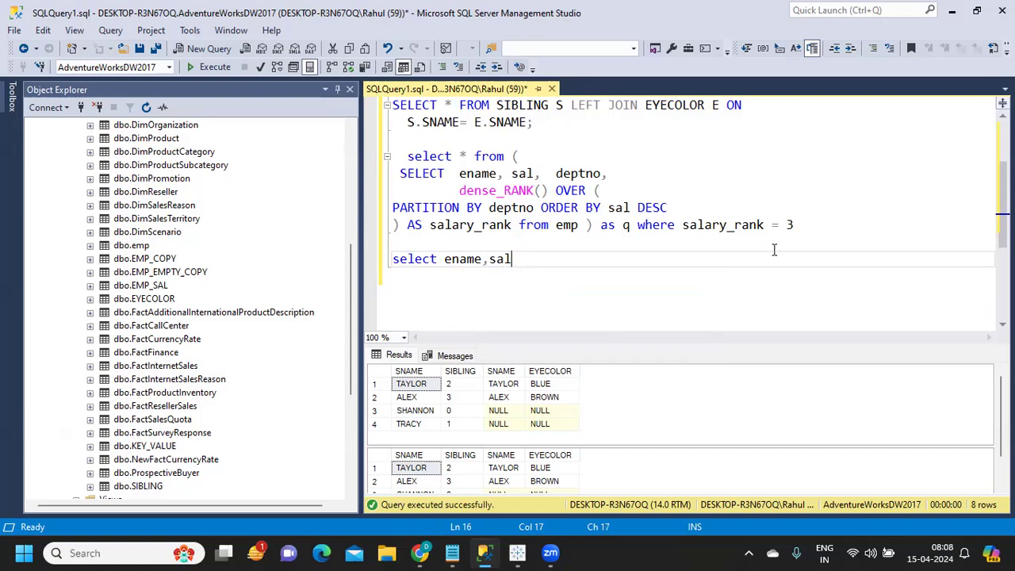
{"action": "type", "text": ",deptno from"}
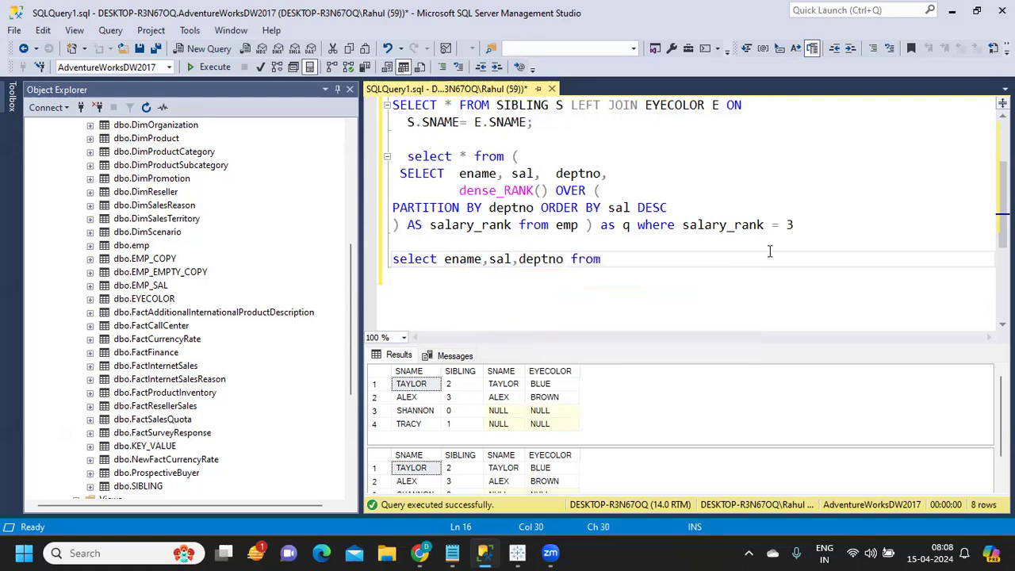
{"action": "type", "text": "emp"}
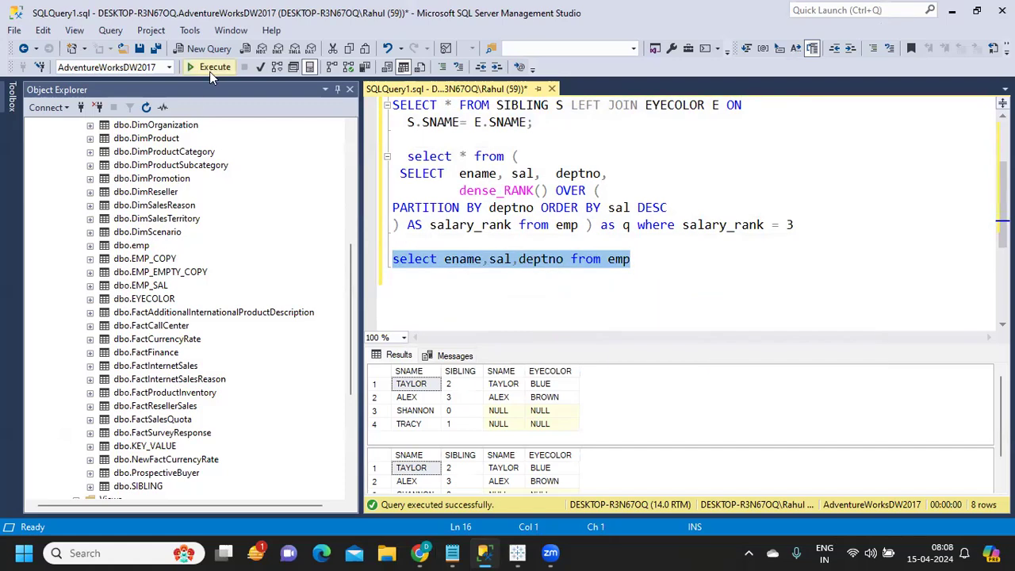
Step: Run the ename, sal, deptno query on emp, returning 14 rows, and highlight the inner DENSE_RANK
{"action": "left_click", "coordinate": [214, 66]}
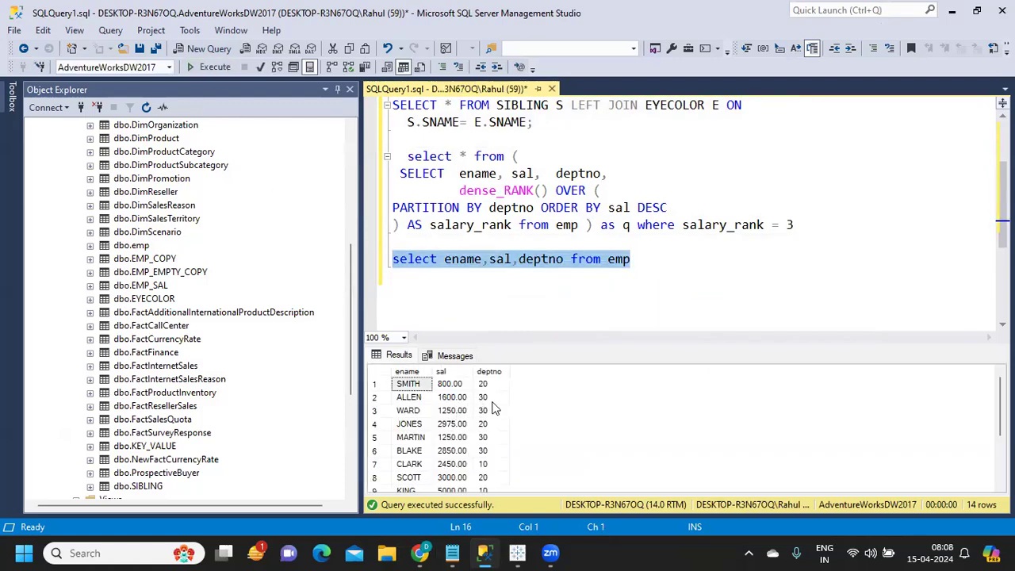
{"action": "mouse_move", "coordinate": [453, 410]}
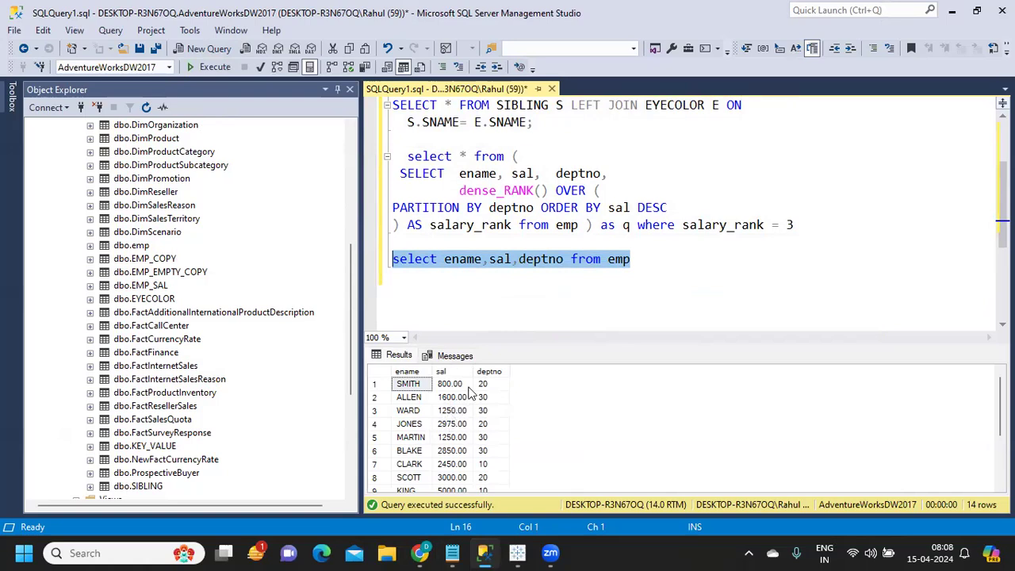
{"action": "mouse_move", "coordinate": [648, 289]}
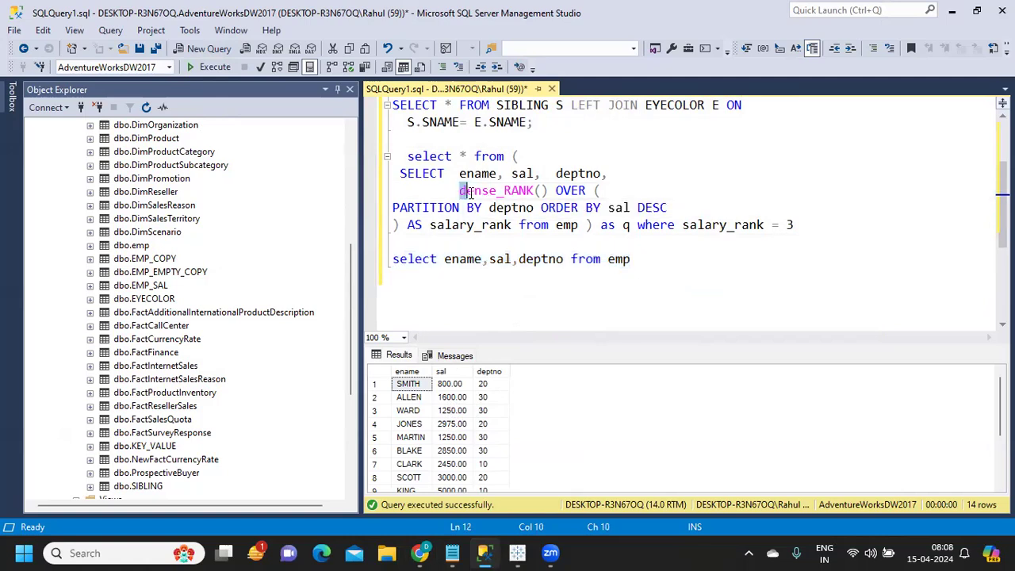
{"action": "left_click_drag", "start_coordinate": [460, 190], "coordinate": [587, 224]}
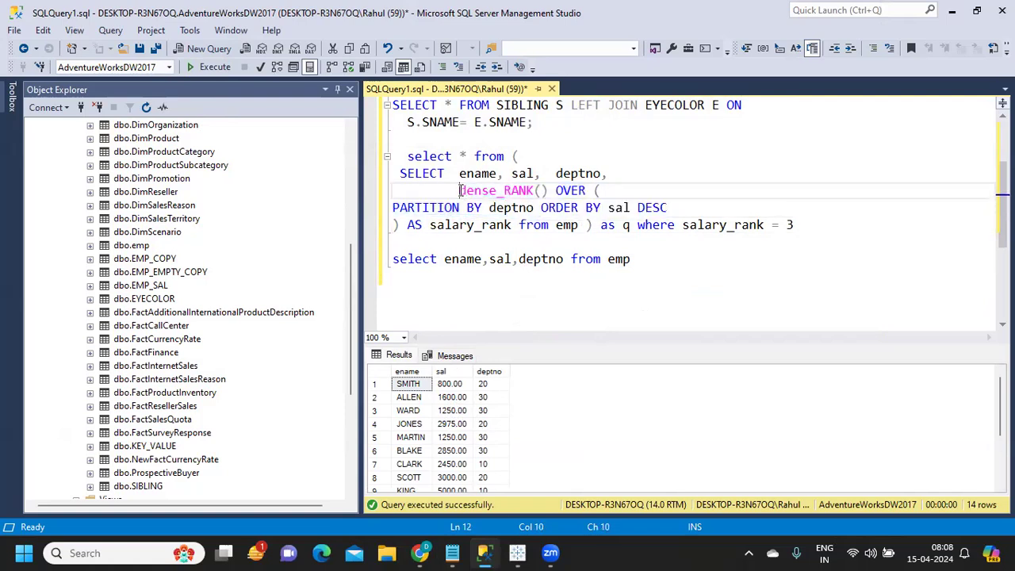
{"action": "left_click_drag", "start_coordinate": [461, 190], "coordinate": [514, 224]}
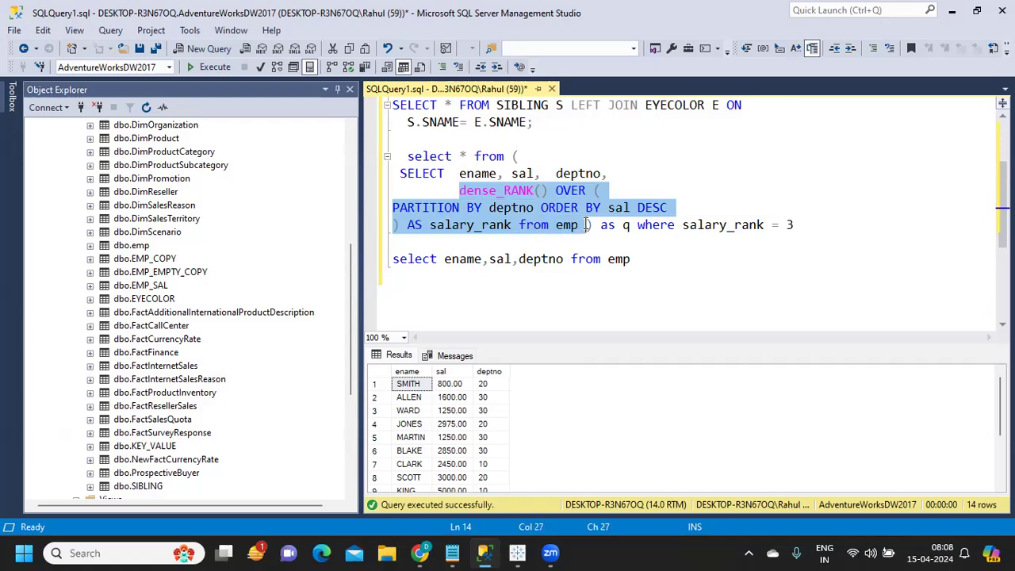
{"action": "mouse_move", "coordinate": [605, 264]}
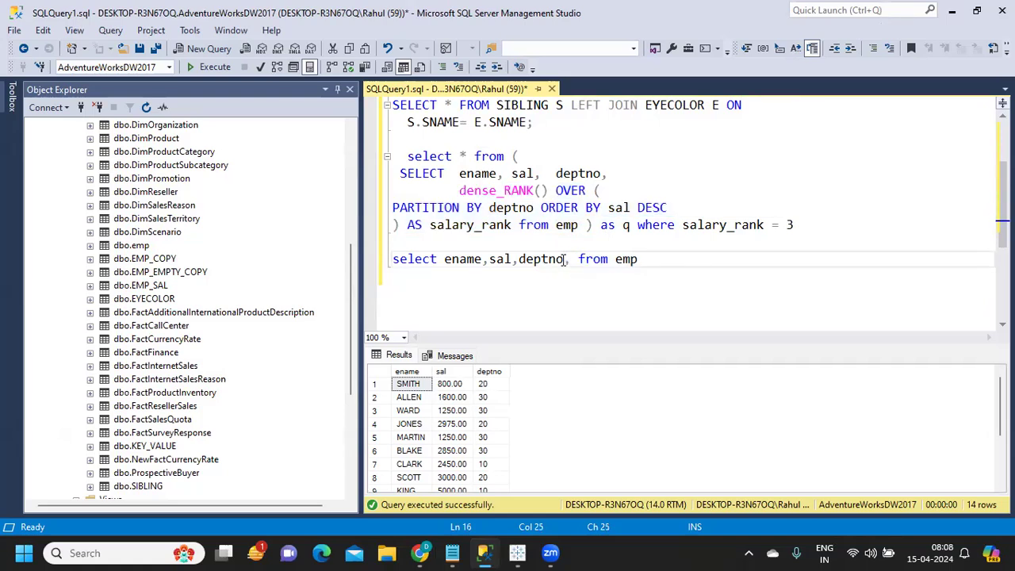
Step: Add ,dense_RANK() OVER (...) AS salary_rank after deptno and remove the duplicate from-clause text
{"action": "type", "text": ",dense_RANK() OVER ("}
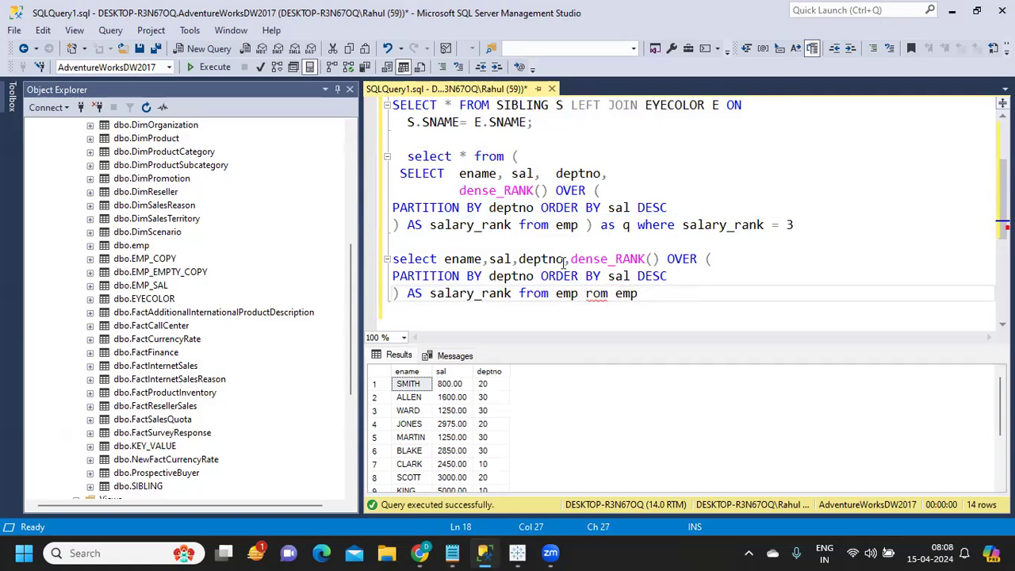
{"action": "key", "text": "BackSpace"}
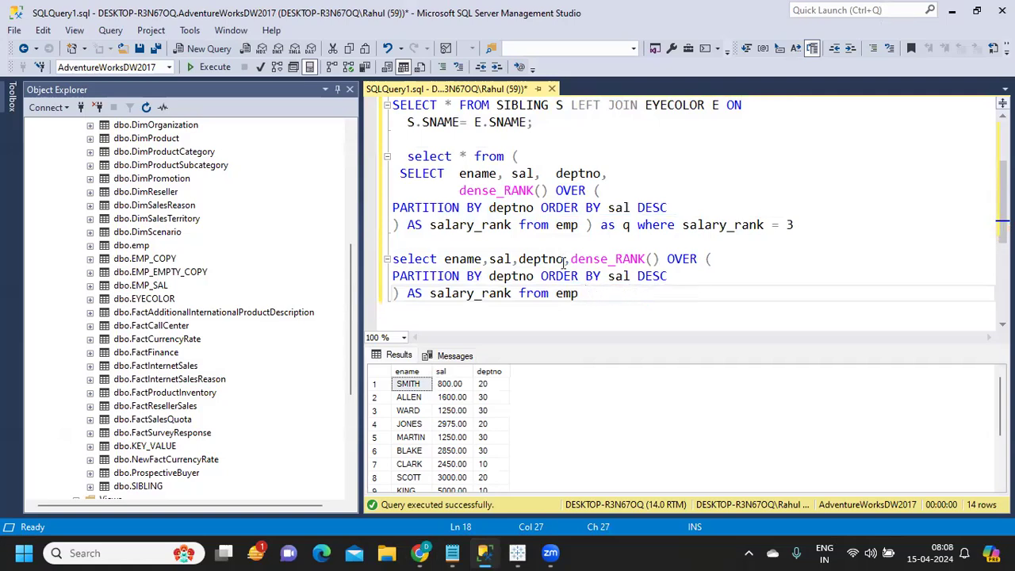
Step: Run the new ranking query so salary_rank restarts at 1 in each department
{"action": "left_click_drag", "start_coordinate": [392, 275], "coordinate": [579, 292]}
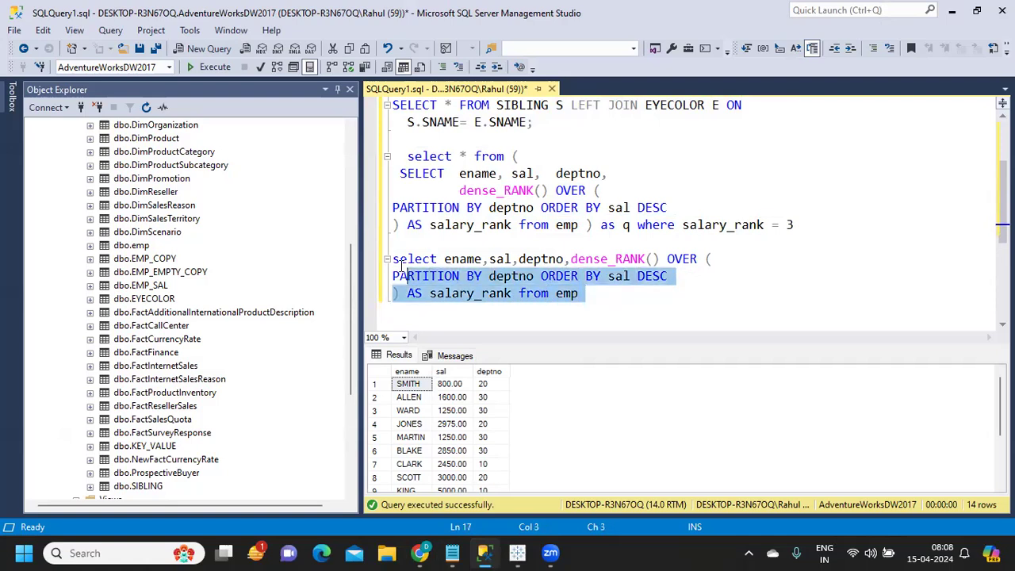
{"action": "left_click", "coordinate": [214, 67]}
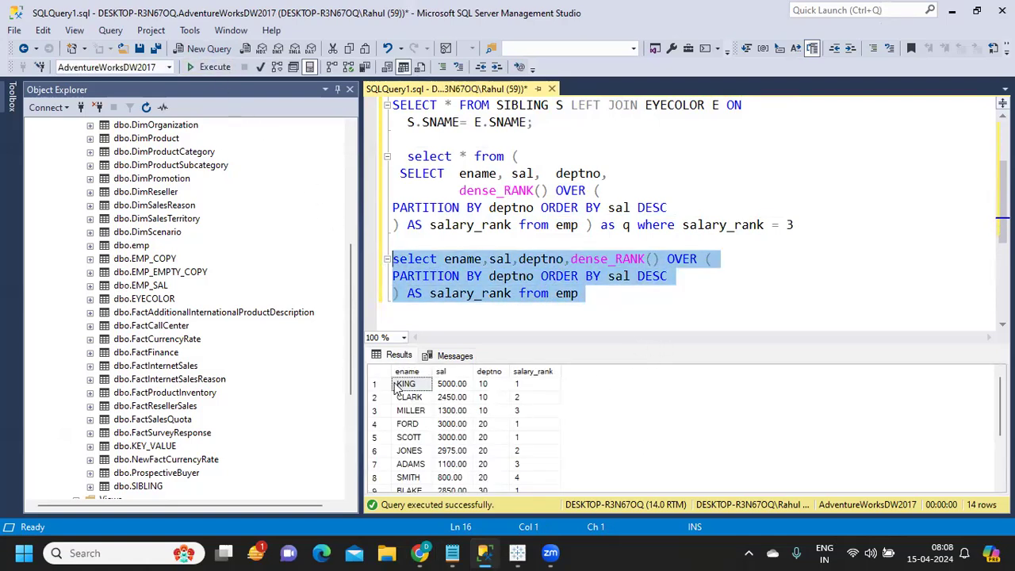
{"action": "mouse_move", "coordinate": [521, 411]}
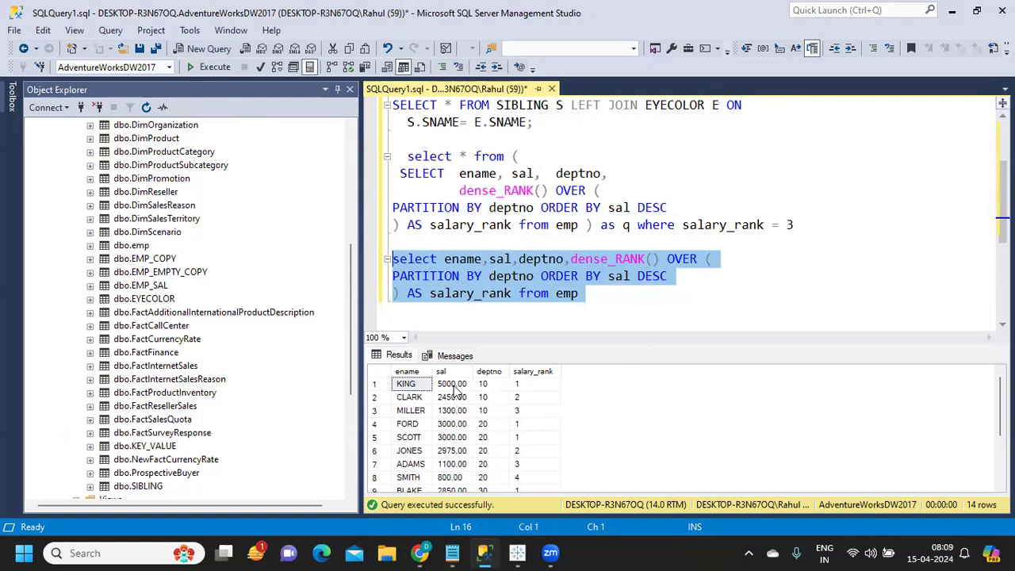
{"action": "mouse_move", "coordinate": [523, 409]}
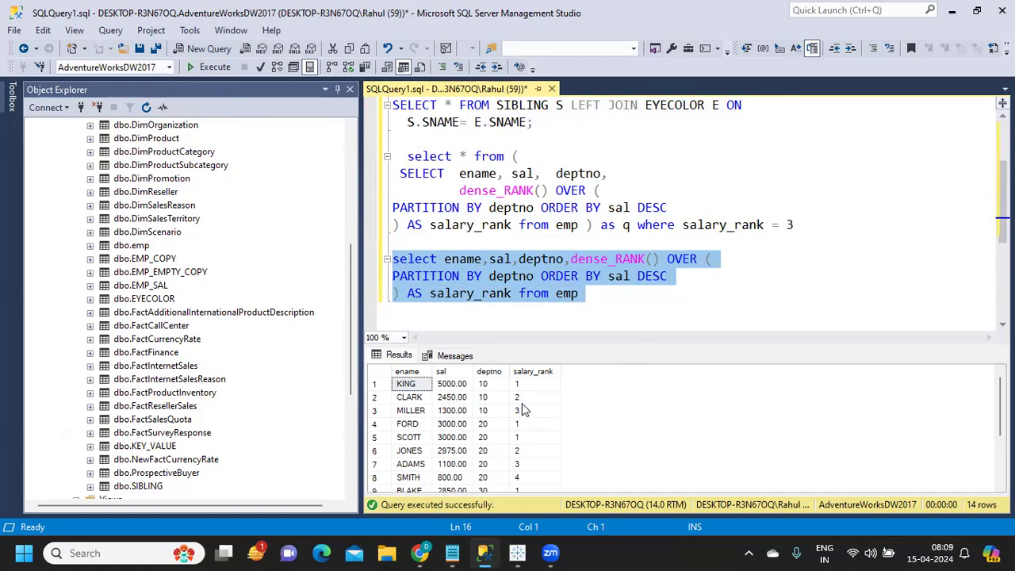
{"action": "mouse_move", "coordinate": [528, 424]}
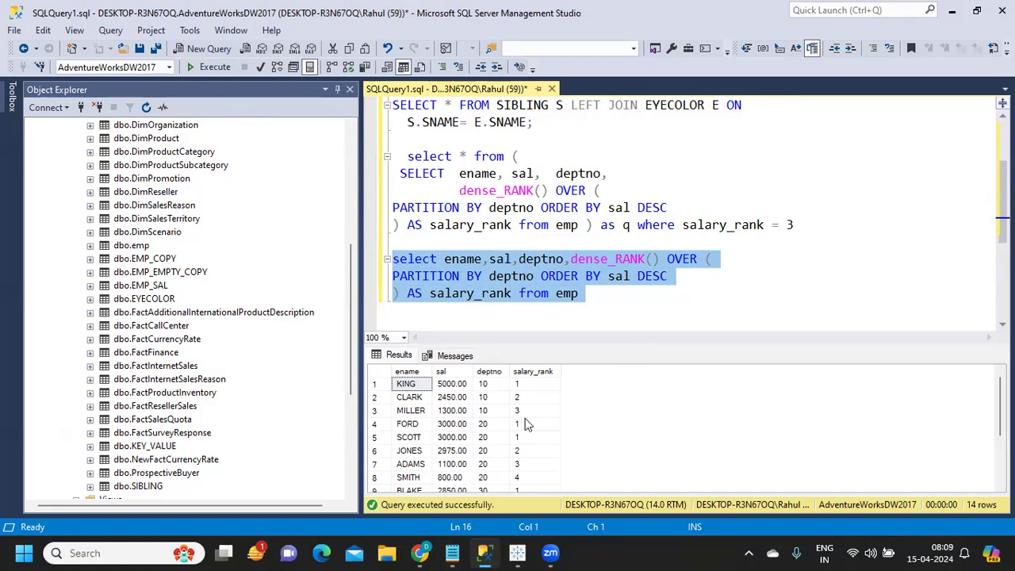
Step: Point out MILLER ranked 3 in department 10, then position the cursor above the query
{"action": "left_click", "coordinate": [409, 410]}
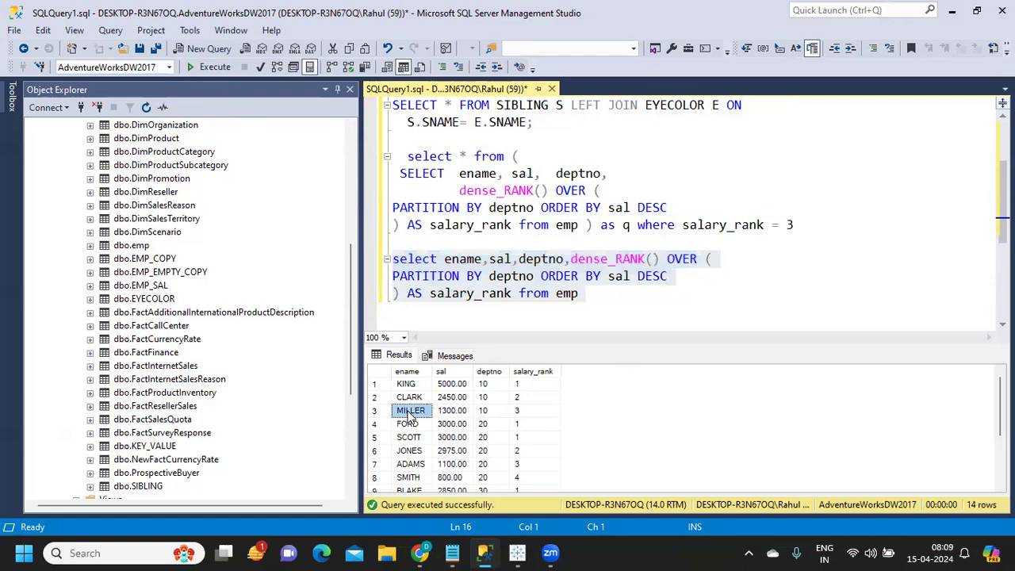
{"action": "left_click", "coordinate": [533, 410]}
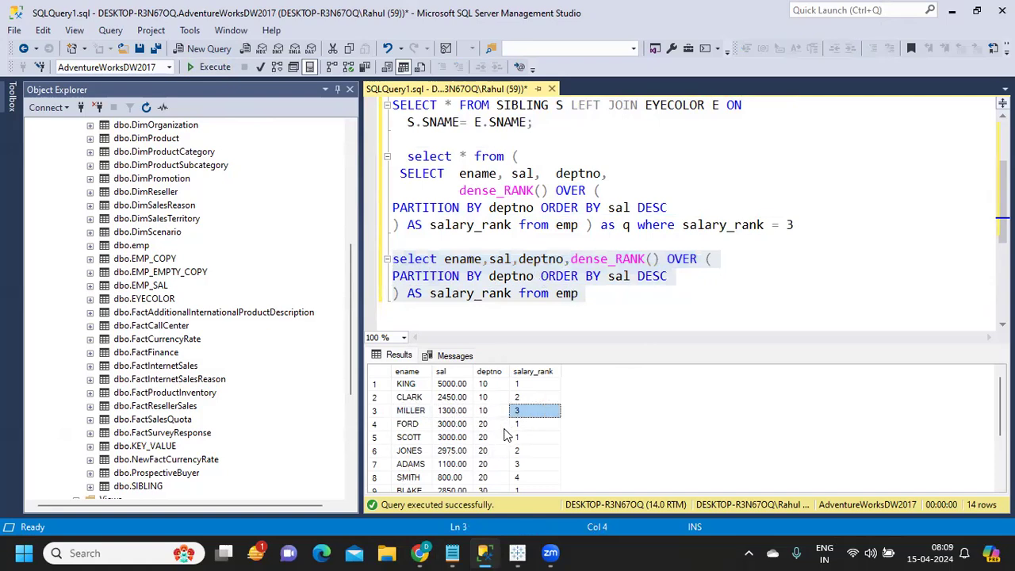
{"action": "mouse_move", "coordinate": [496, 463]}
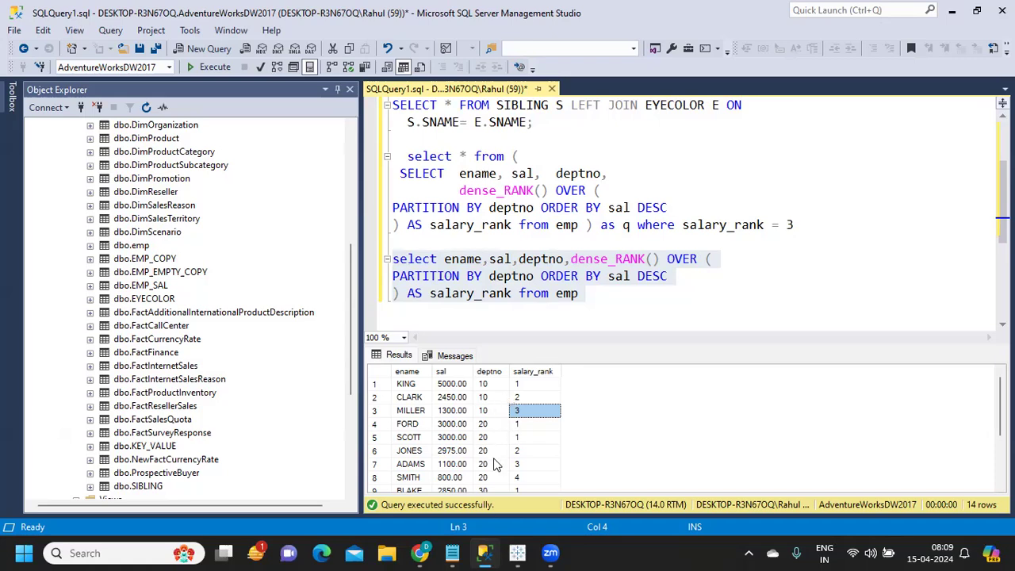
{"action": "left_click", "coordinate": [588, 293]}
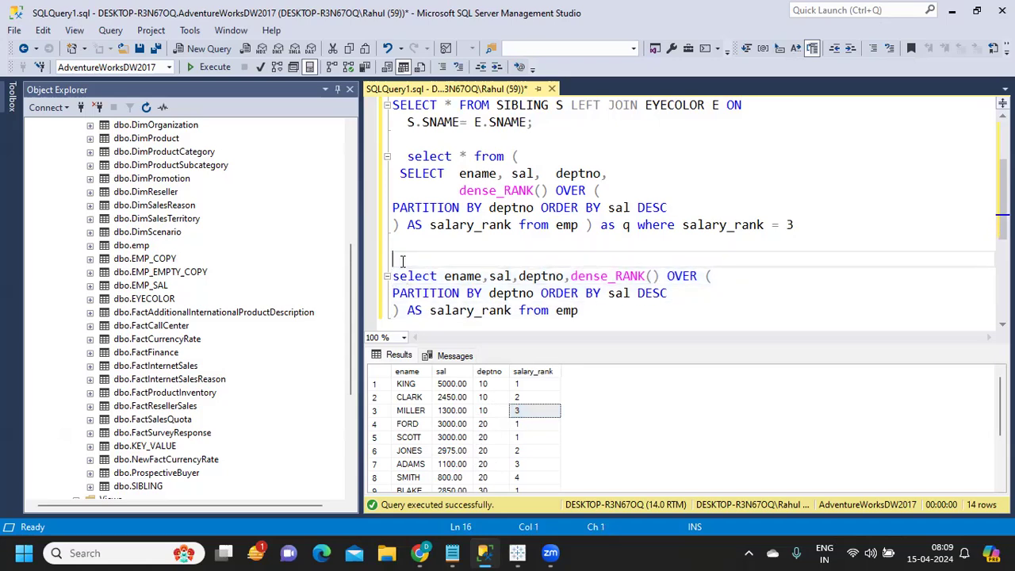
Step: Wrap the ranking query as SELECT * FROM ( ... ) AS Q WHERE salary_rank = 3
{"action": "type", "text": "S"}
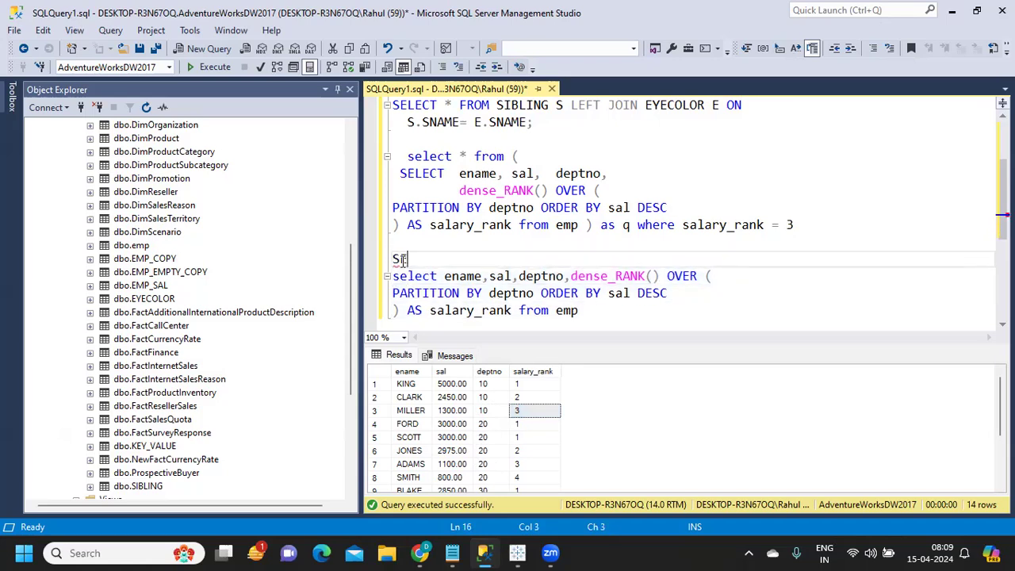
{"action": "type", "text": "ELECT"}
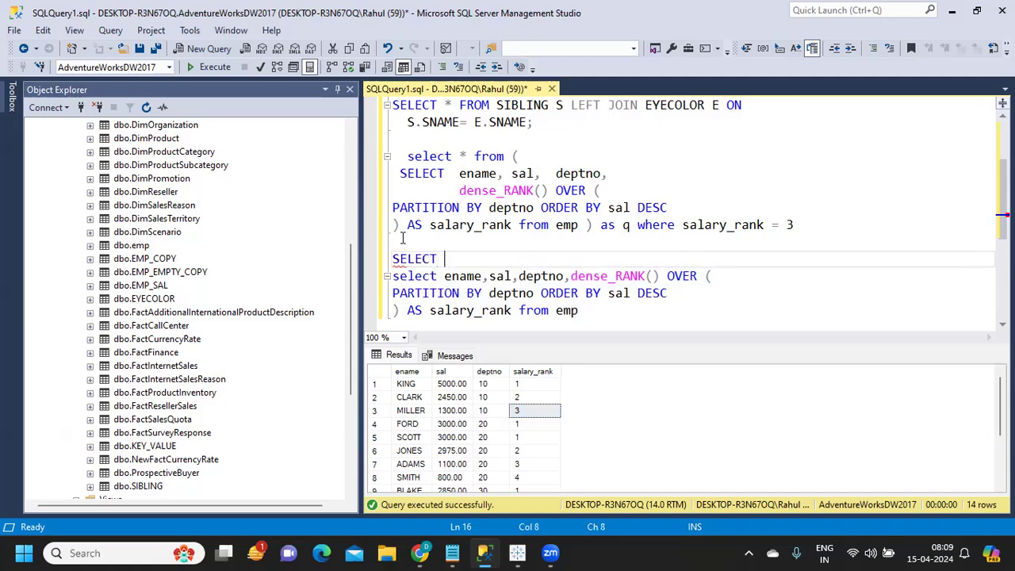
{"action": "type", "text": "* FROM ("}
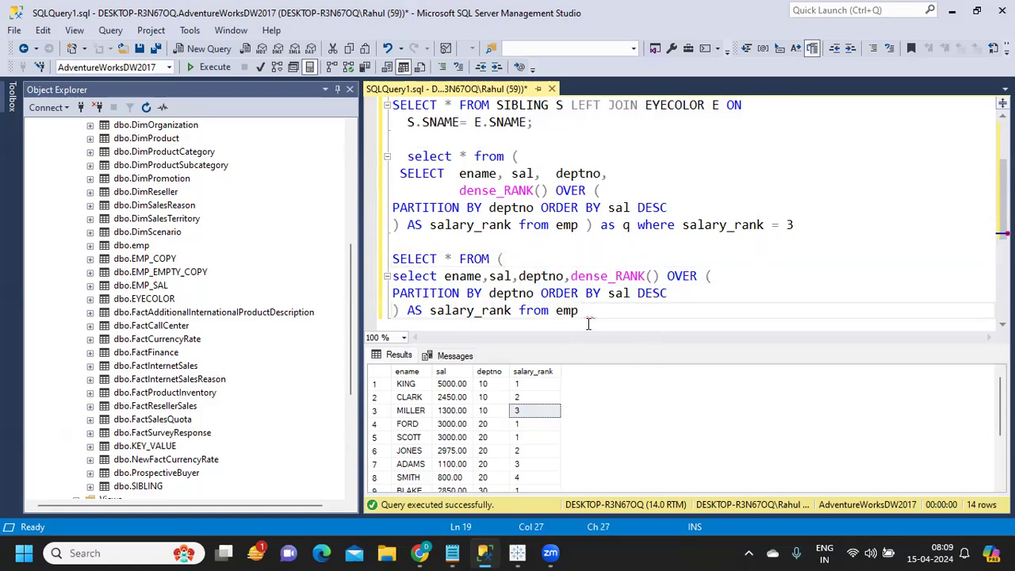
{"action": "type", "text": "AS"}
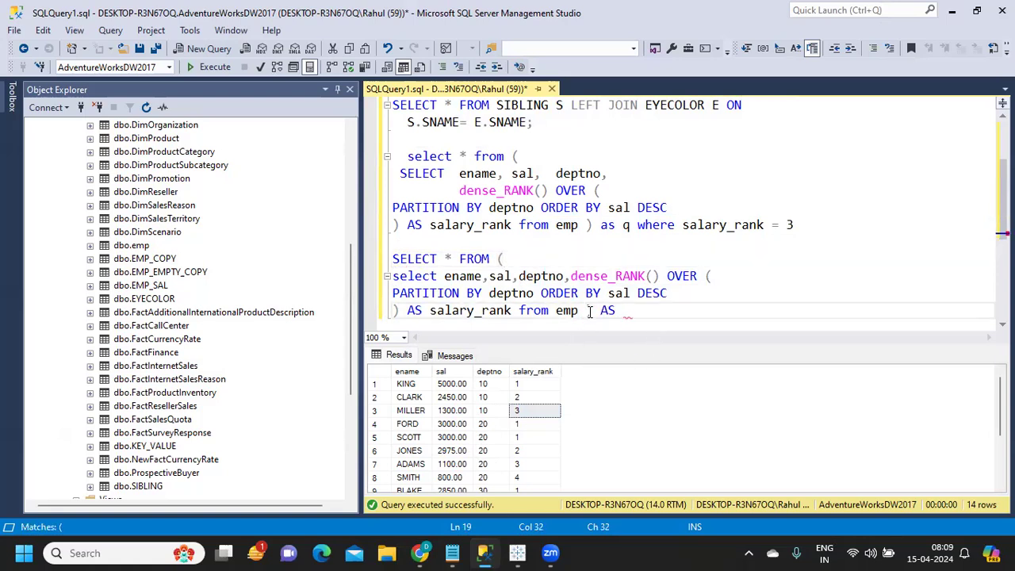
{"action": "type", "text": "Q H"}
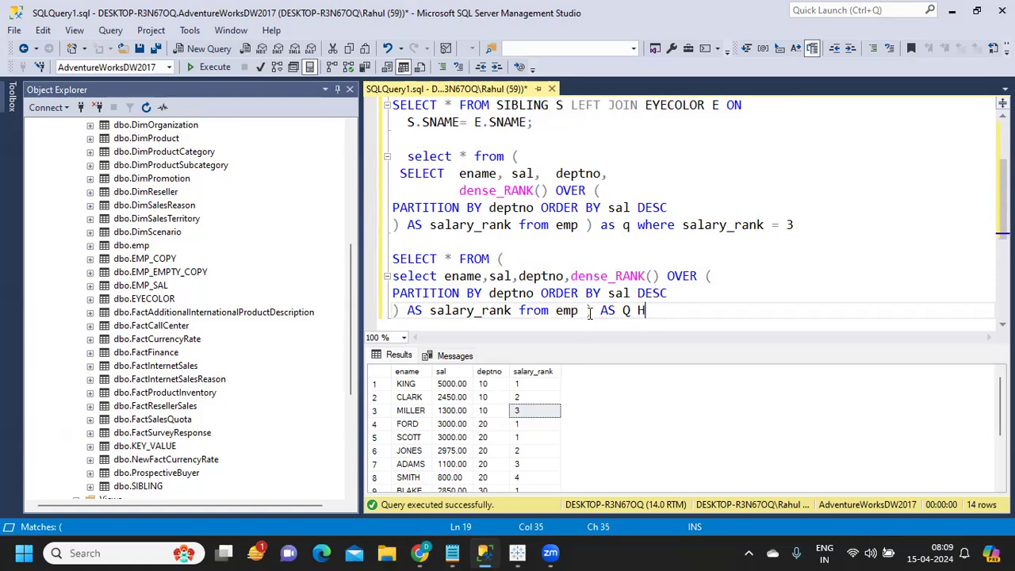
{"action": "type", "text": "WHERE SAL"}
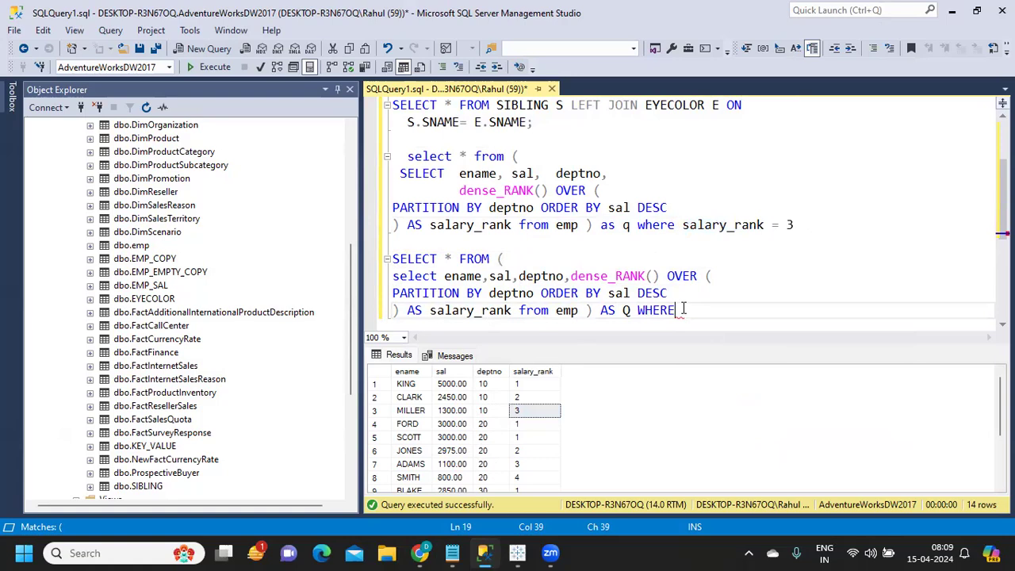
{"action": "type", "text": "salary_rank = 3"}
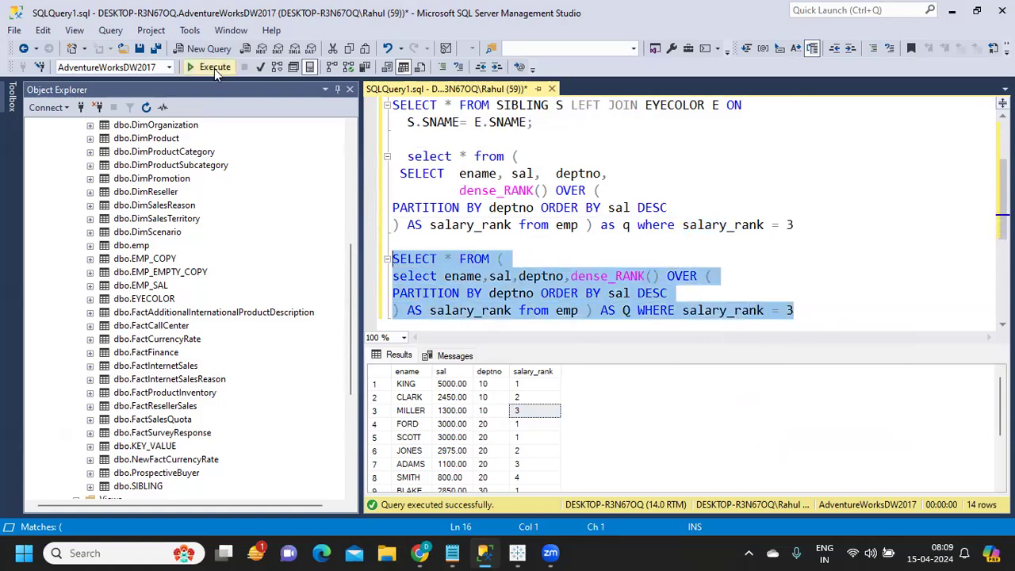
Step: Run the filtered query returning MILLER, ADAMS (1100.00) and TURNER (1500.00) as third-highest earners
{"action": "left_click", "coordinate": [214, 67]}
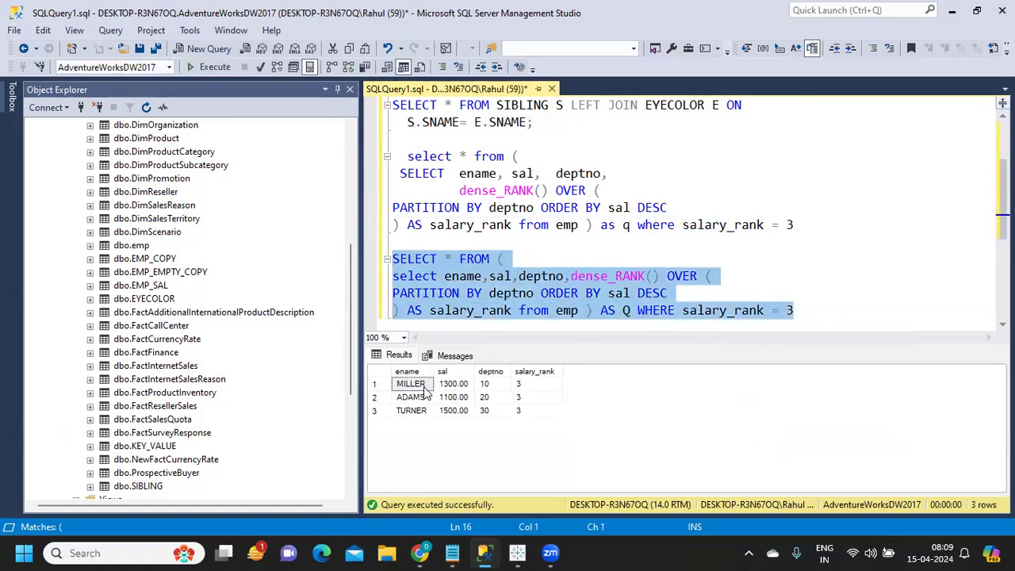
{"action": "left_click", "coordinate": [452, 396]}
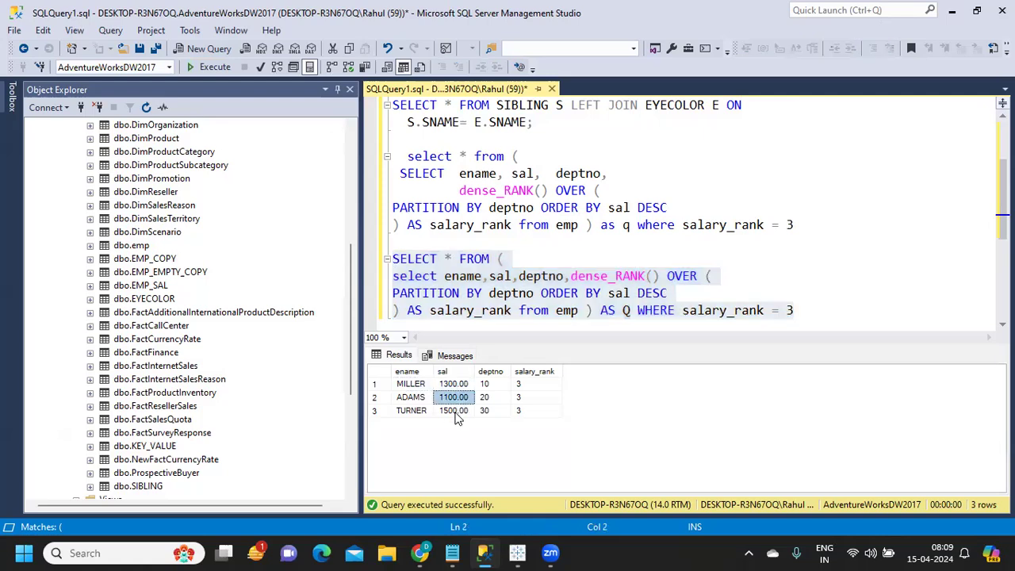
{"action": "left_click", "coordinate": [453, 410]}
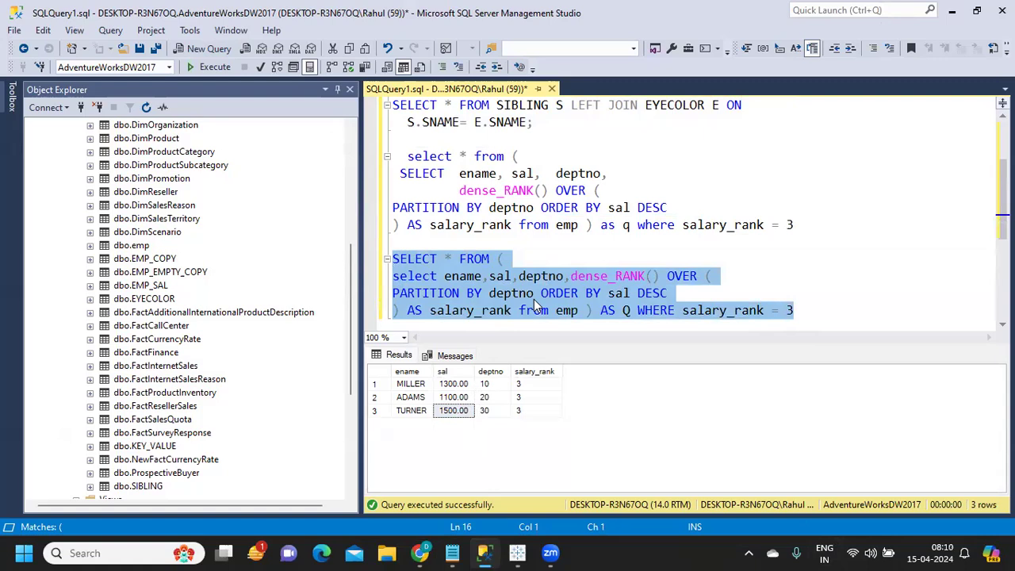
{"action": "left_click", "coordinate": [533, 293]}
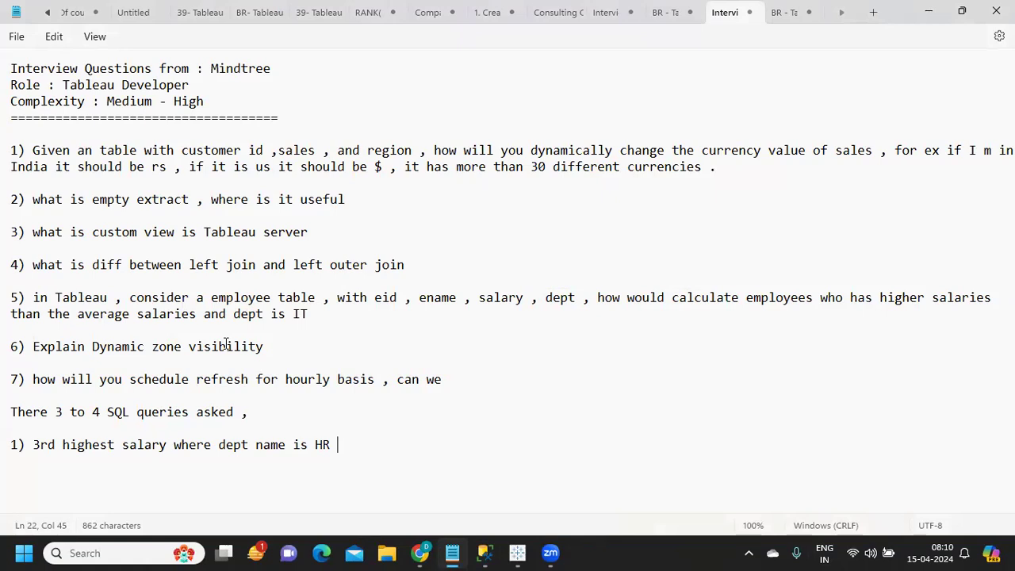
{"action": "mouse_move", "coordinate": [250, 96]}
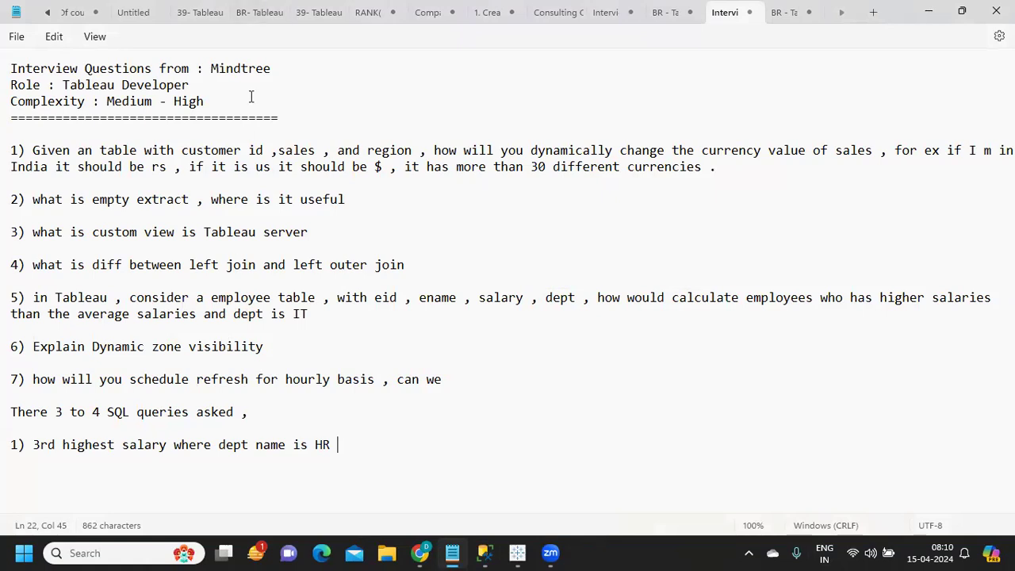